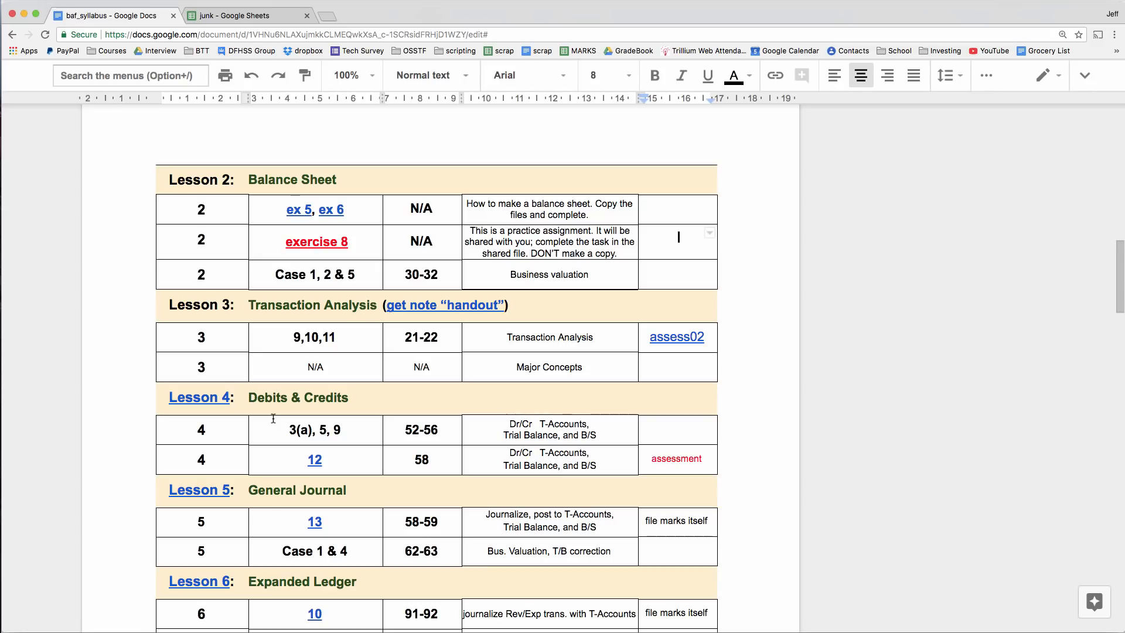
mouse_move(177, 389)
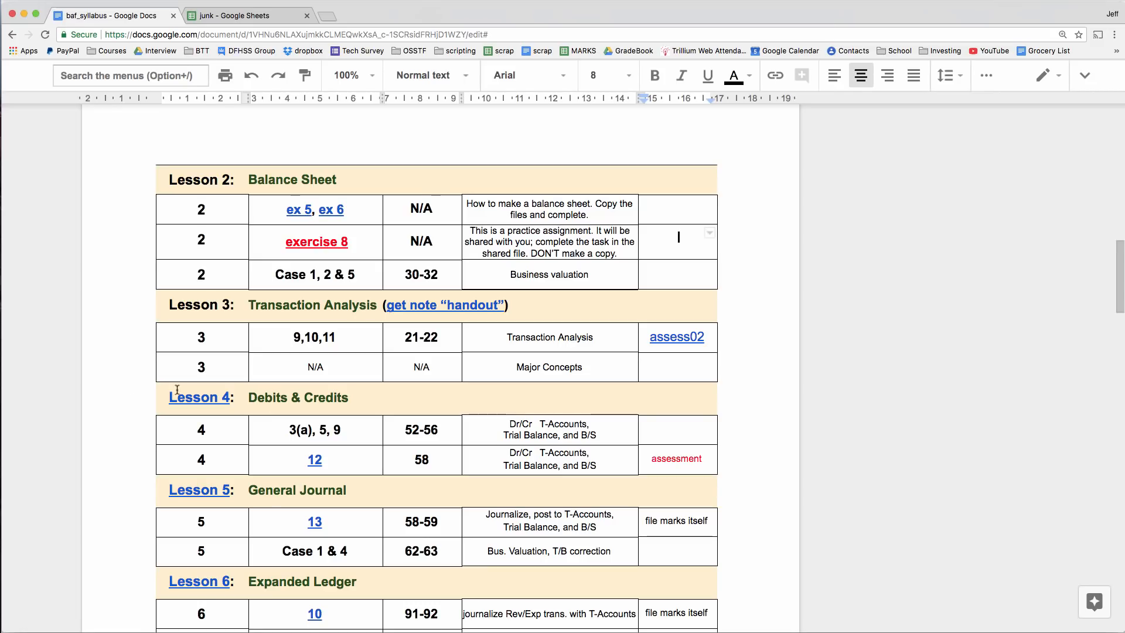
mouse_move(354, 229)
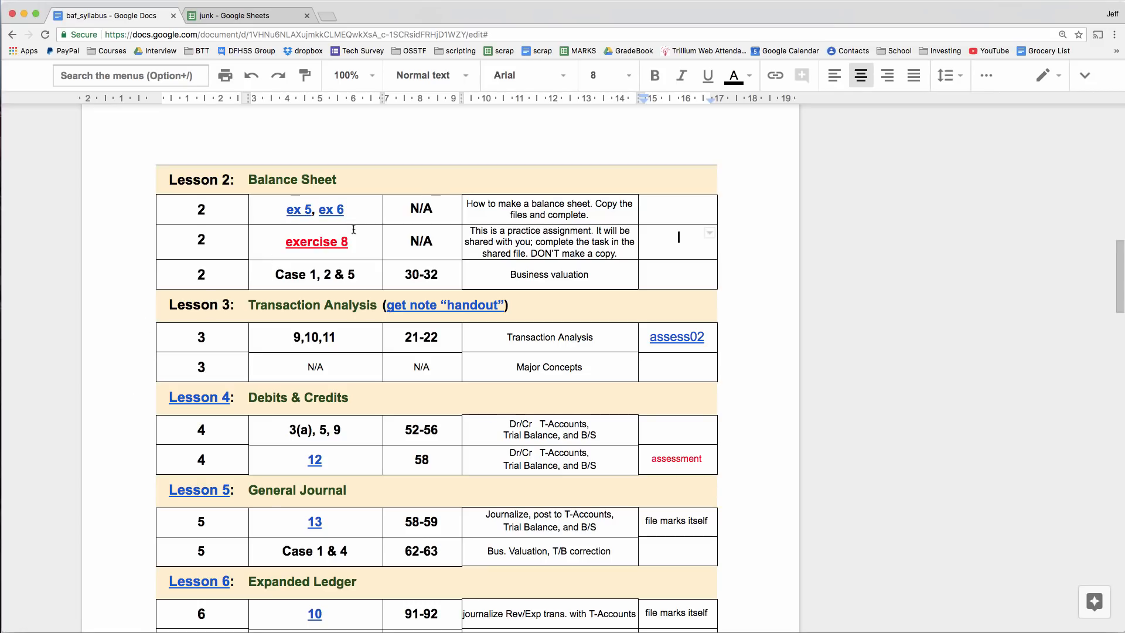
- Show the link preview attached to the exercise 8 entry in the Lesson 2 row
click(315, 242)
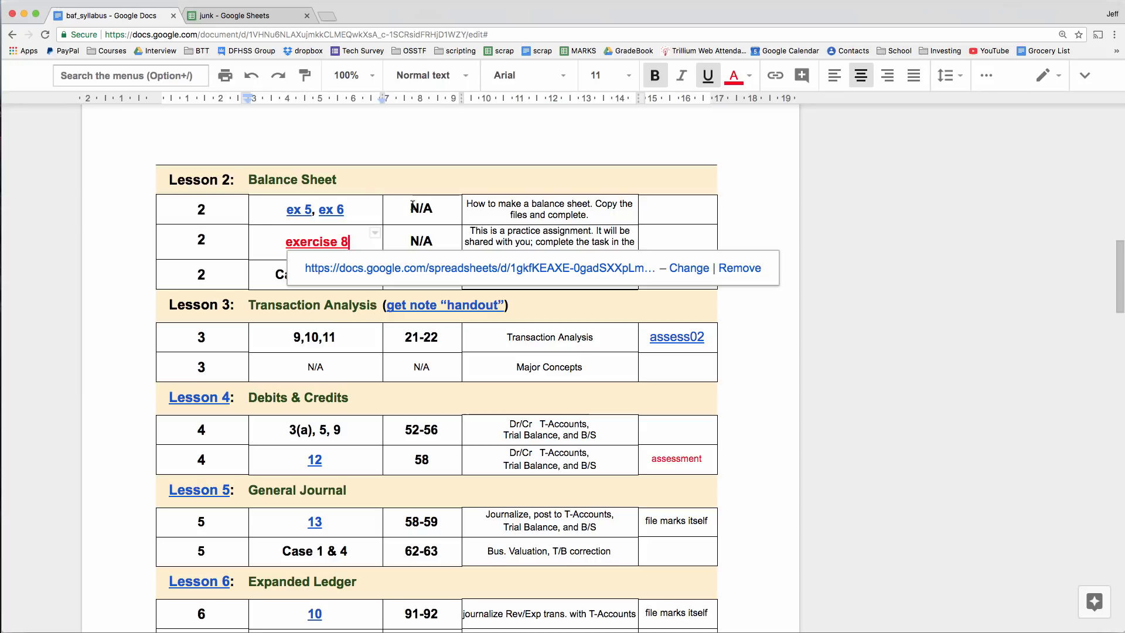
- Open the linked exercise 8 spreadsheet on its Balance Sheet tab
click(247, 15)
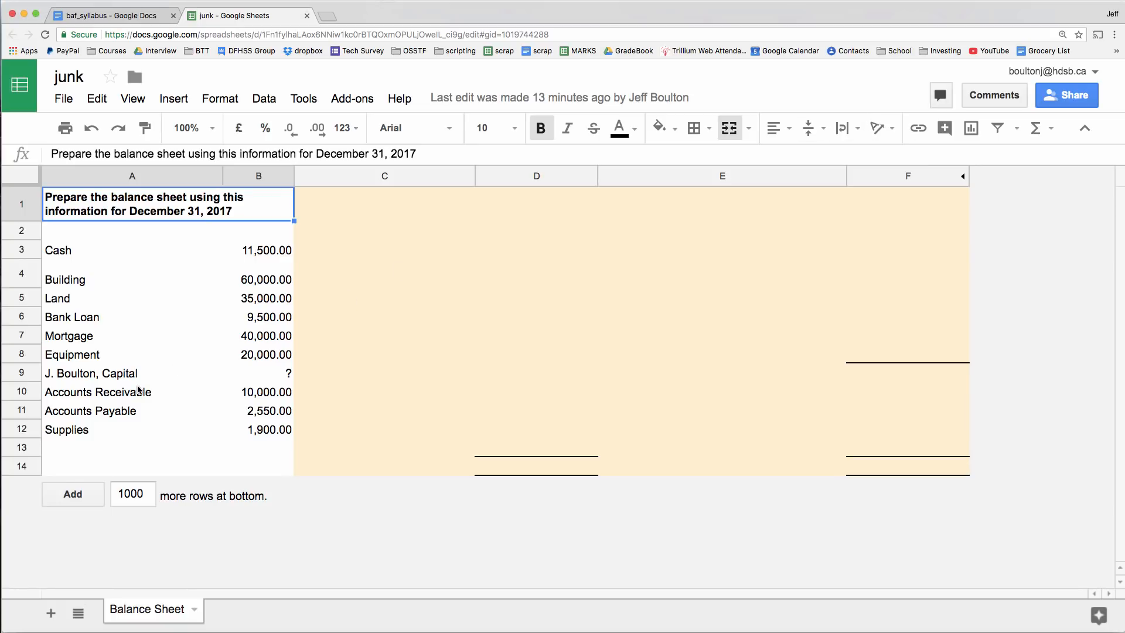
mouse_move(371, 212)
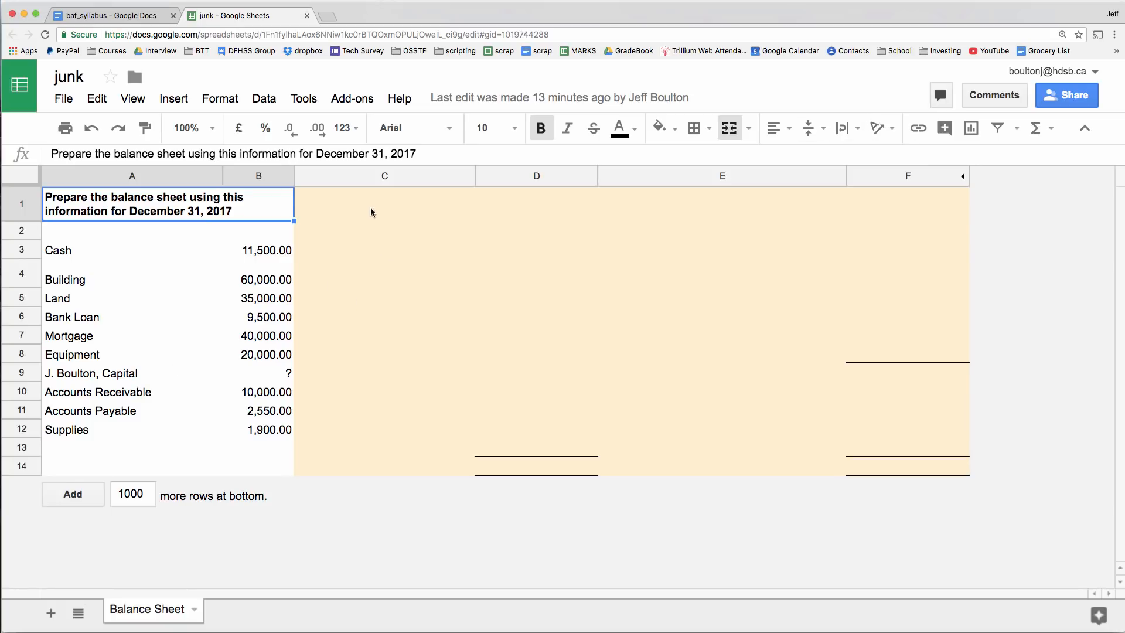
- Enter the three-line heading: Mr. Boulton and Co., Balance Sheet, December 31, 2017
click(385, 204)
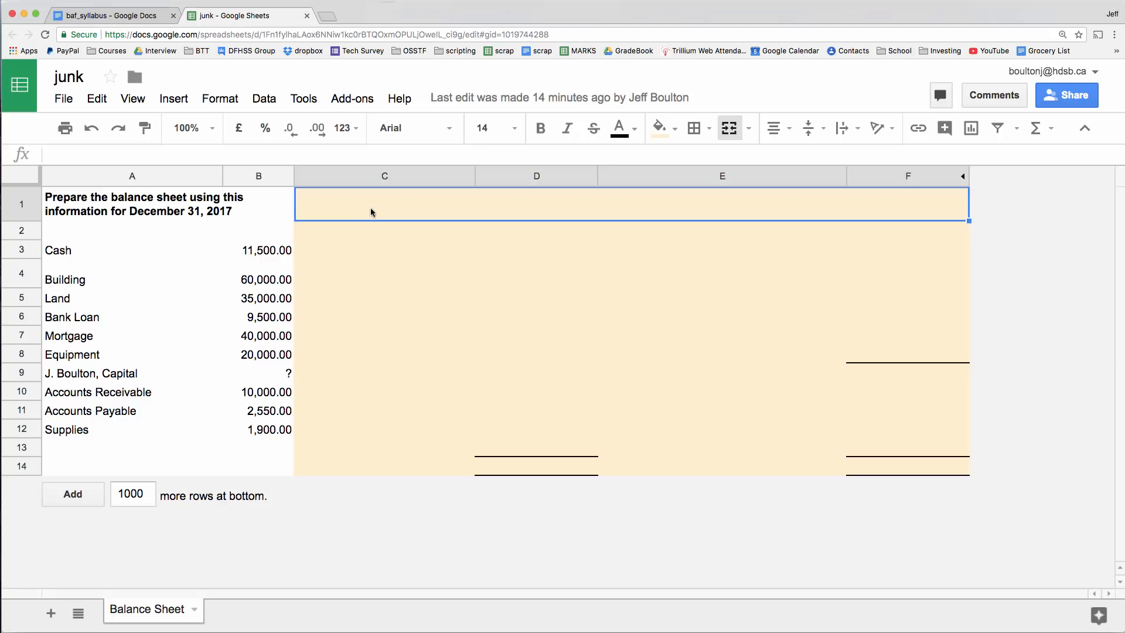
text(Mr.)
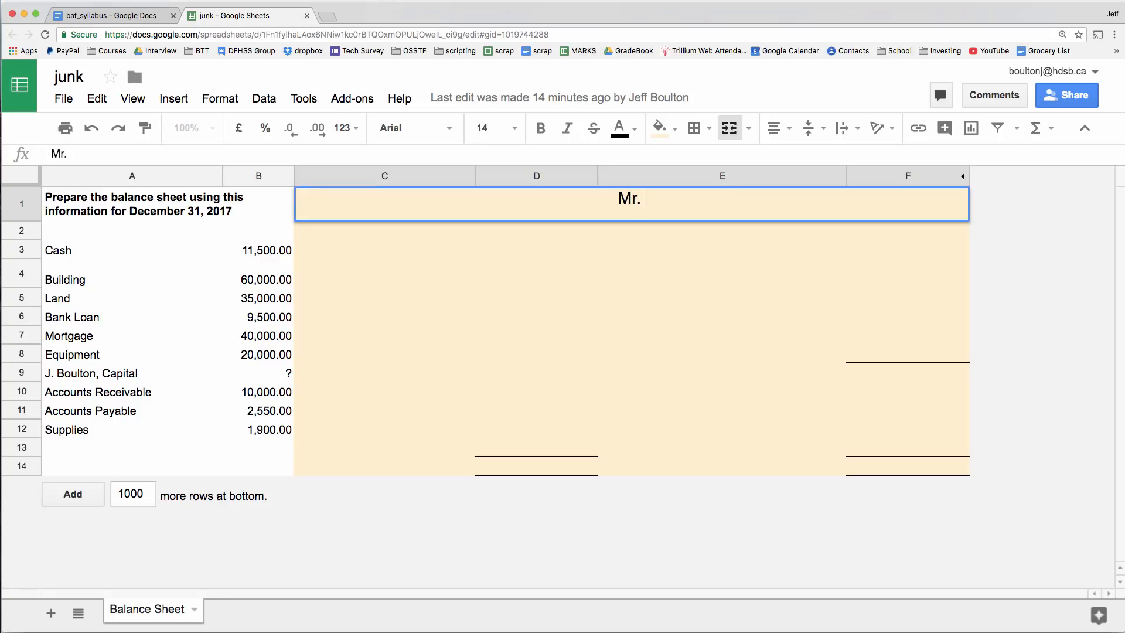
text(Boulton and Co.)
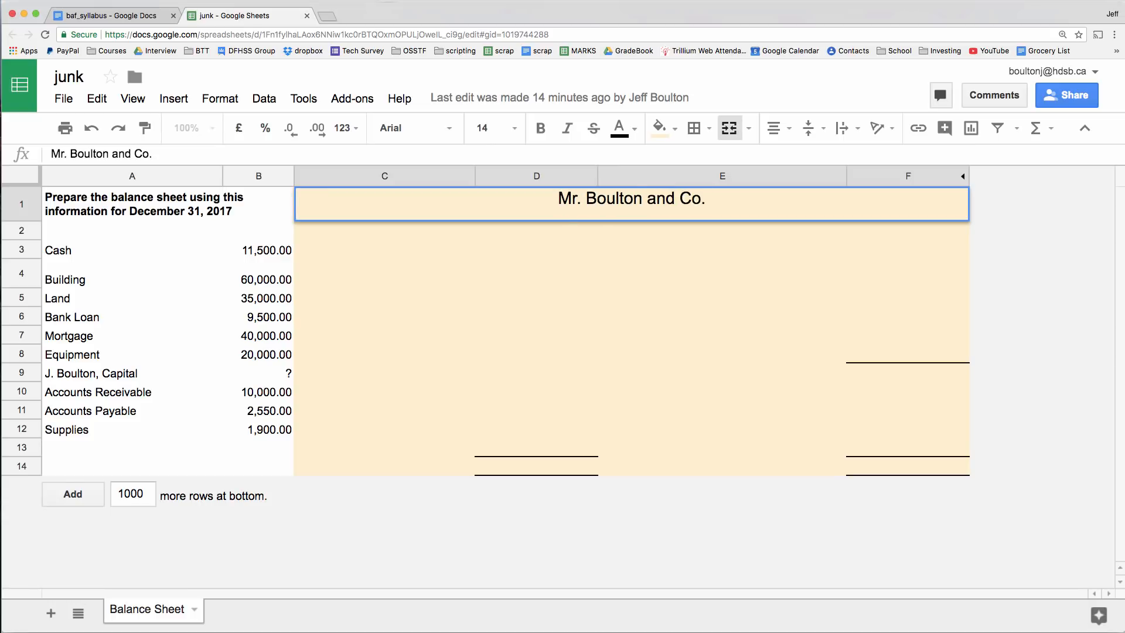
click(632, 231)
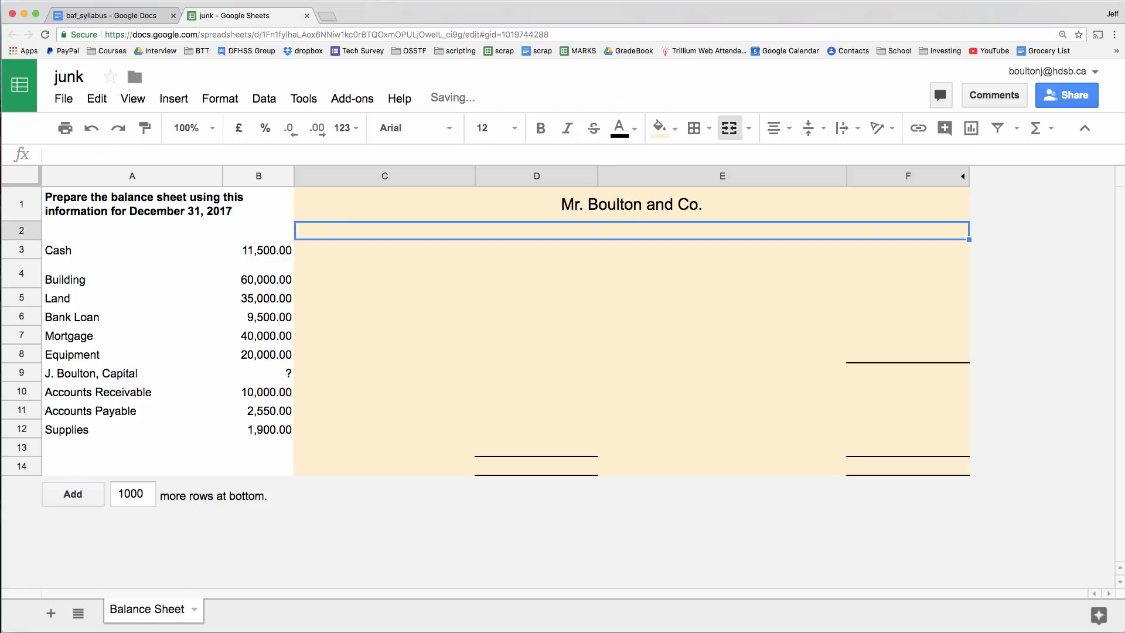
text(Balance Sheet)
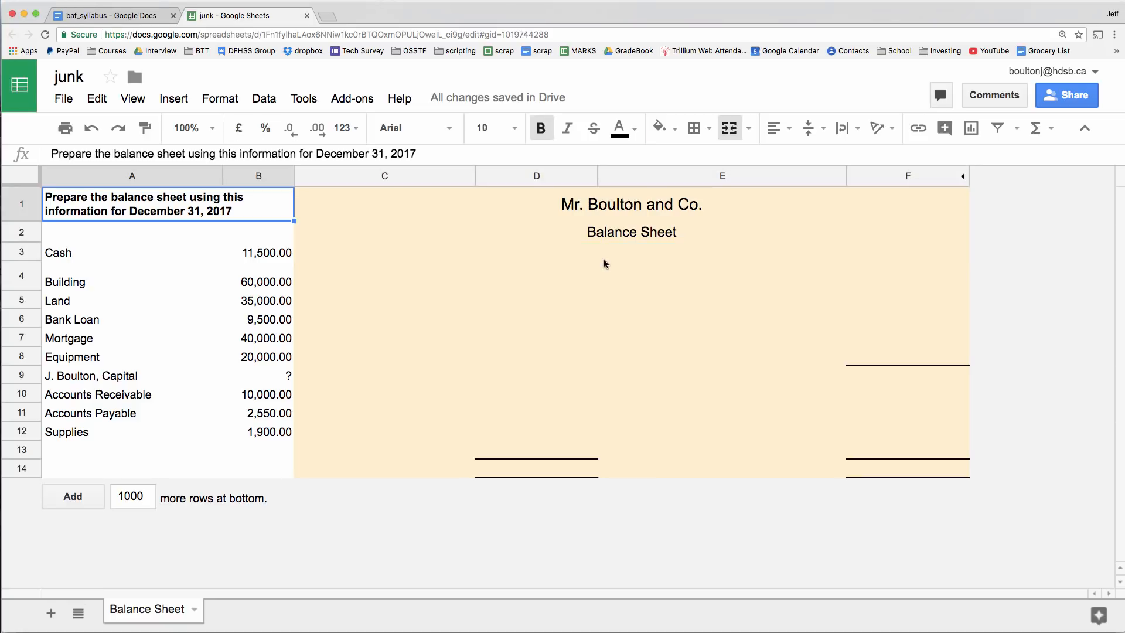
text(D)
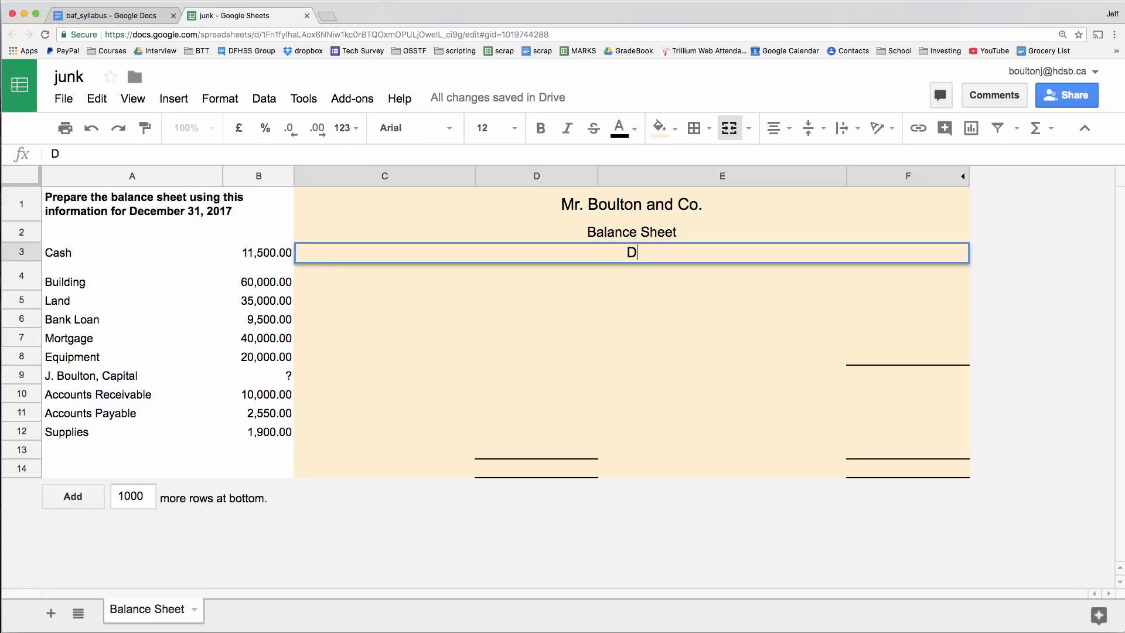
text(ecember 31, 2017)
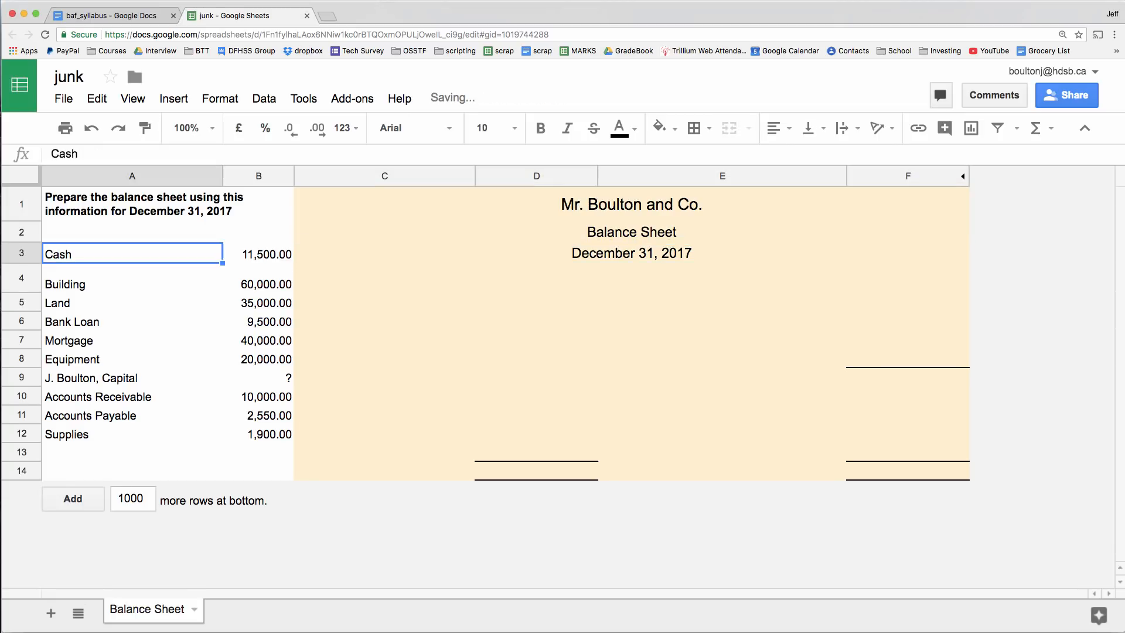
click(258, 253)
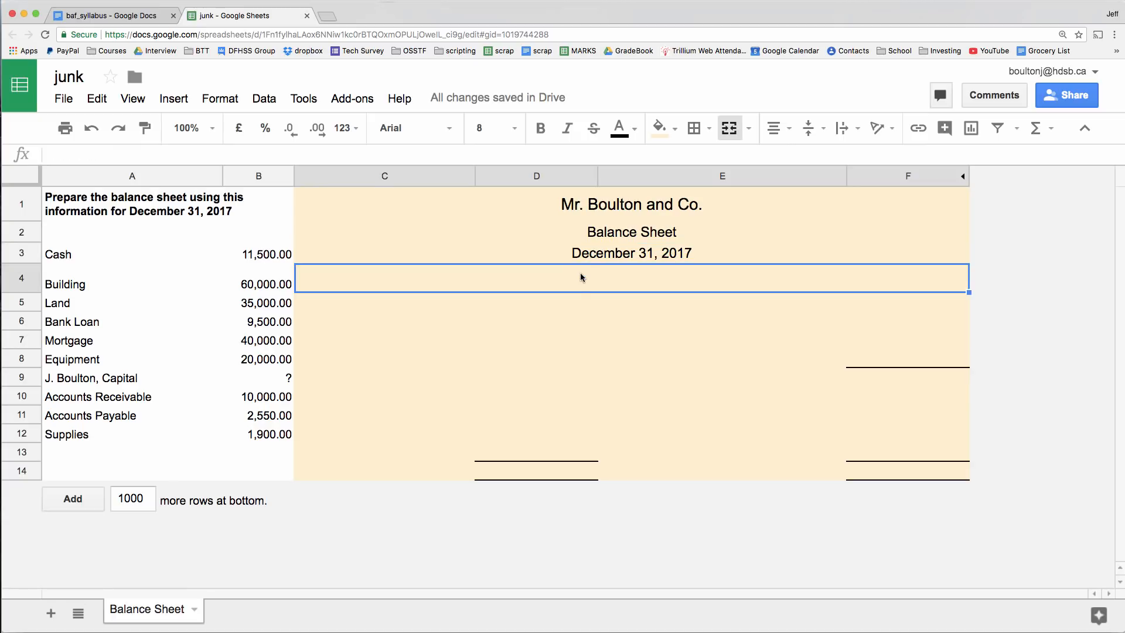
- Add the note 'All values are in Canadian dollars.' under the date and check the Cash and Bank Loan data
click(539, 128)
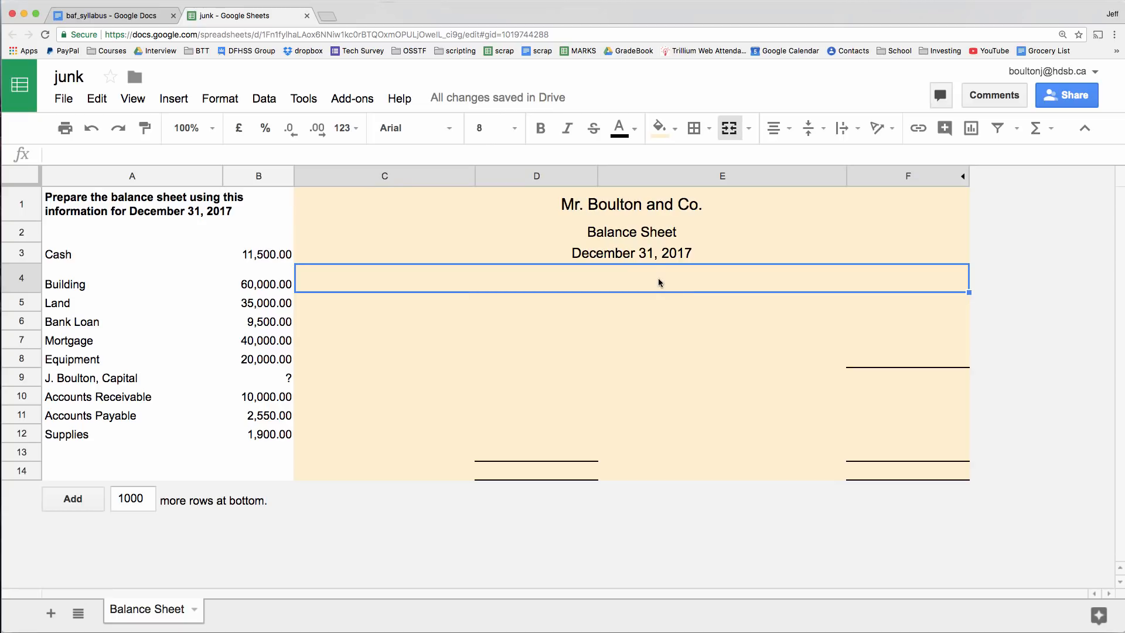
text(All values are in Canadian dollars.)
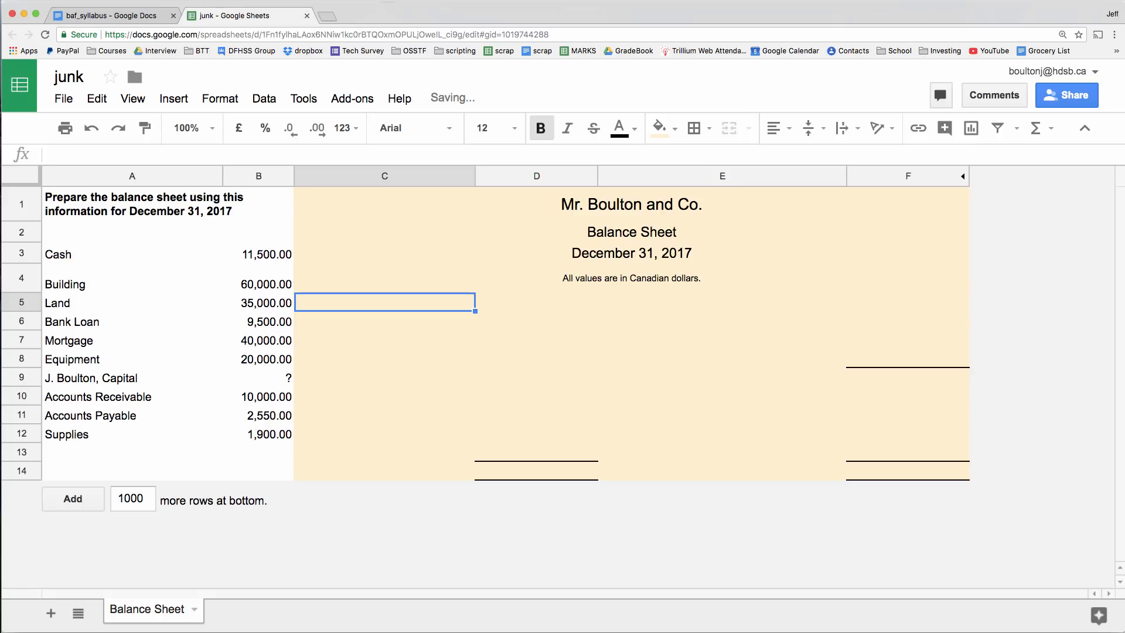
click(258, 254)
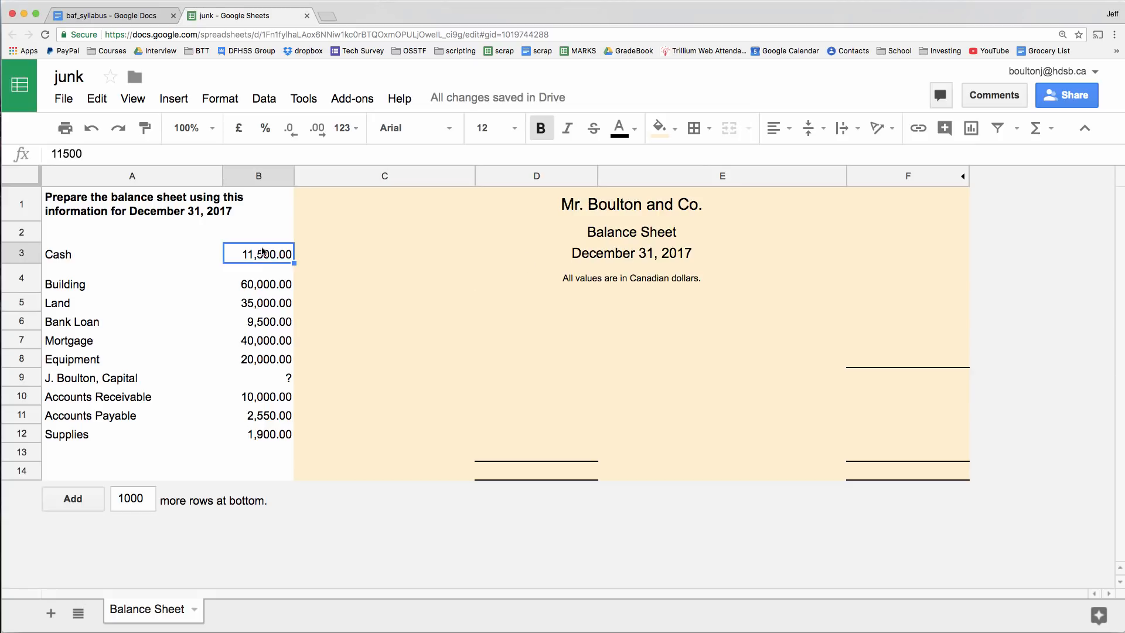
click(258, 322)
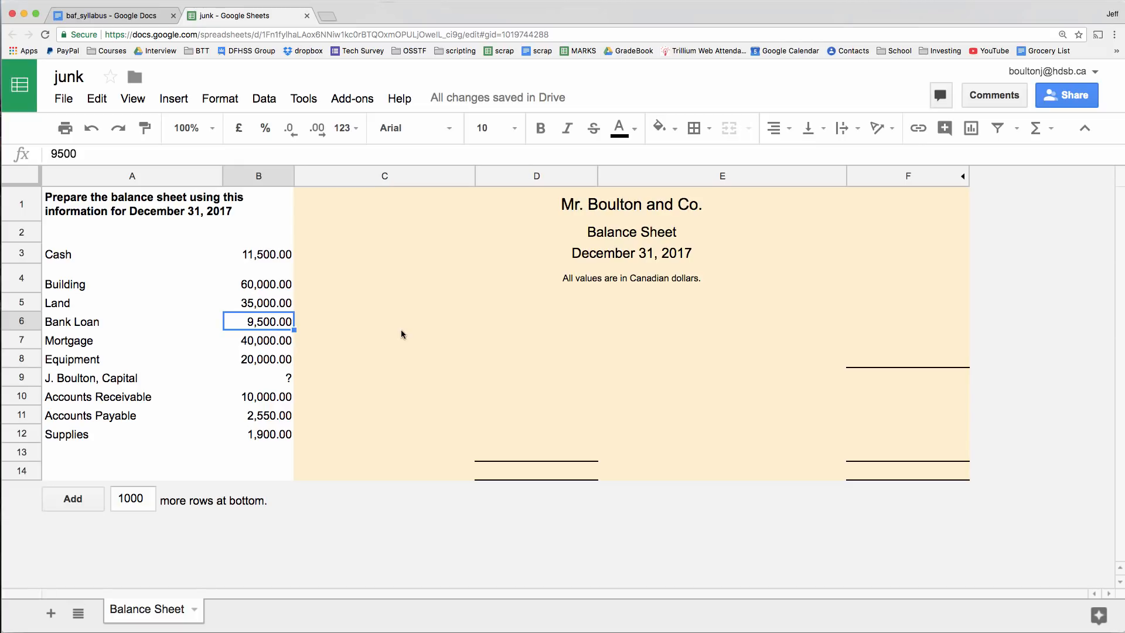
mouse_move(382, 199)
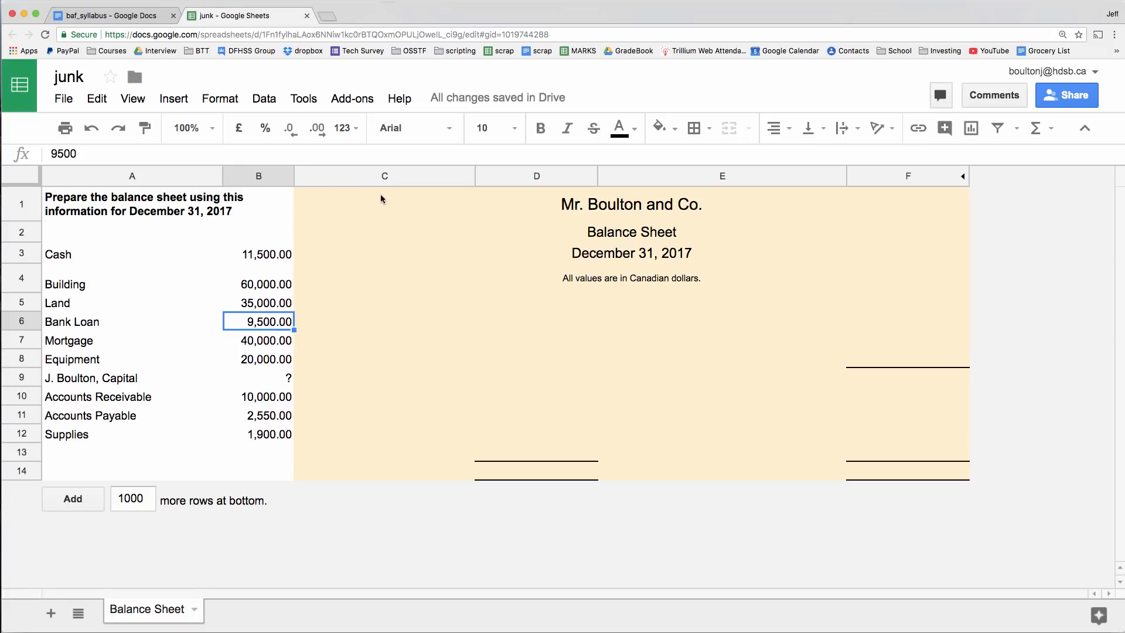
mouse_move(467, 288)
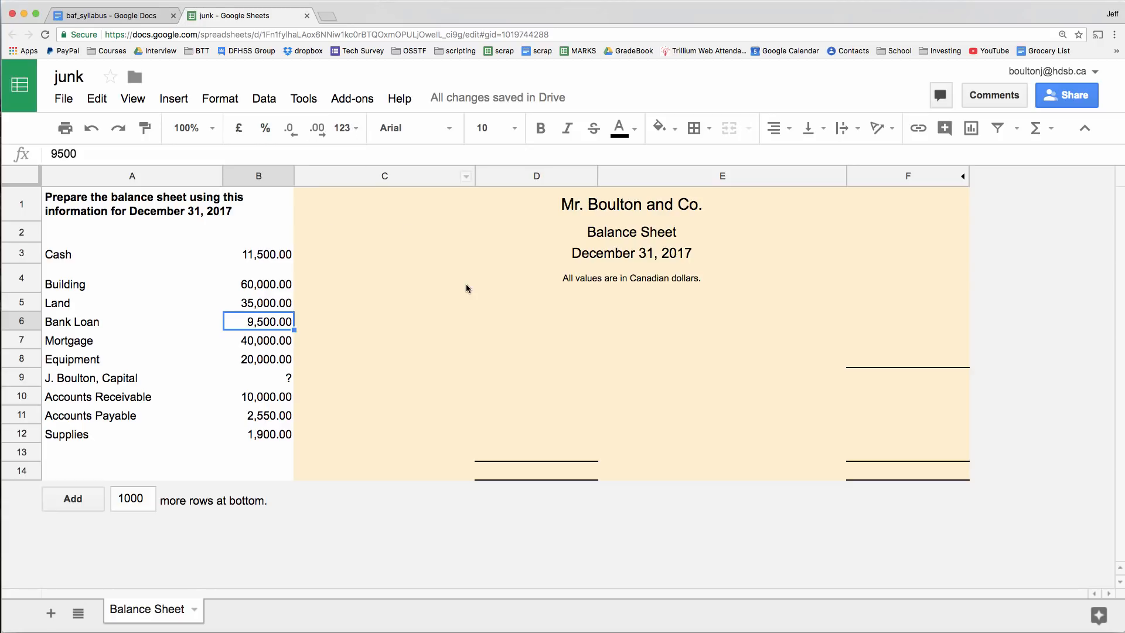
click(343, 128)
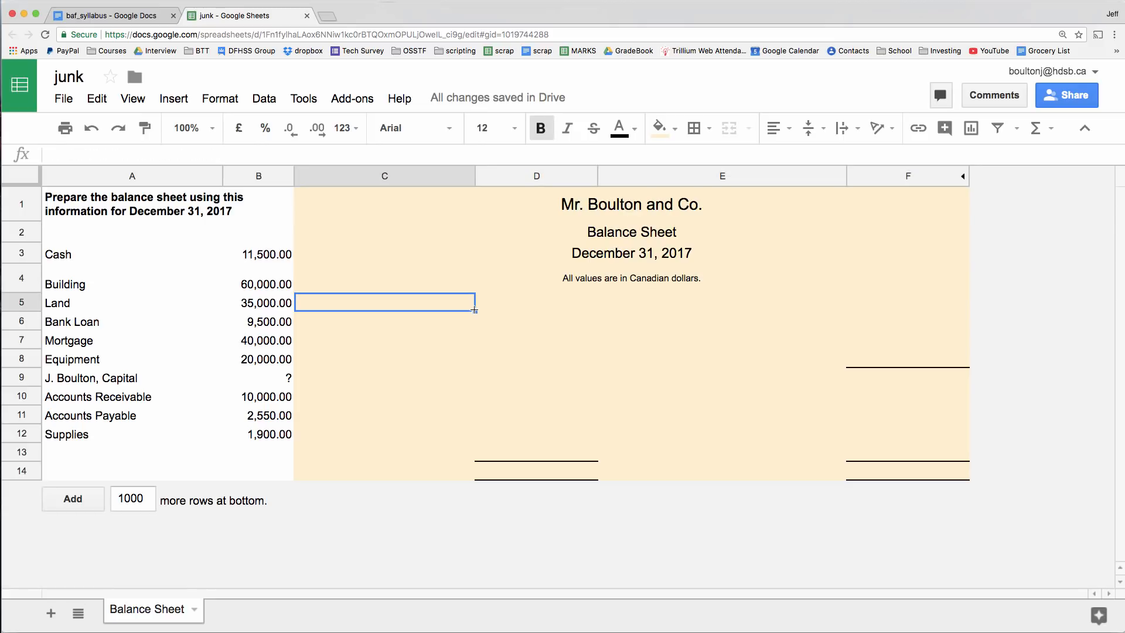
- Enter a bold 'Assets' label in C5 and select the cell below for the first item
text(A)
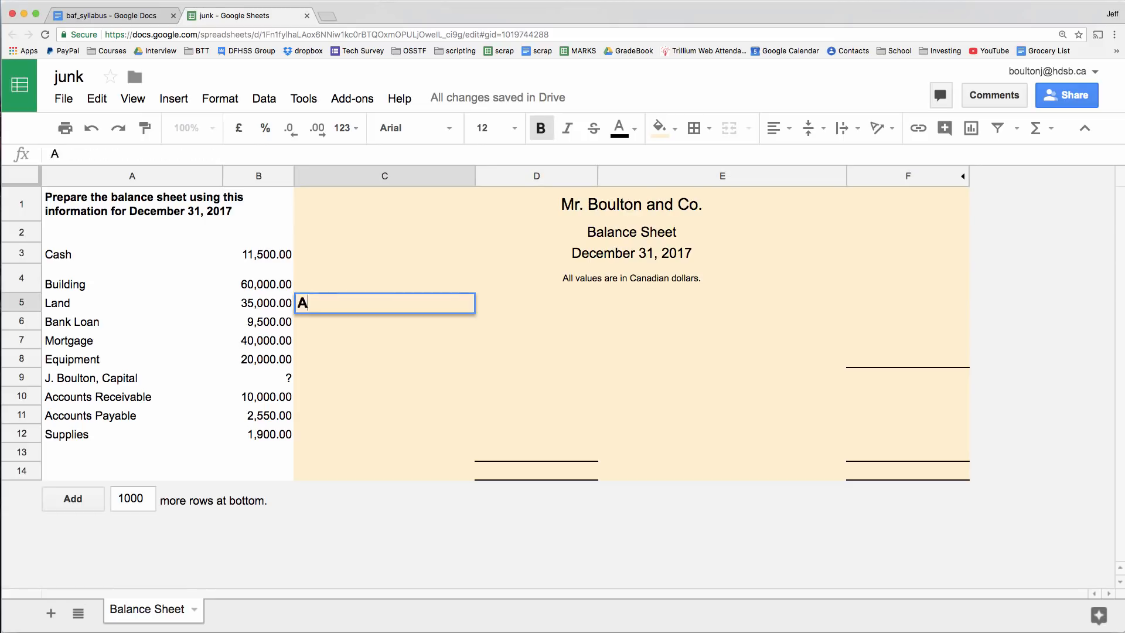
text(ssets)
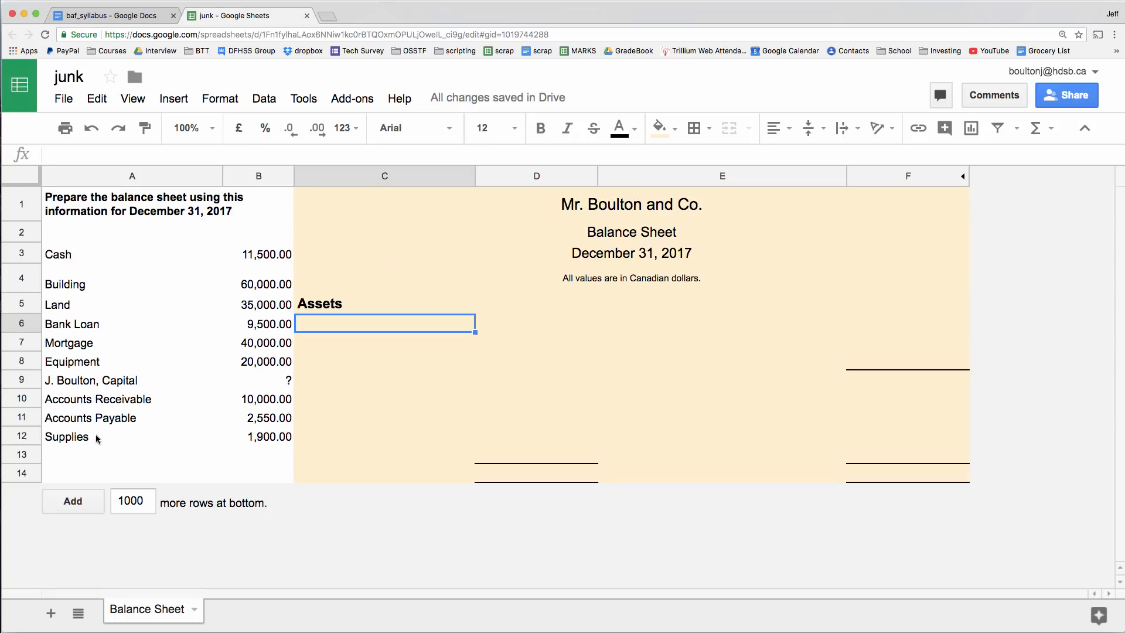
click(133, 283)
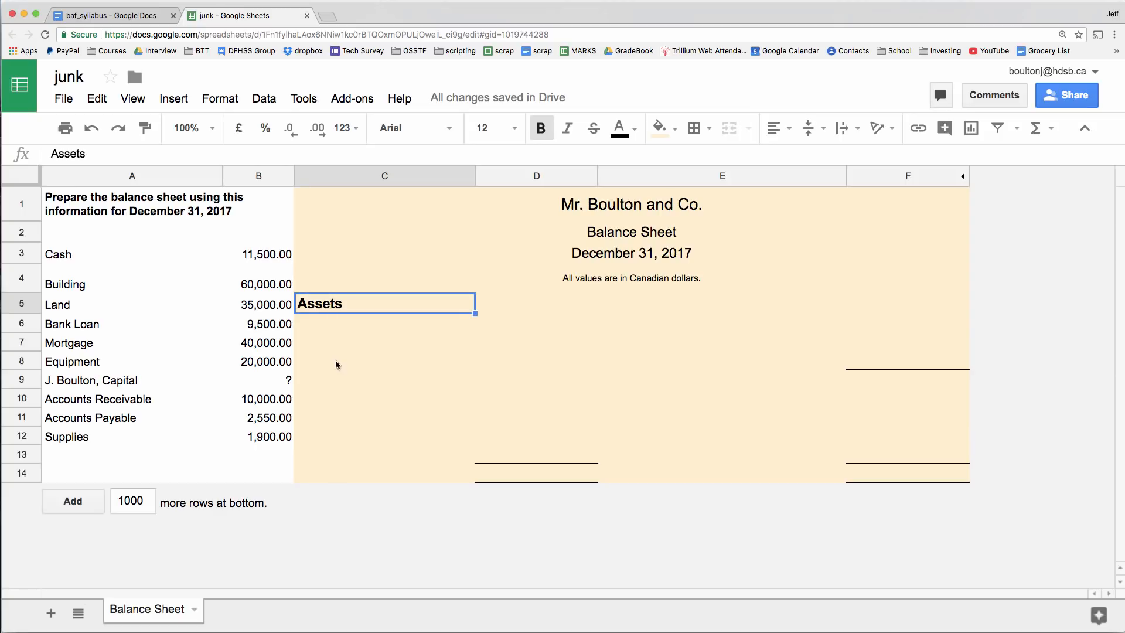
mouse_move(354, 343)
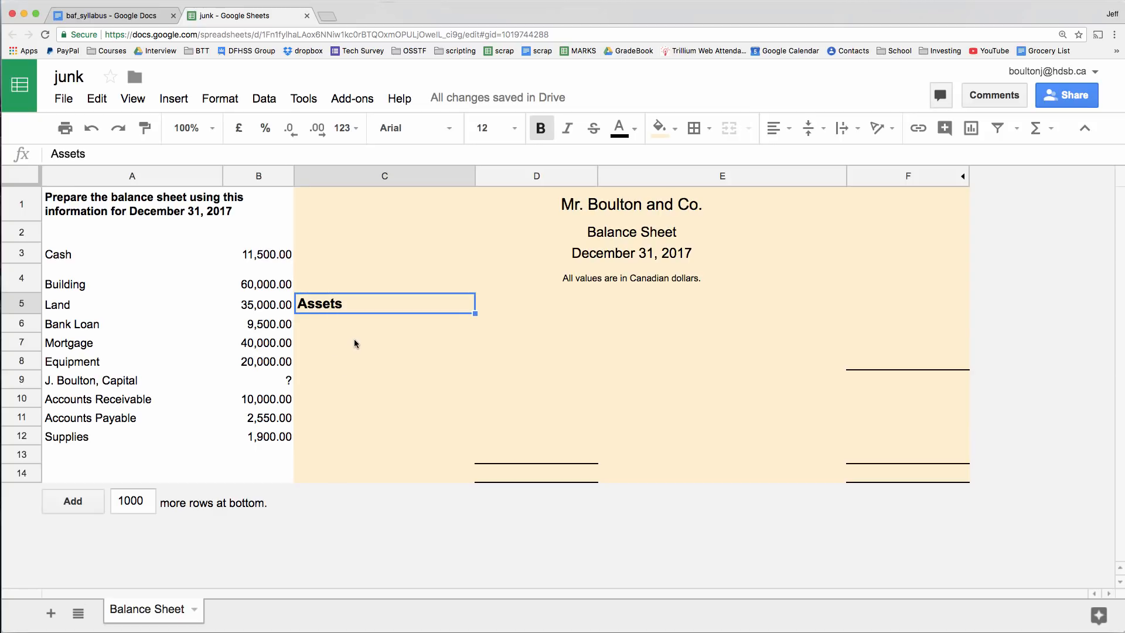
click(385, 323)
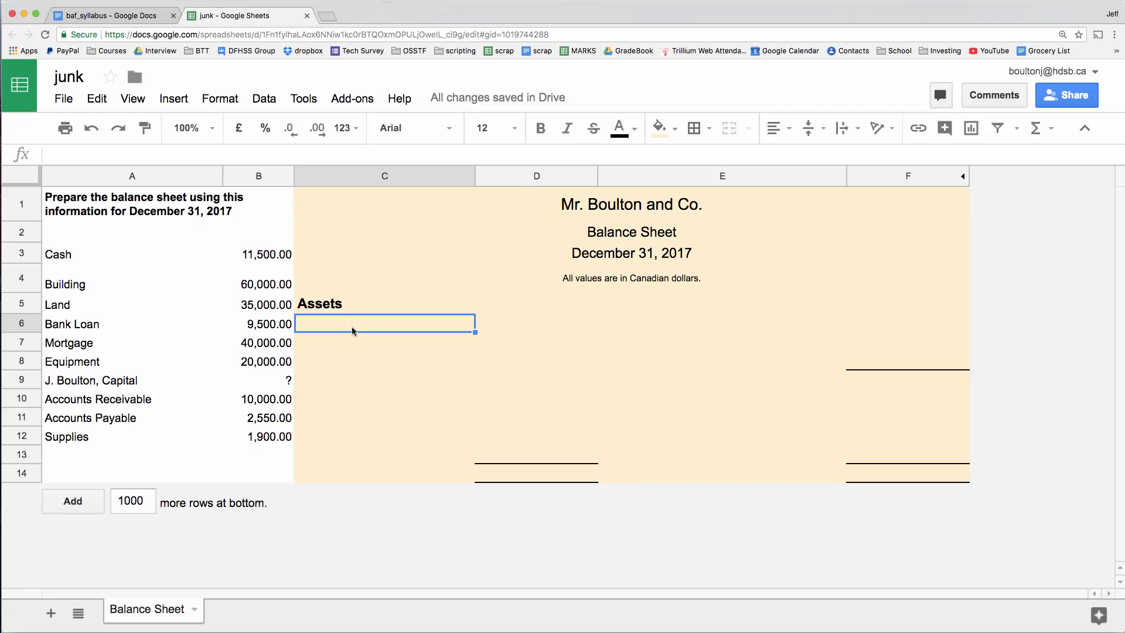
- List Cash with an amount of 11500 as the first asset
text(Cash)
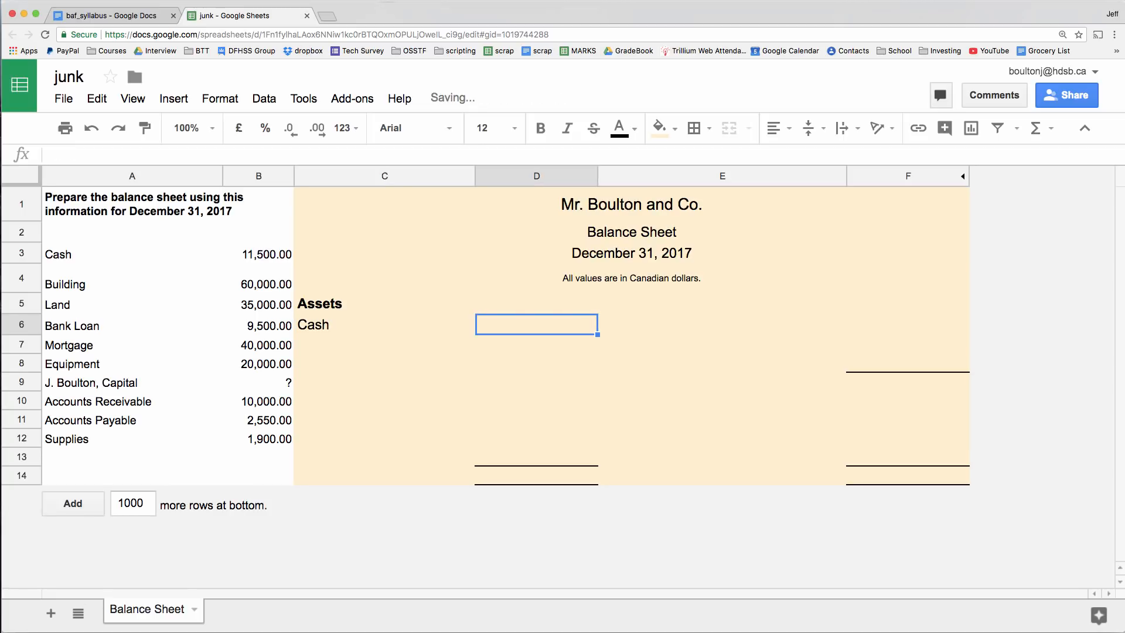
text(11500.00)
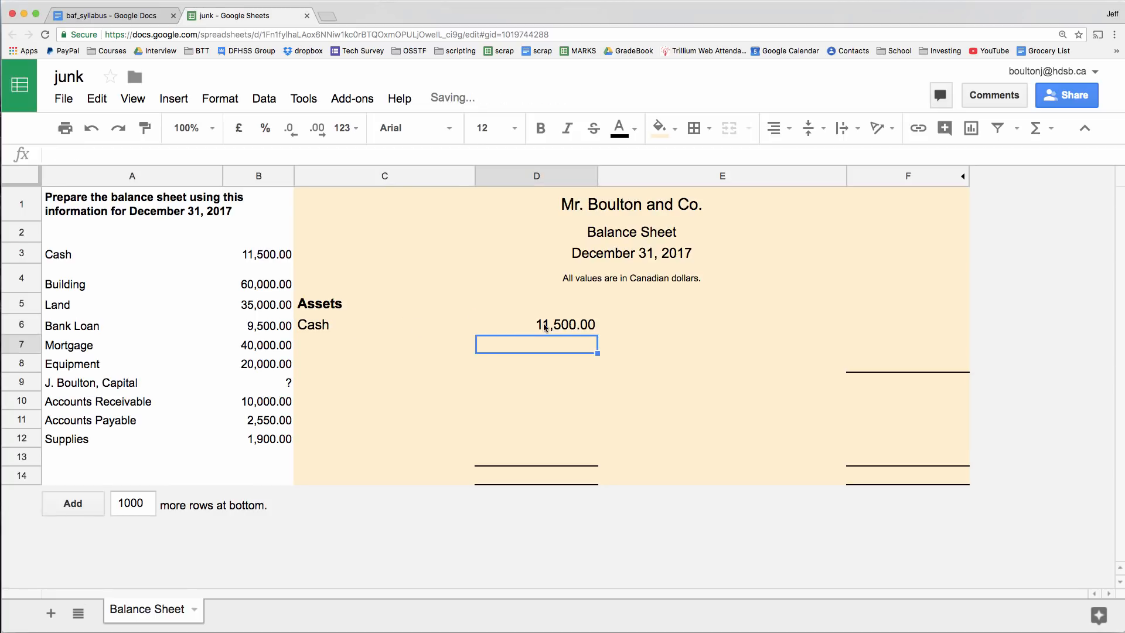
click(345, 128)
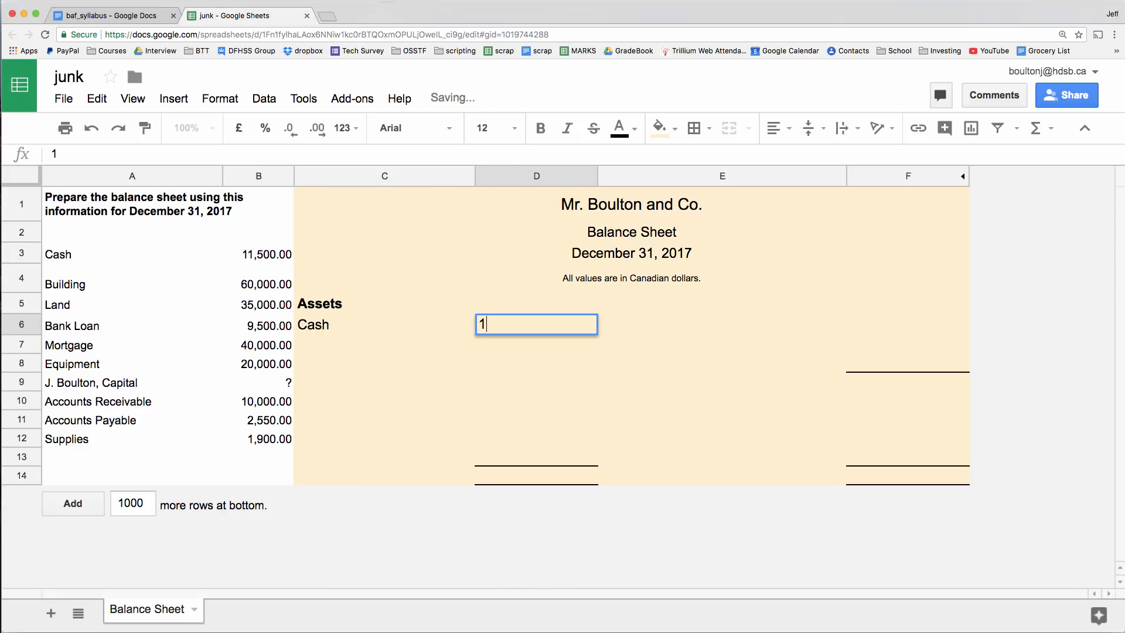
text(1500)
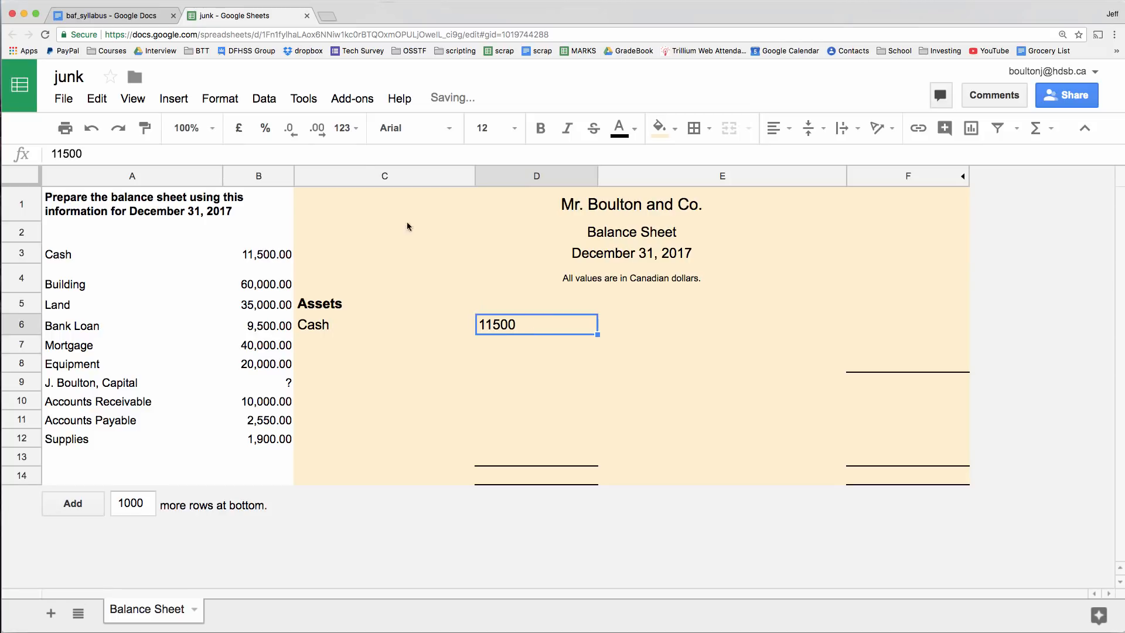
click(344, 128)
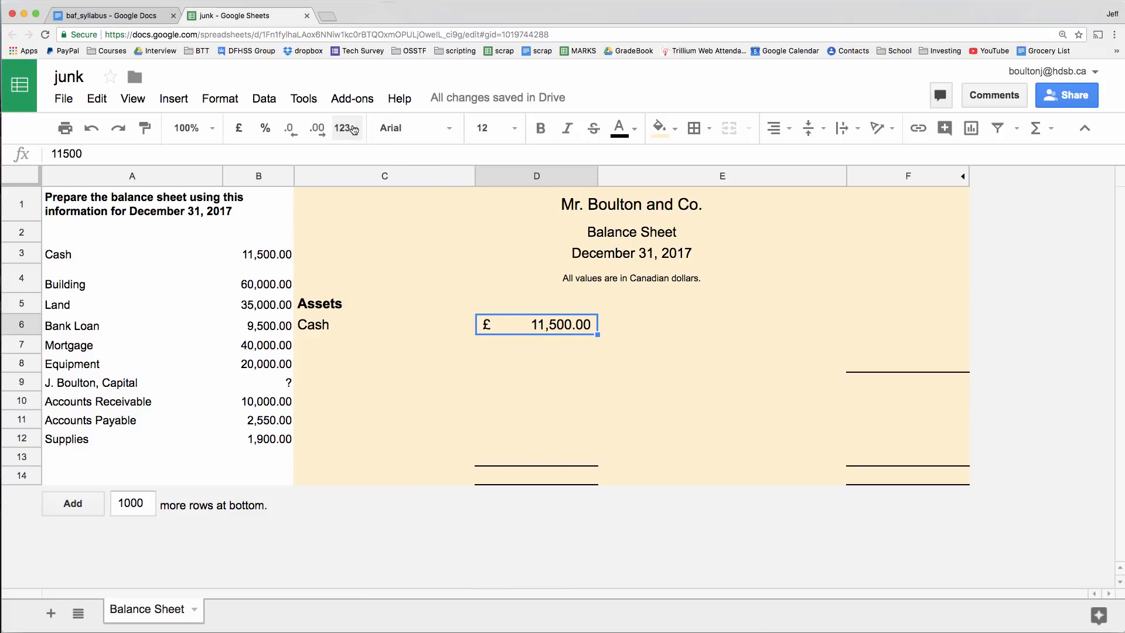
- Format the Cash amount as a plain Number, 11,500.00, without the pound sign
click(345, 128)
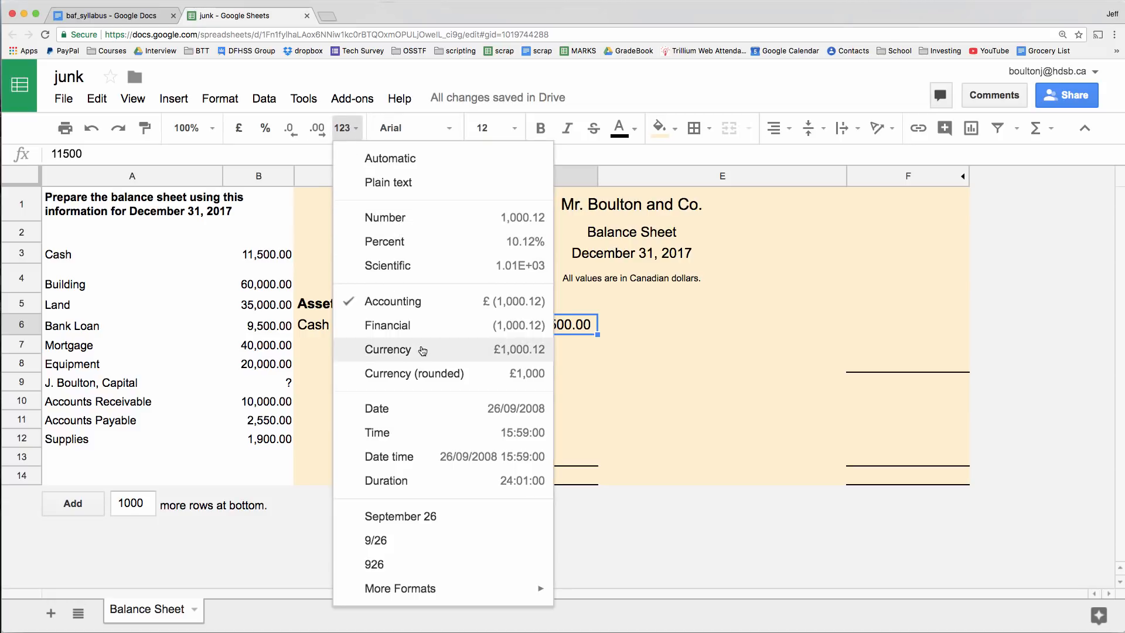
click(388, 349)
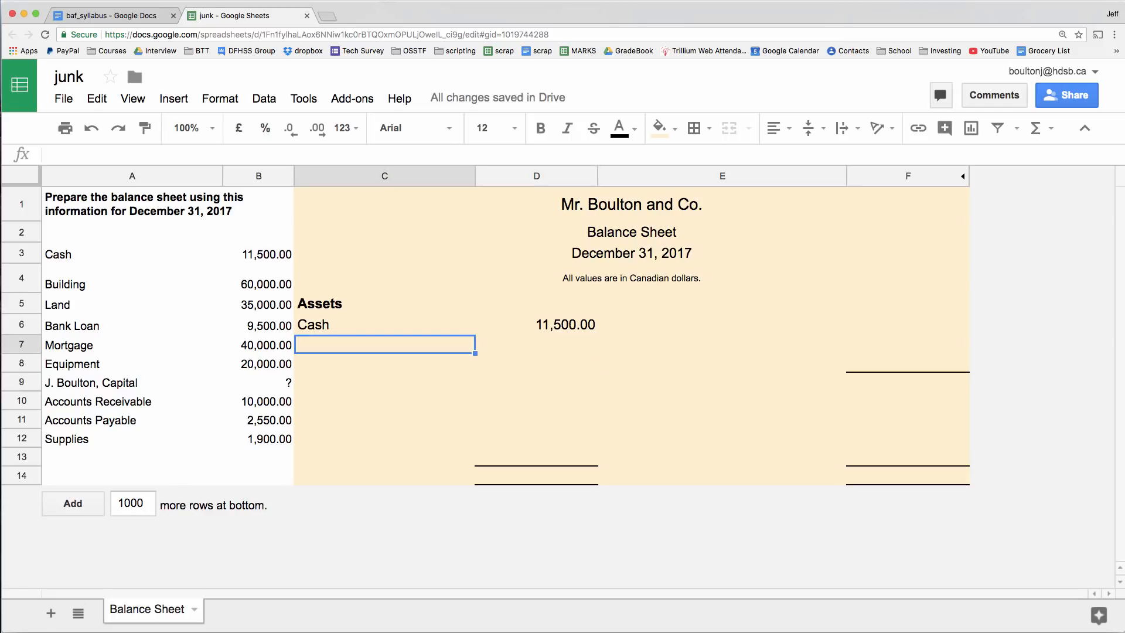
- List Accounts Receiveable with 10,000.00 as the second asset under Cash
text(Accounts Receive)
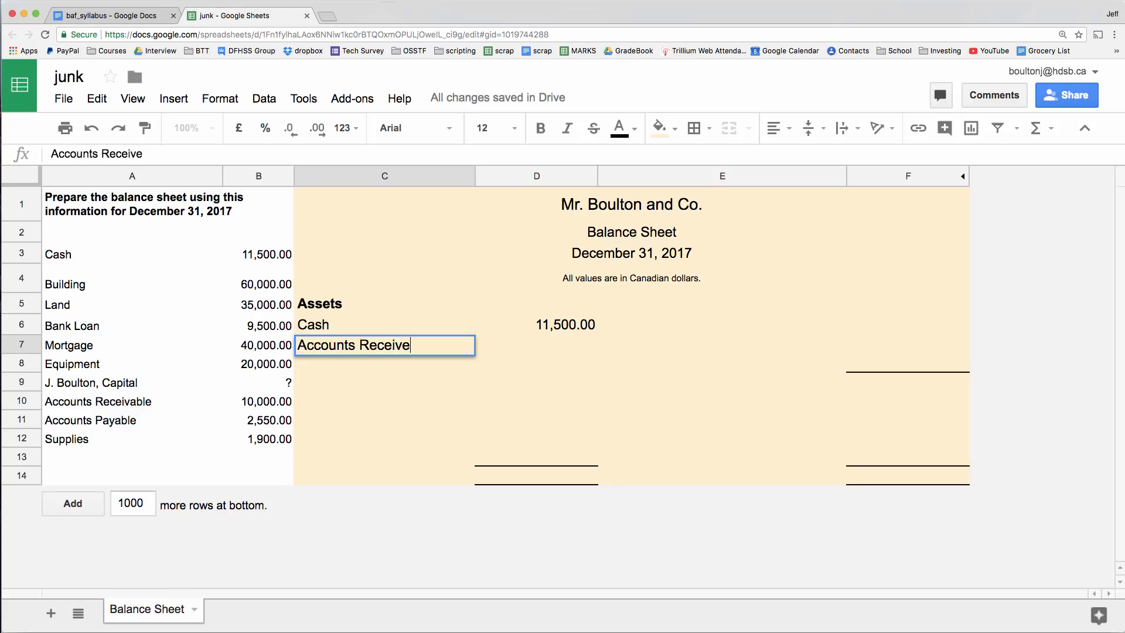
text(able)
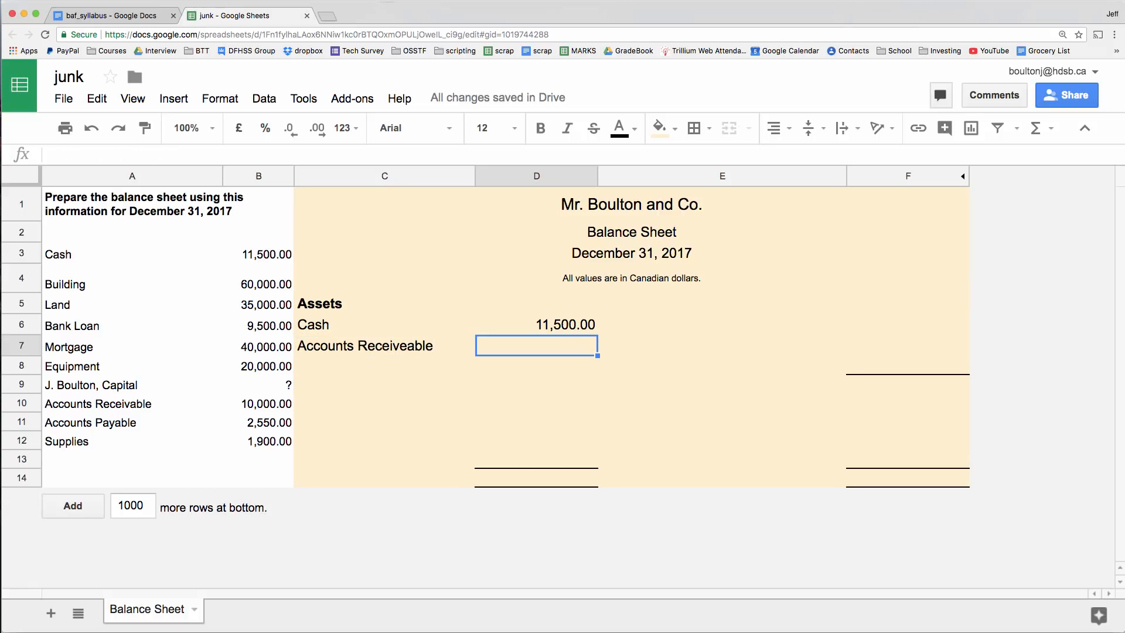
text(10,000.00)
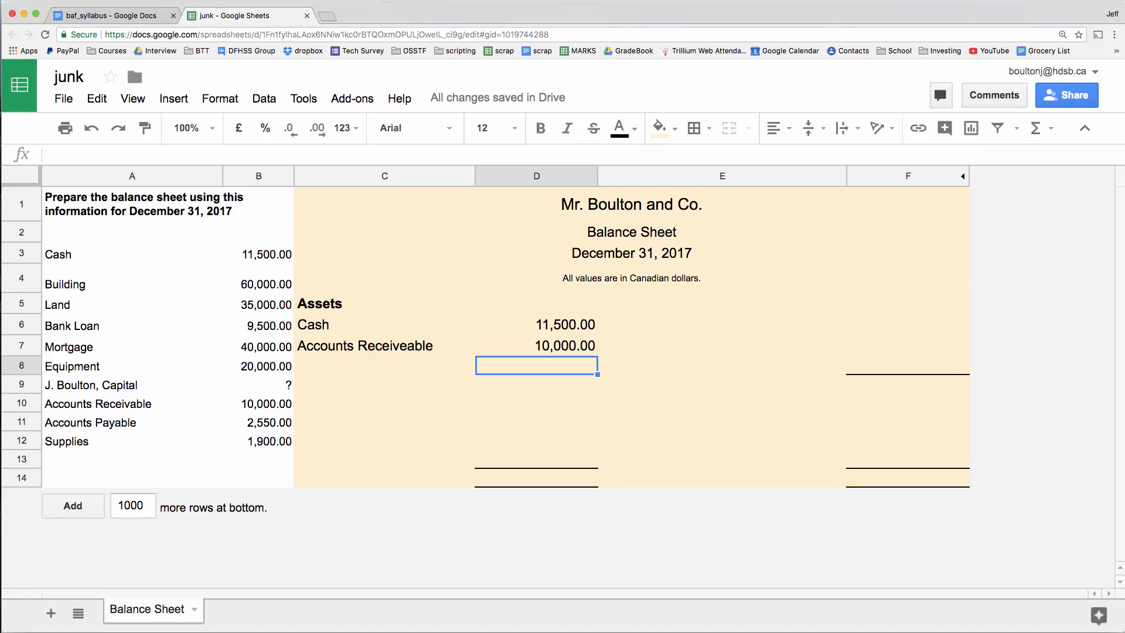
click(384, 365)
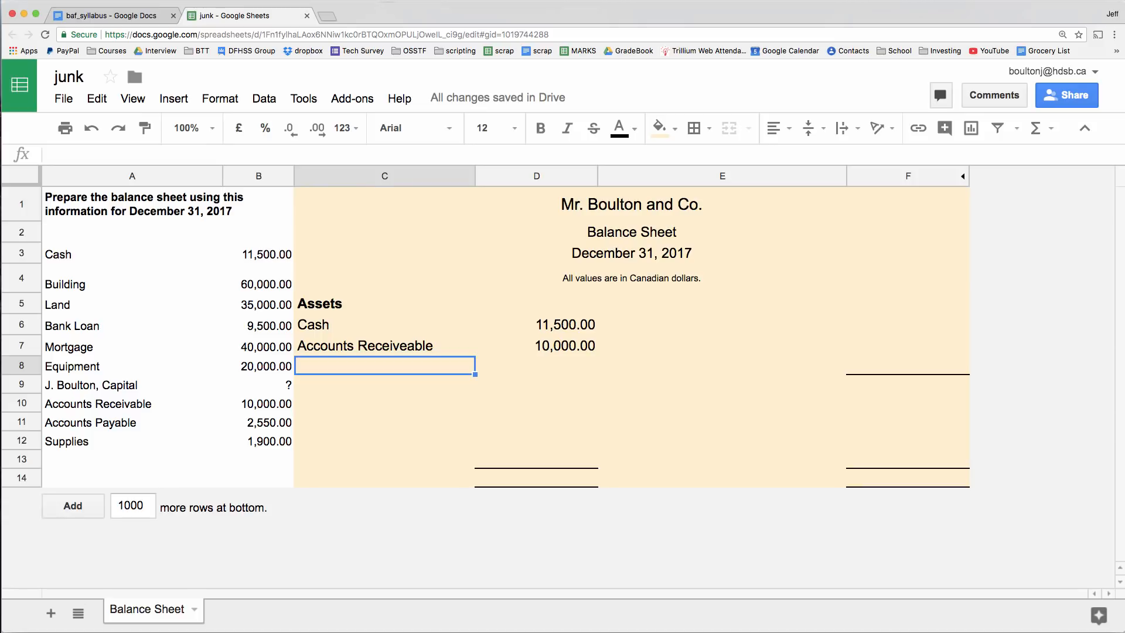
- List Supplies with 1900 as the third asset
text(Supplie)
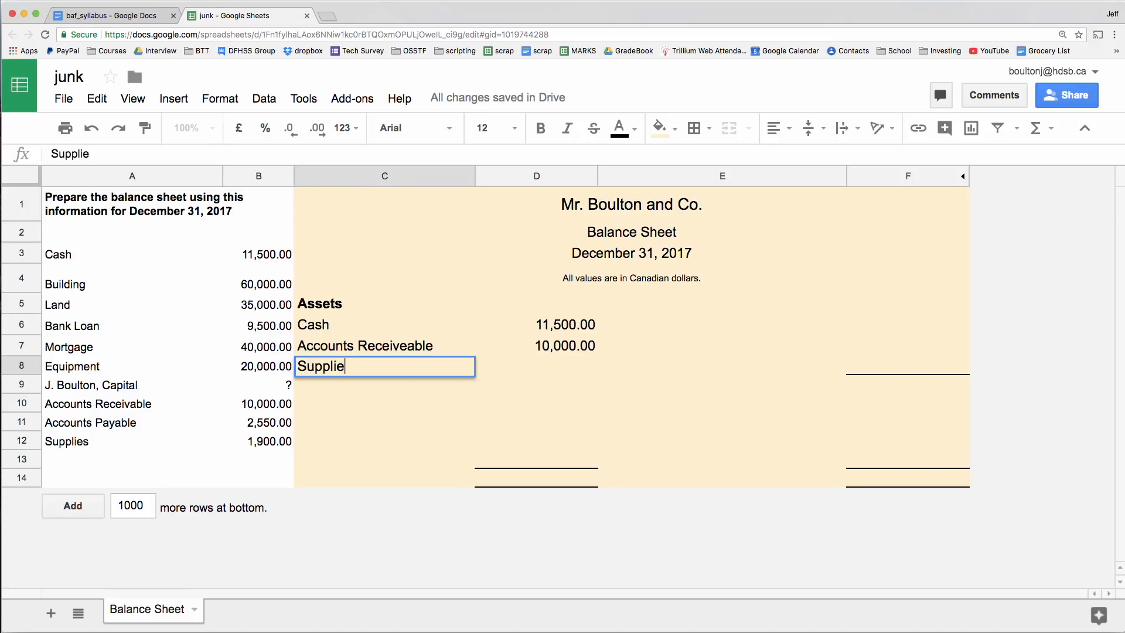
click(535, 346)
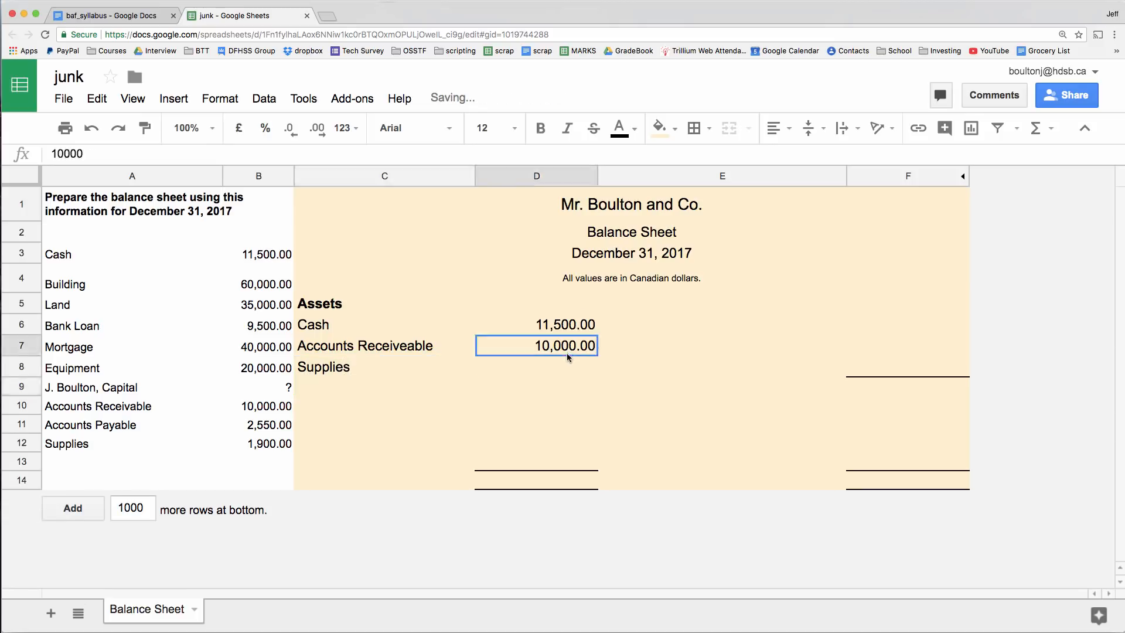
text(190)
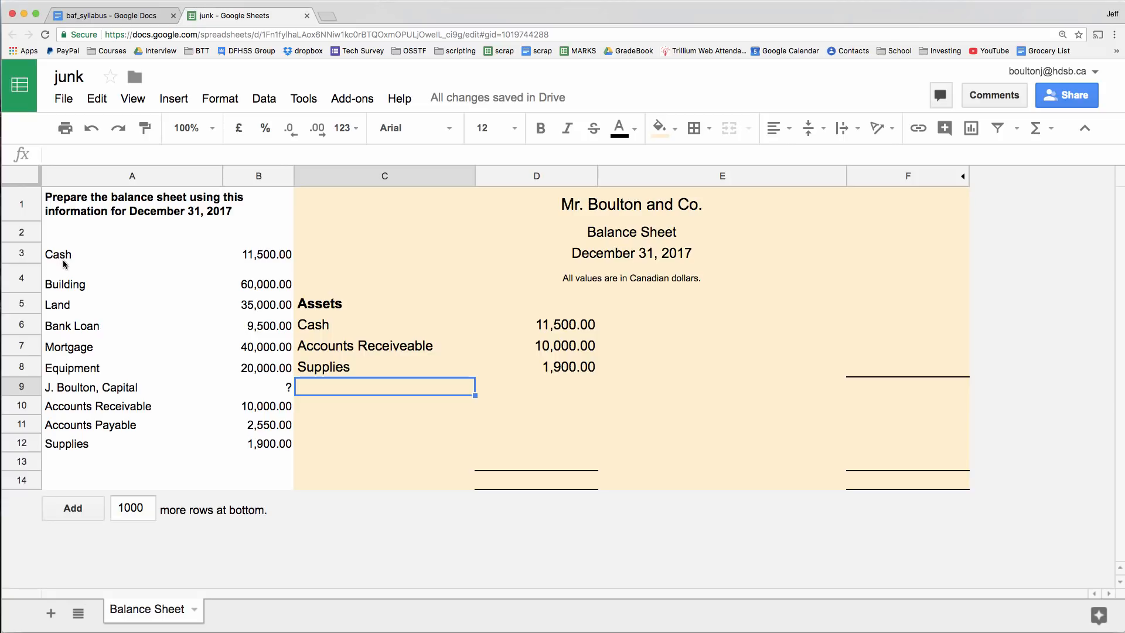
mouse_move(101, 289)
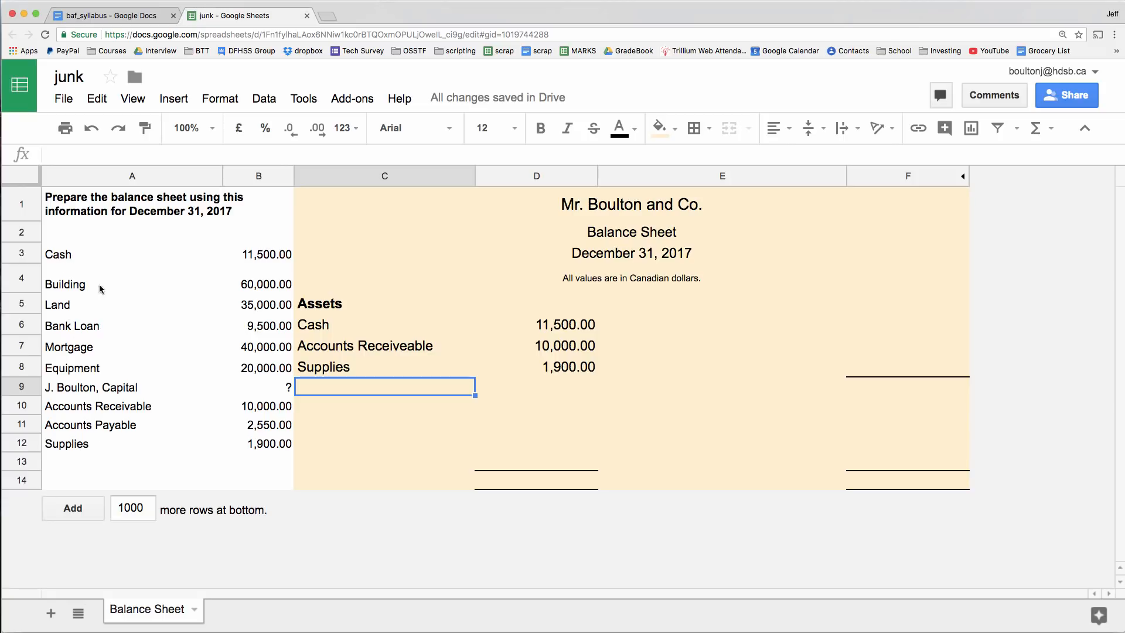
mouse_move(73, 401)
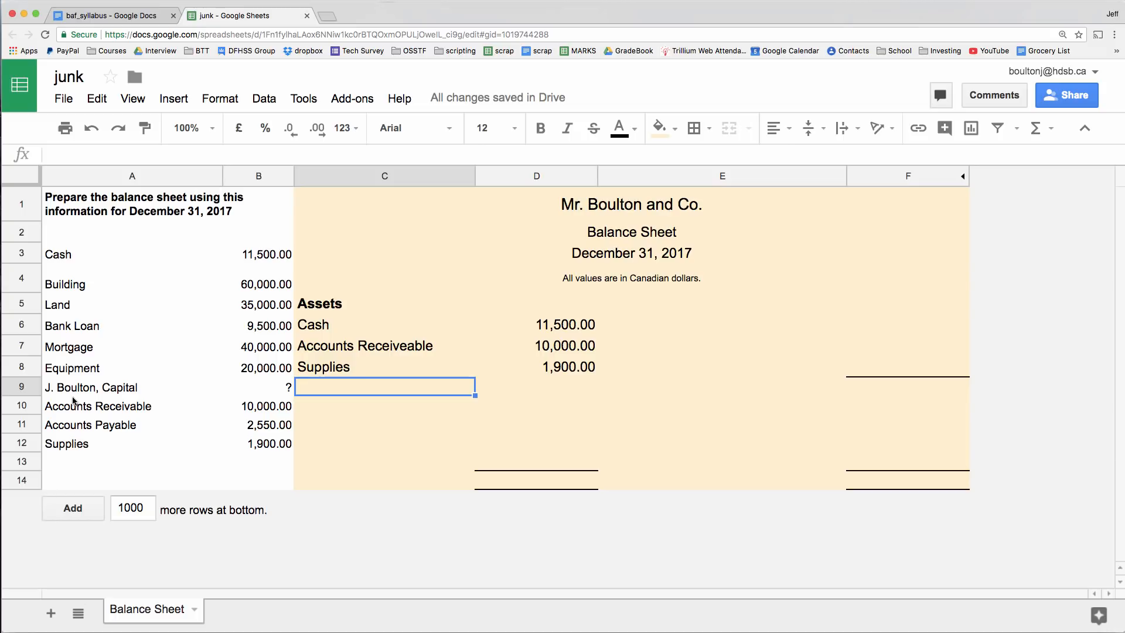
mouse_move(351, 321)
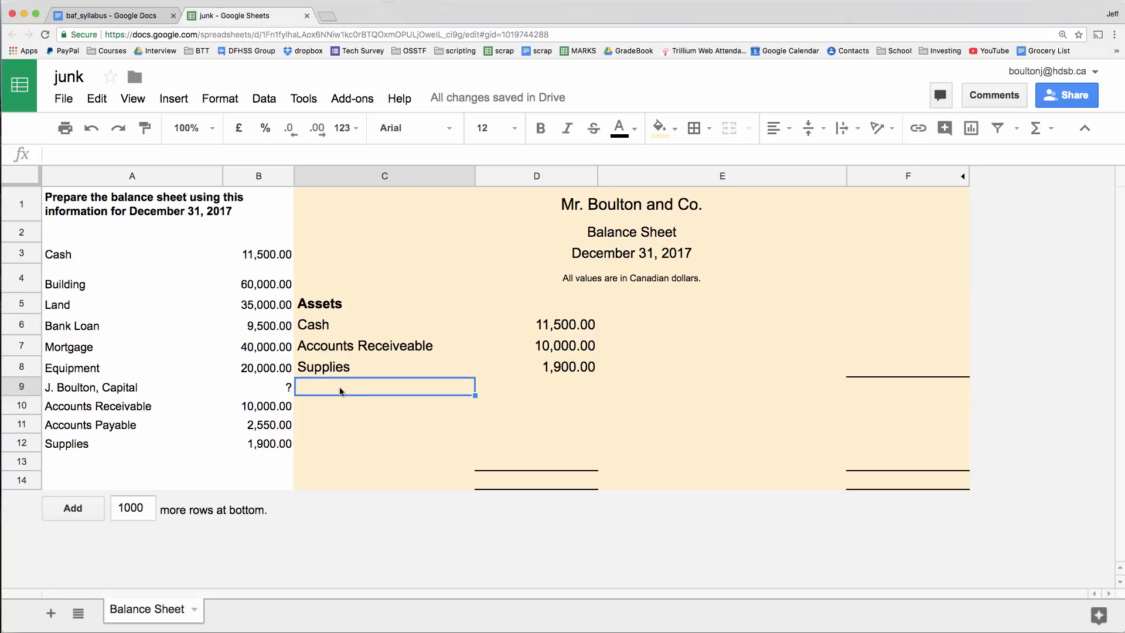
- Add Land 35000, Building 60000 and Equipment 20000 to complete the six-item assets list
text(Land)
click(536, 387)
text(35,000)
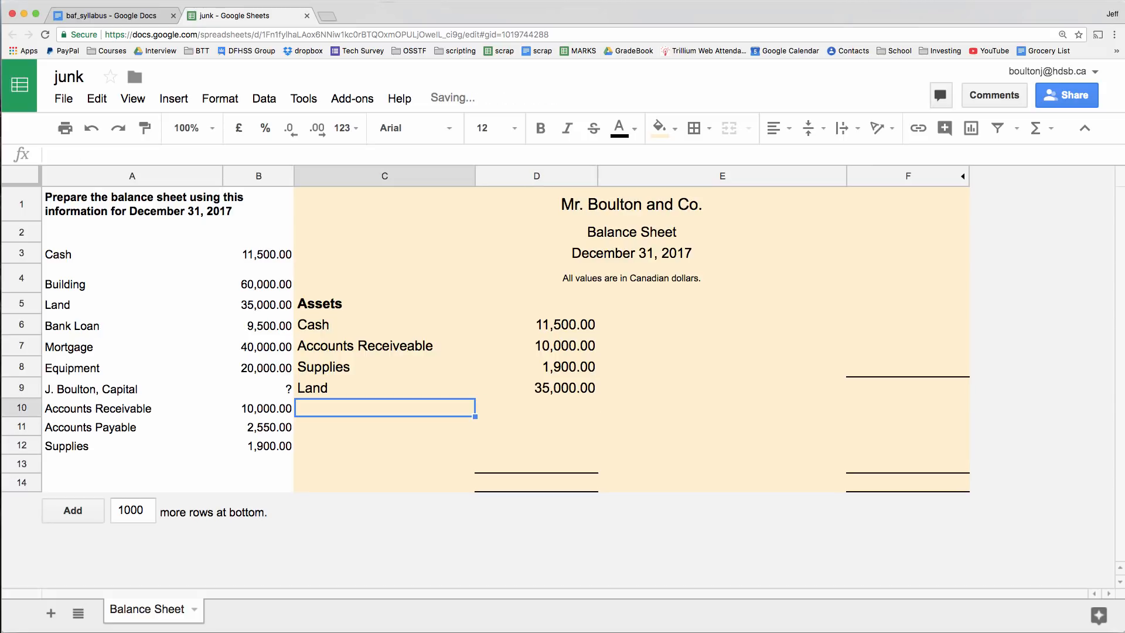
text(Building)
click(537, 408)
text(60,000)
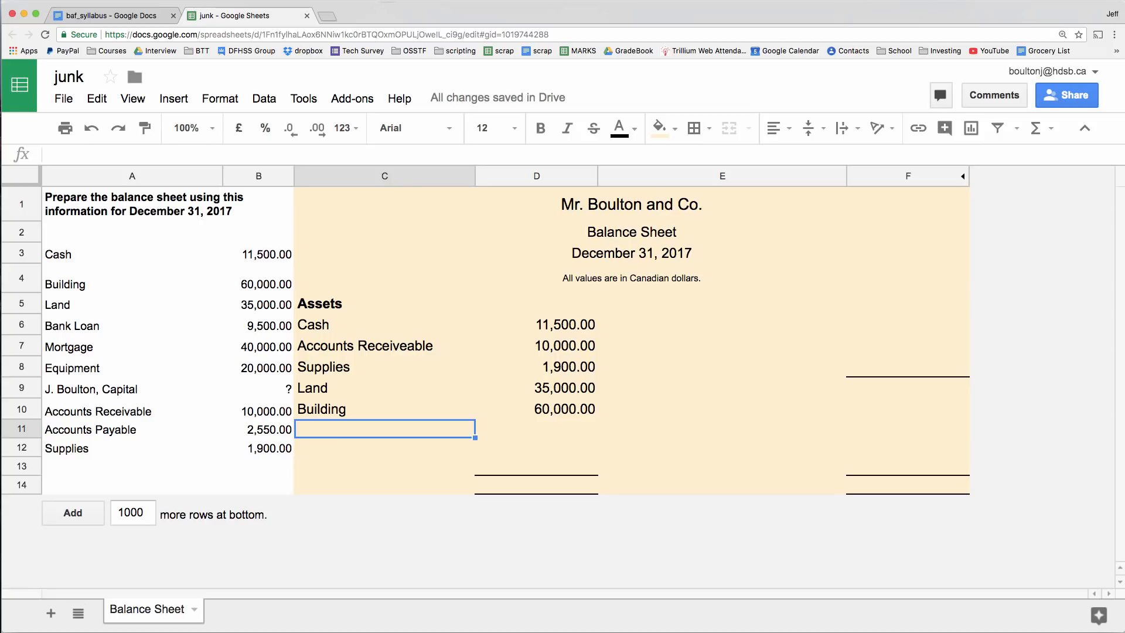
text(Equi)
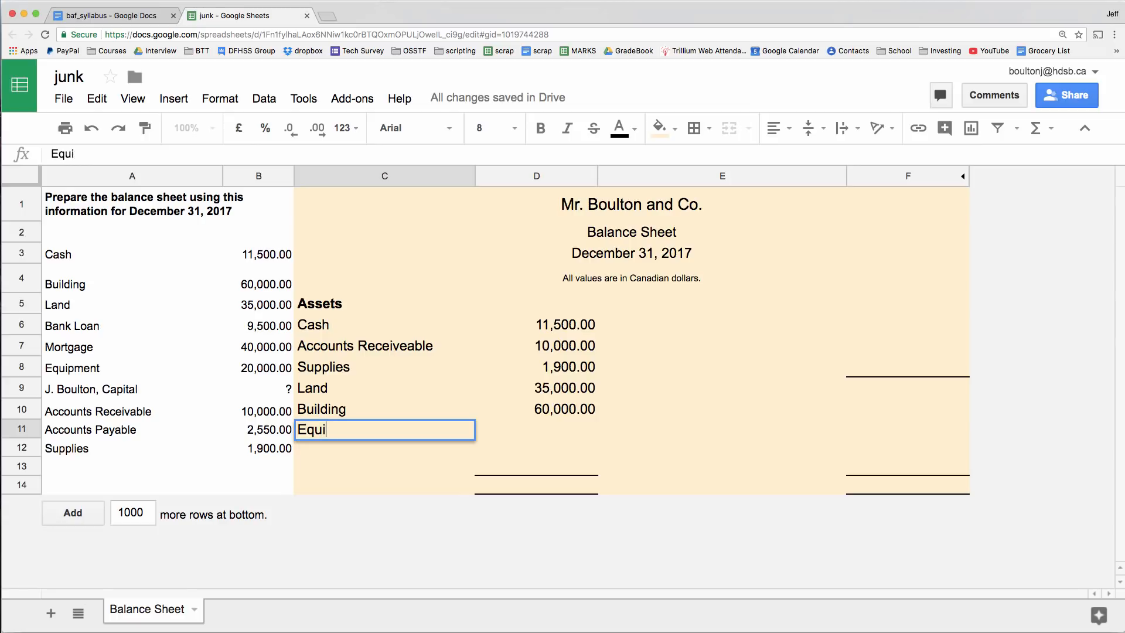
text(pmen)
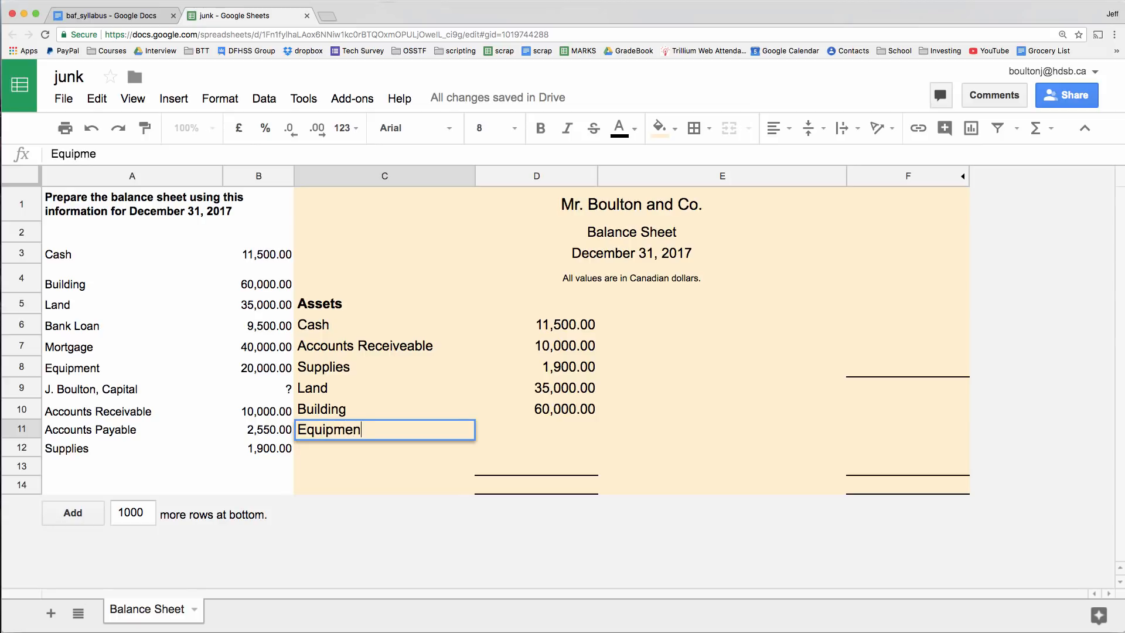
key(Tab)
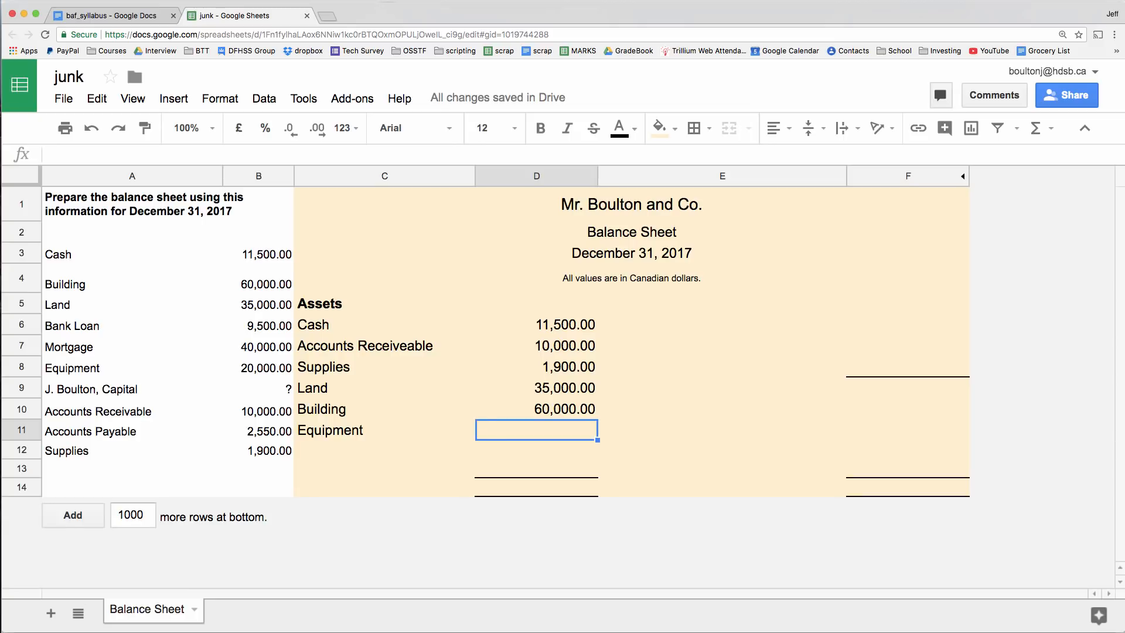
text(200000.00)
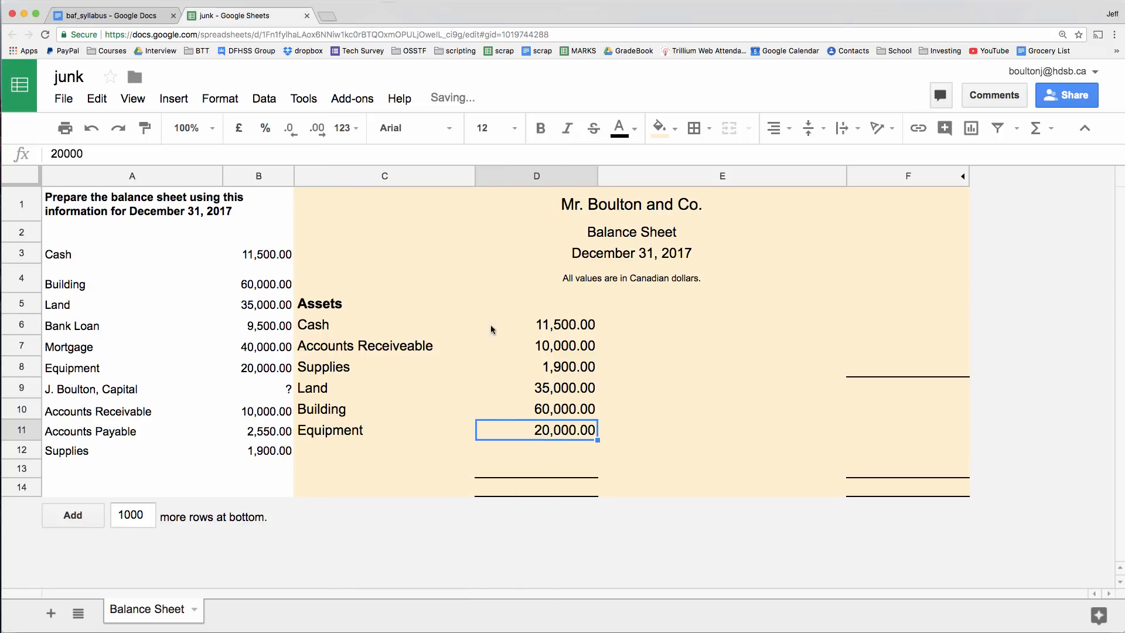
click(721, 450)
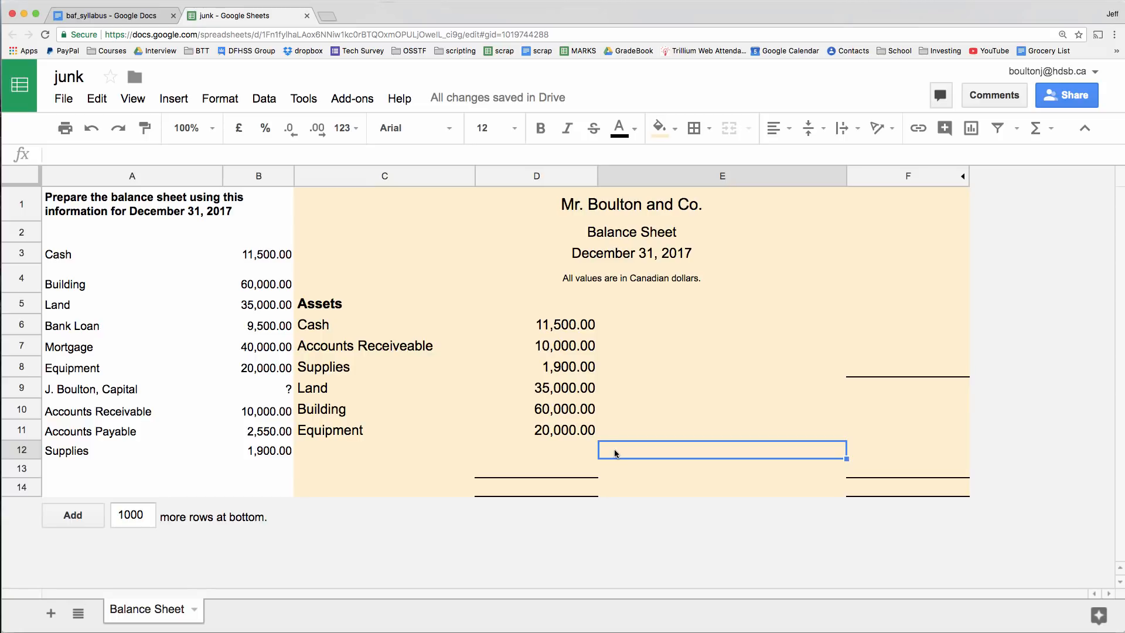
mouse_move(711, 316)
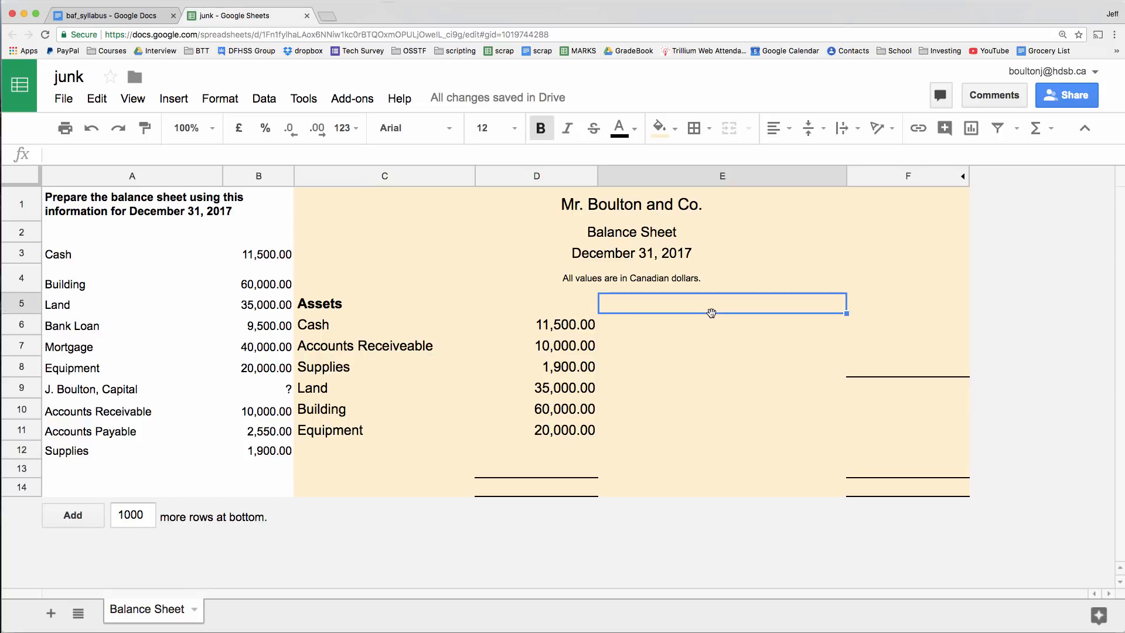
- Enter the 'Libabilities' heading in E5 to start the liabilities side
text(Liba)
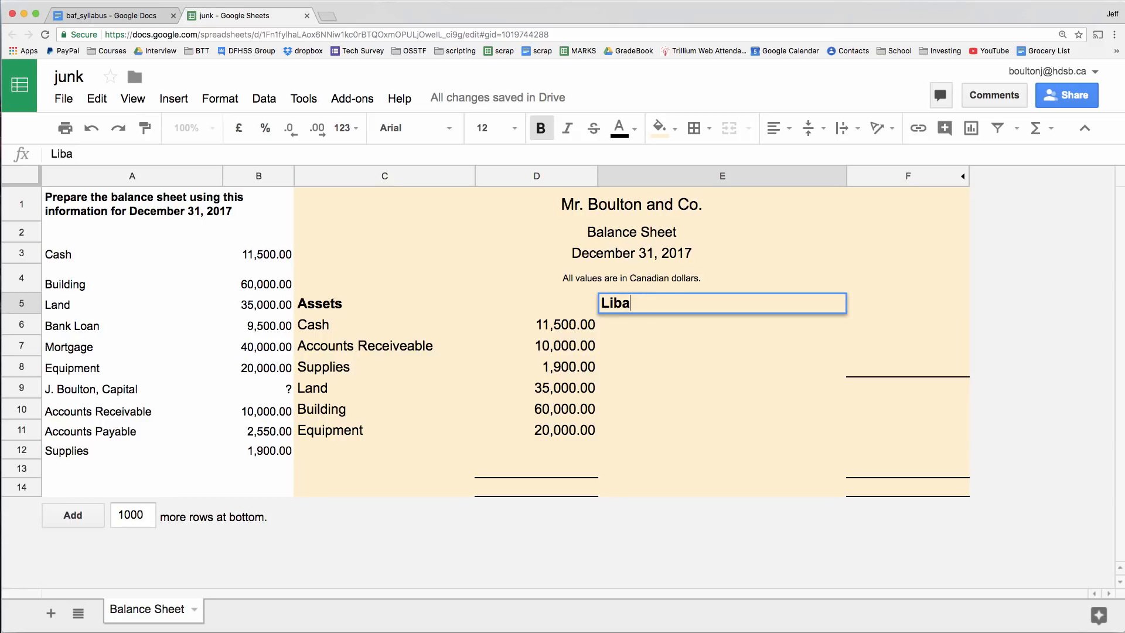
text(bilities)
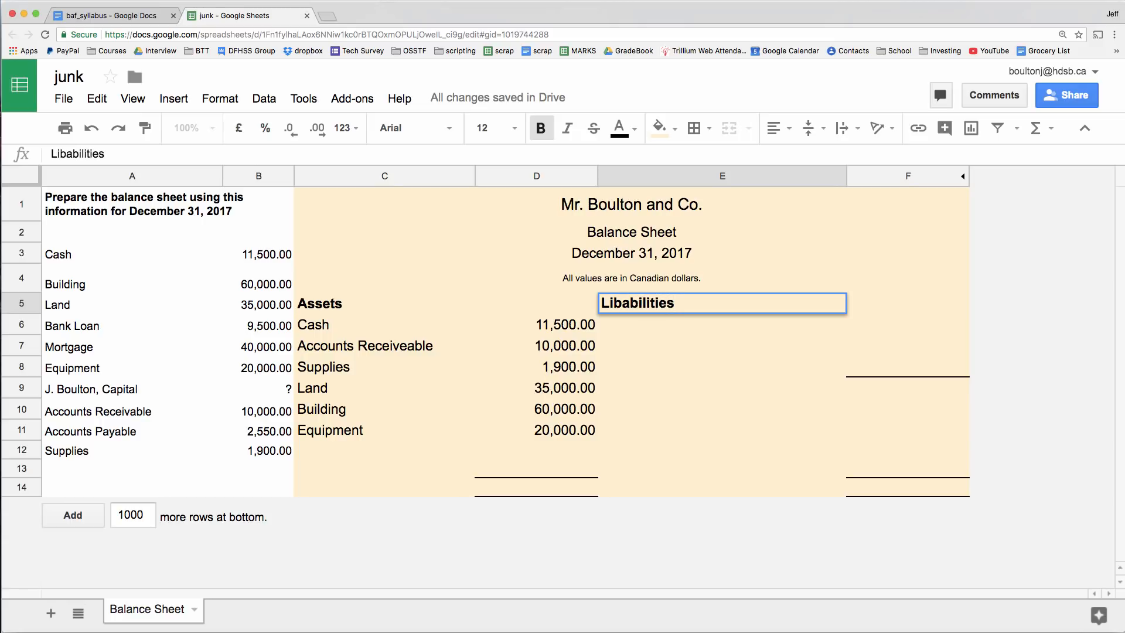
key(enter)
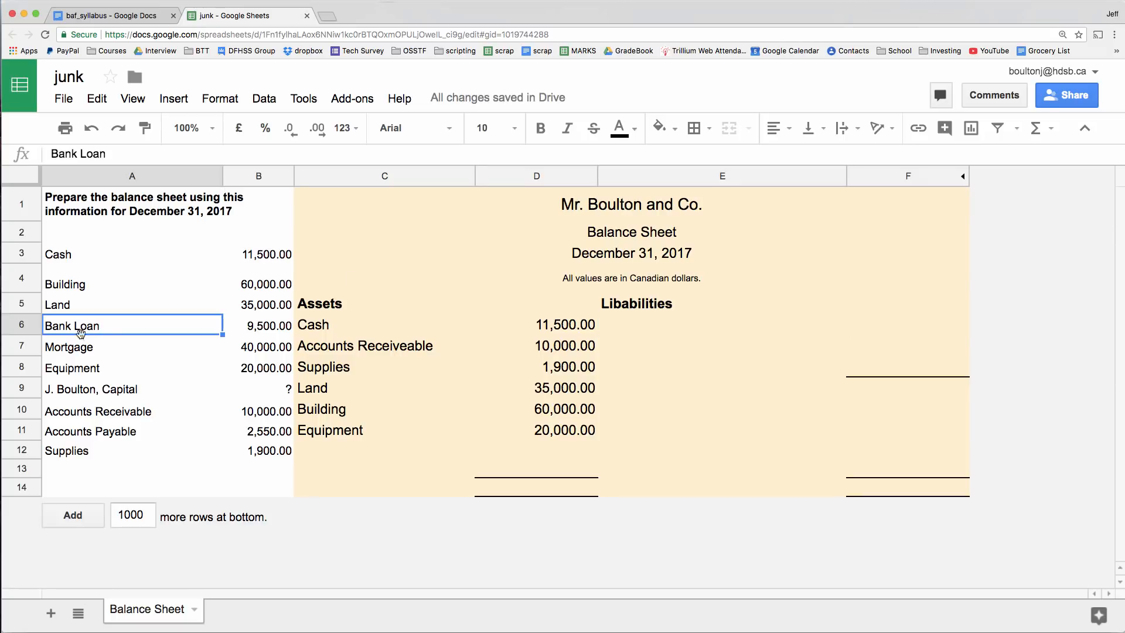
- Review Accounts Payable and Mortgage in the given data and select the first row under Libabilities
click(132, 410)
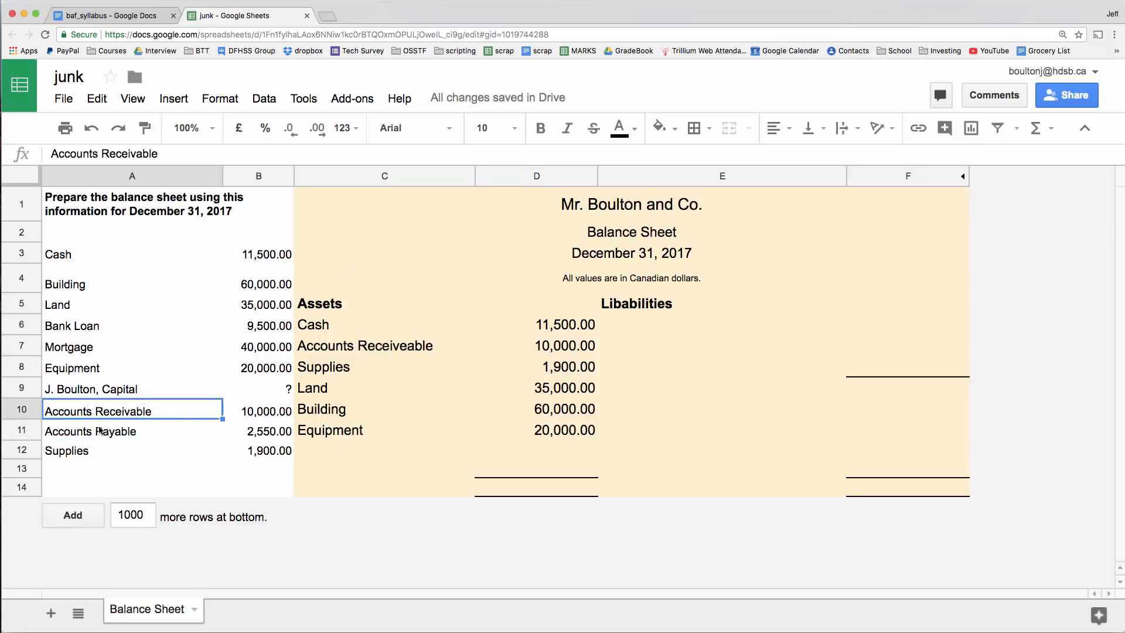
click(132, 430)
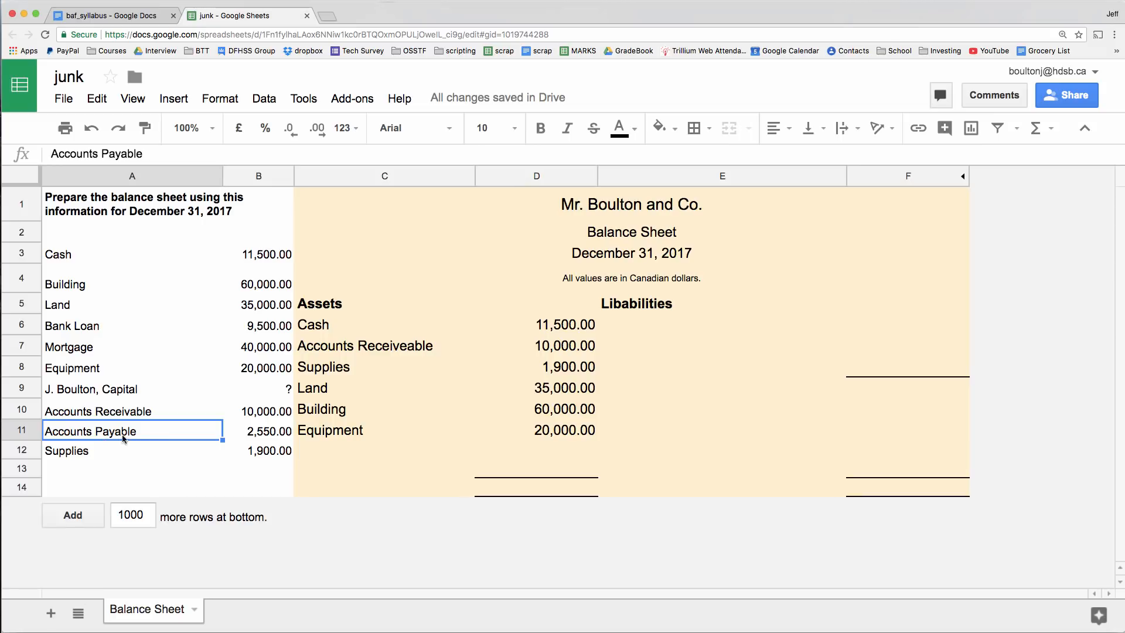
mouse_move(95, 427)
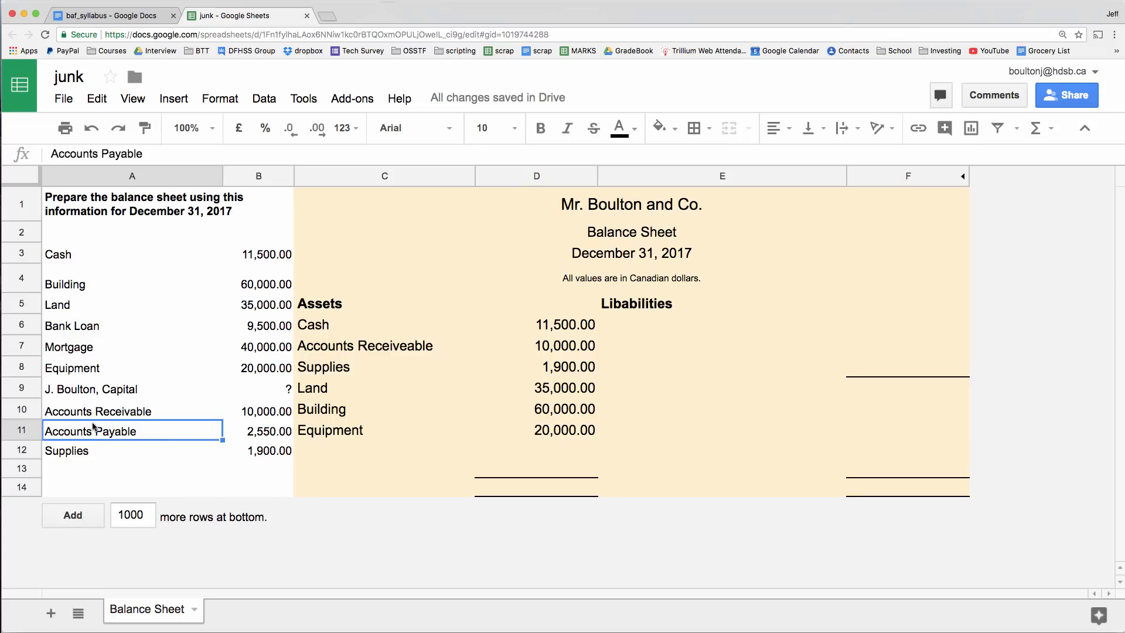
click(68, 347)
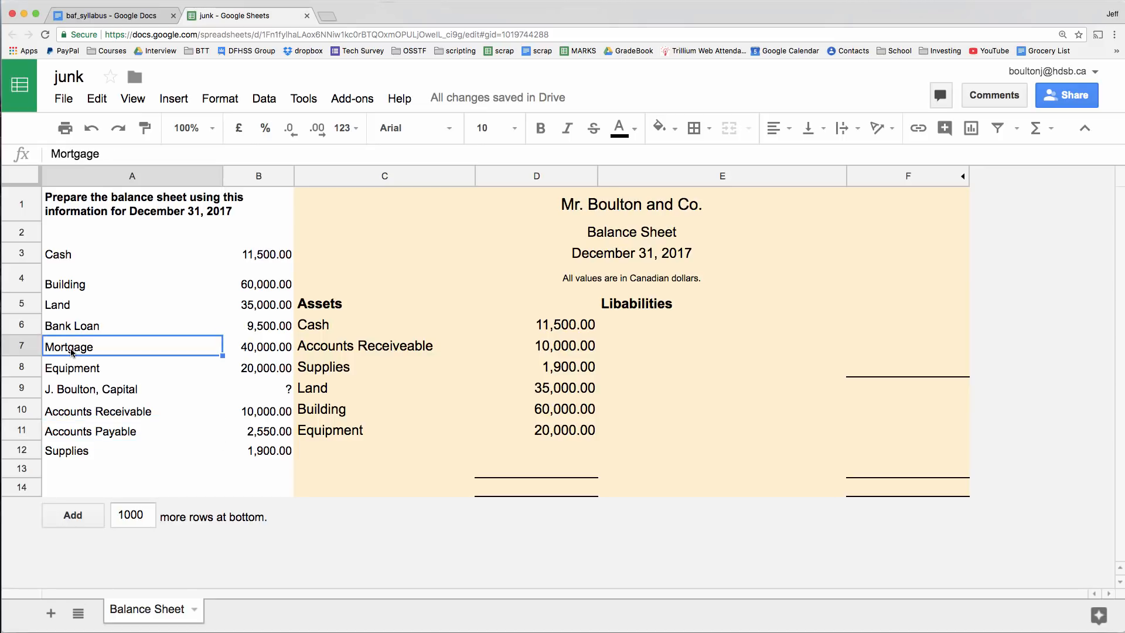
mouse_move(625, 389)
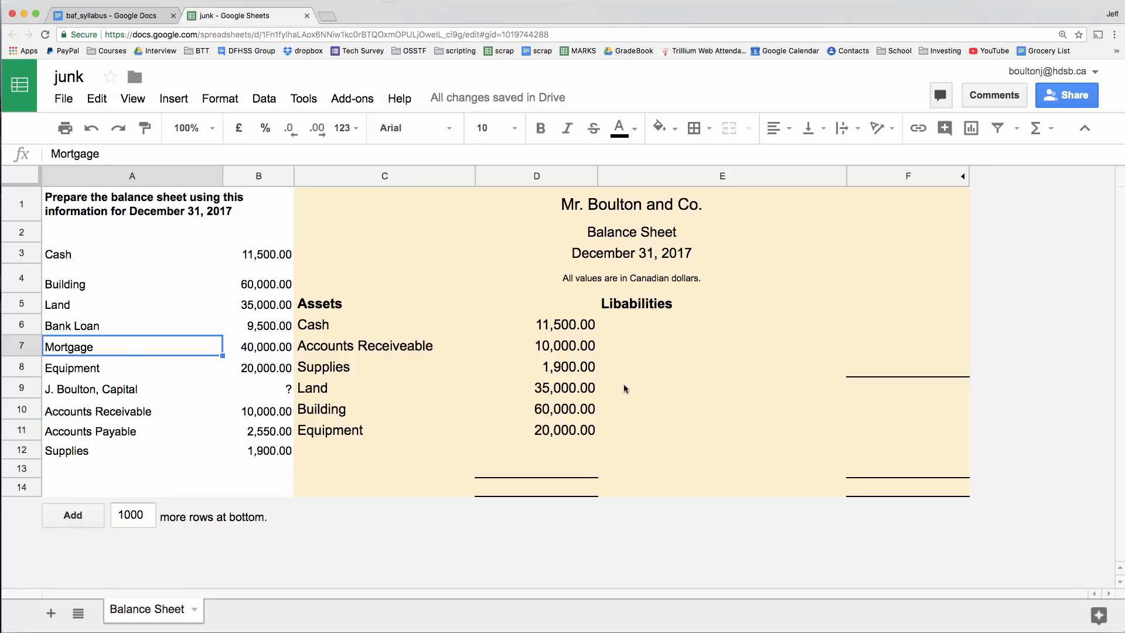
click(722, 325)
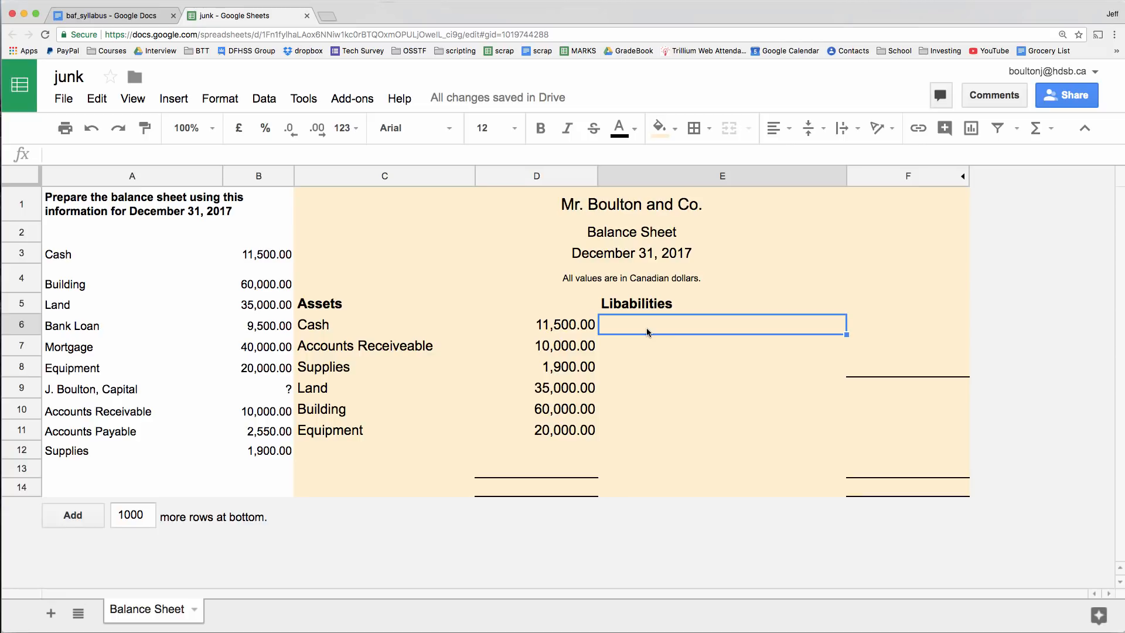
click(132, 430)
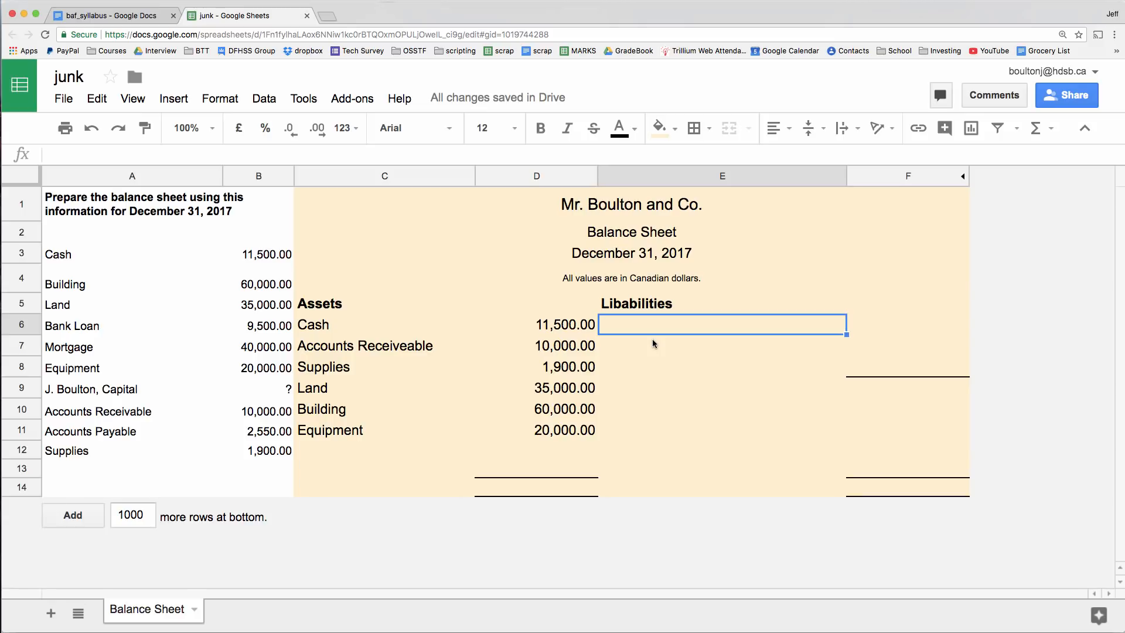
- Enter Accounts Payable with amount 2,550.00 as the first liability line
text(Accounts Payable)
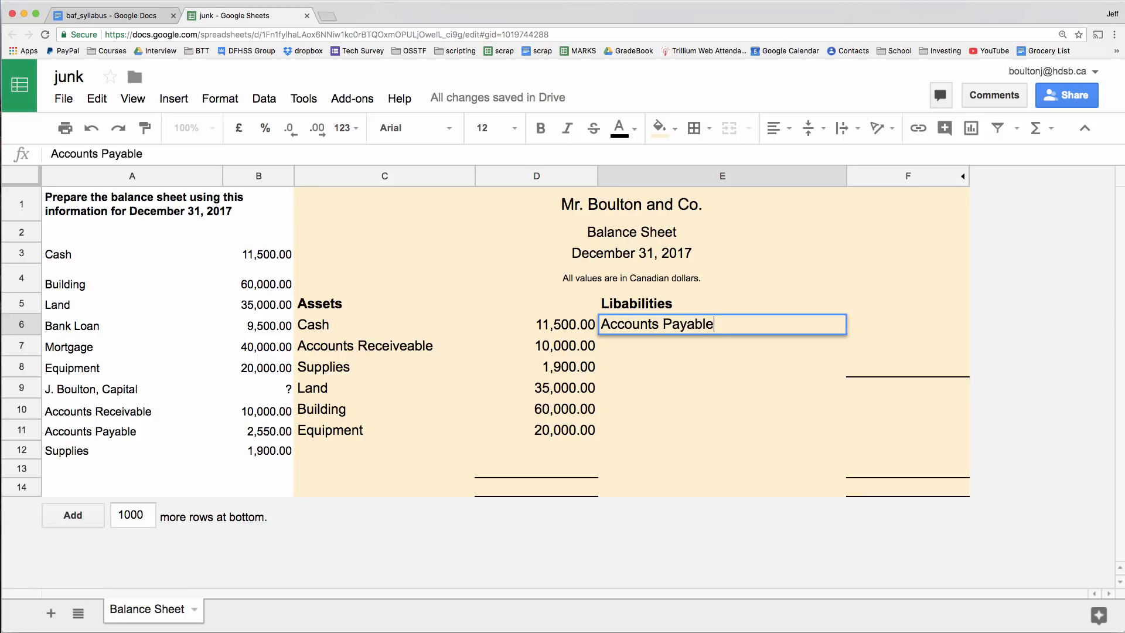
key(Tab)
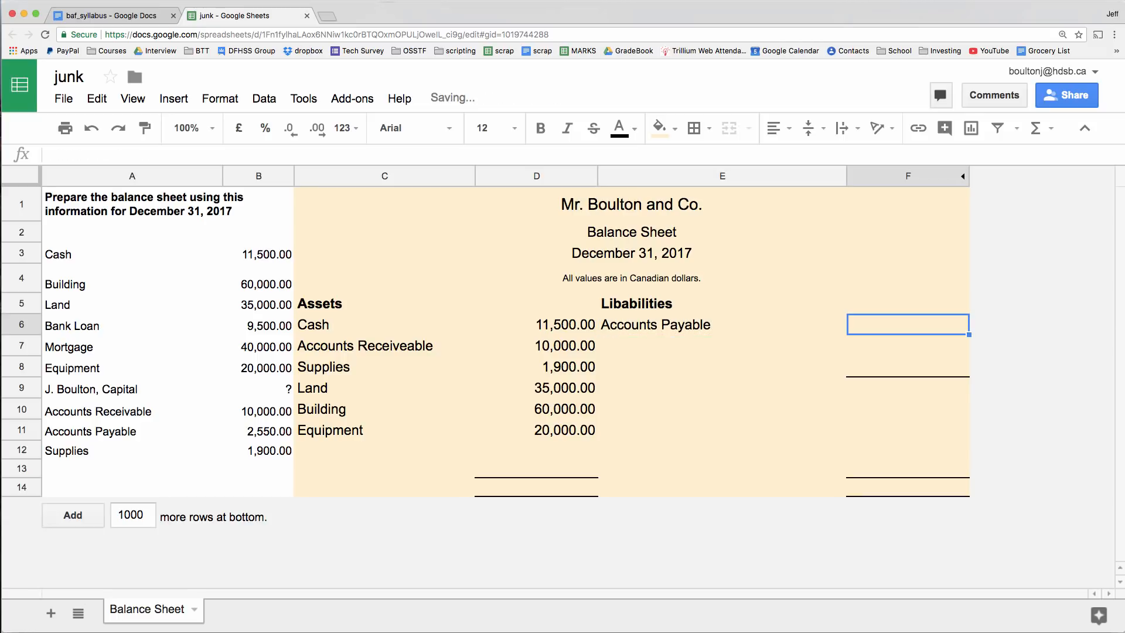
text(2,550.00)
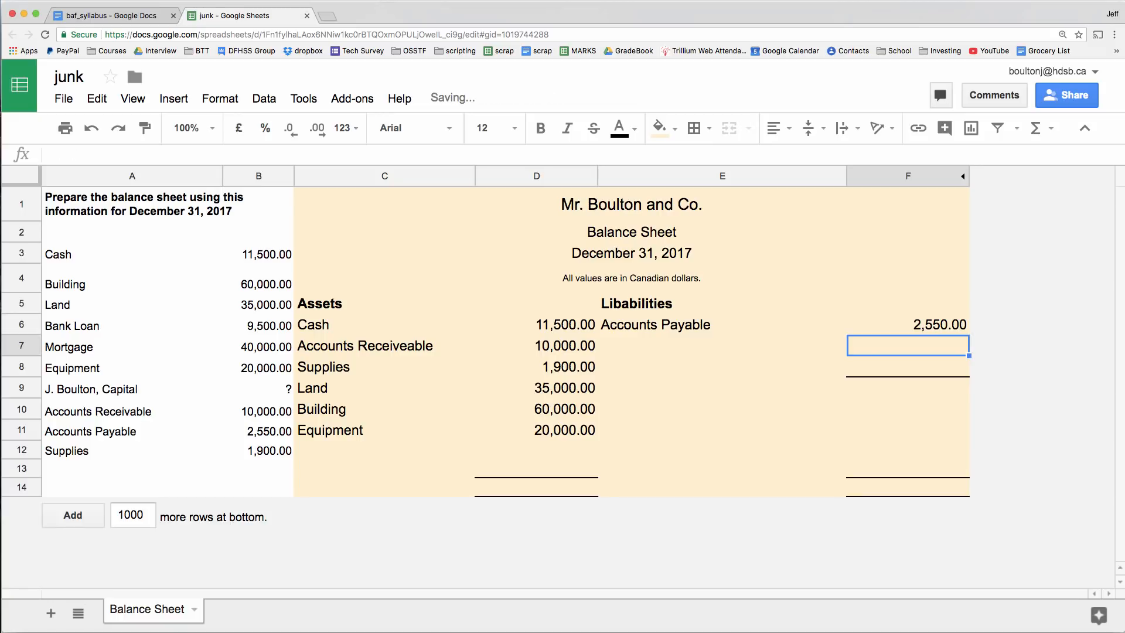
click(721, 344)
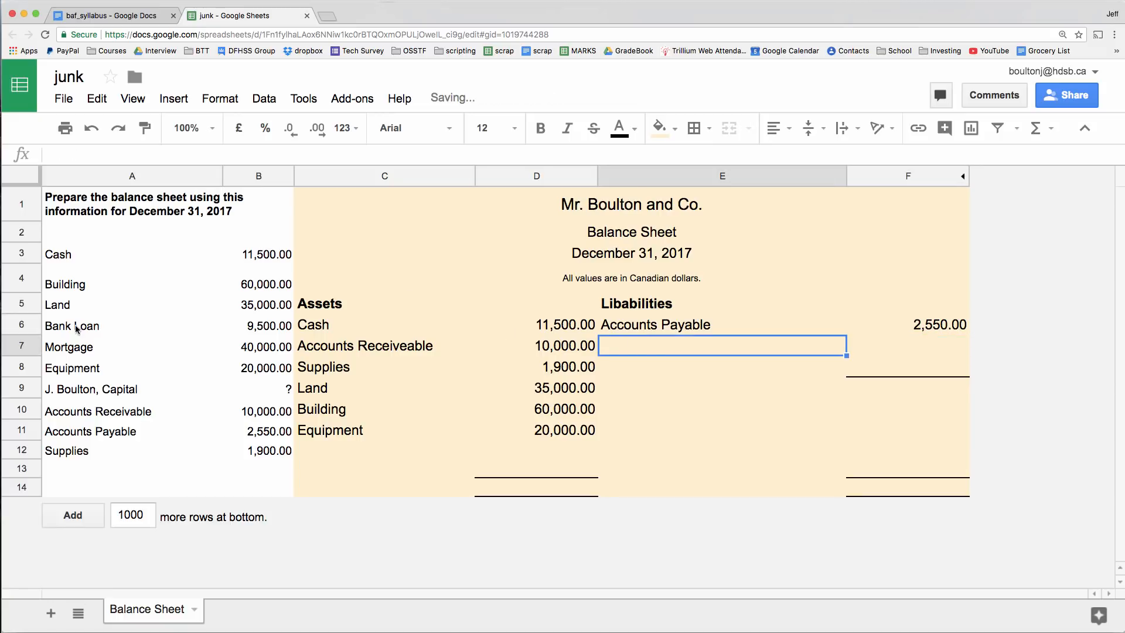
click(72, 325)
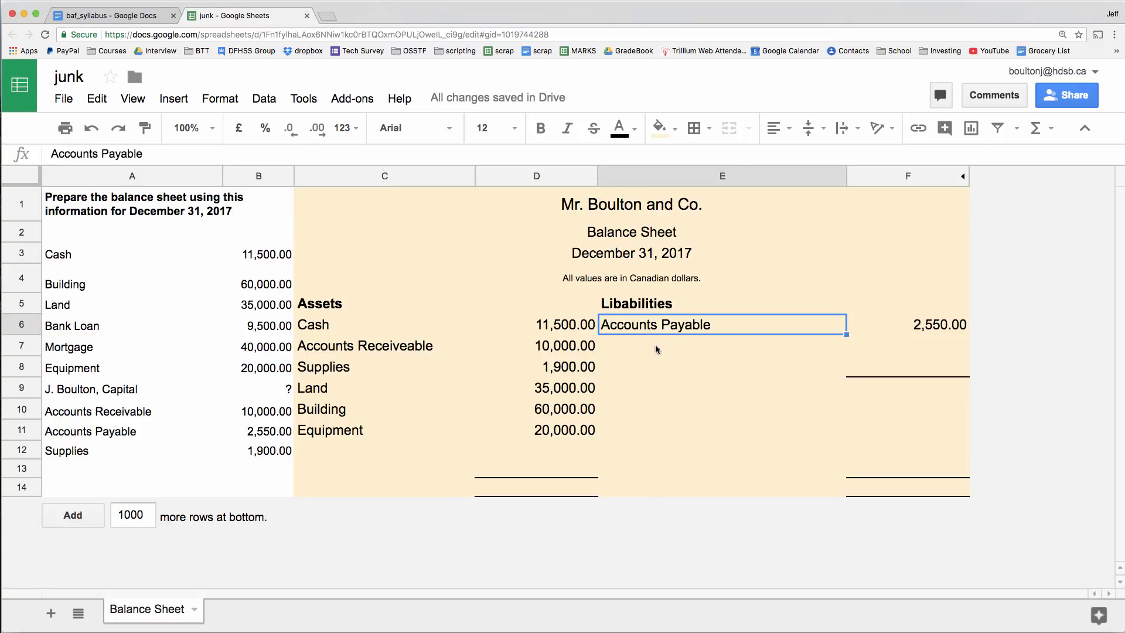
click(721, 345)
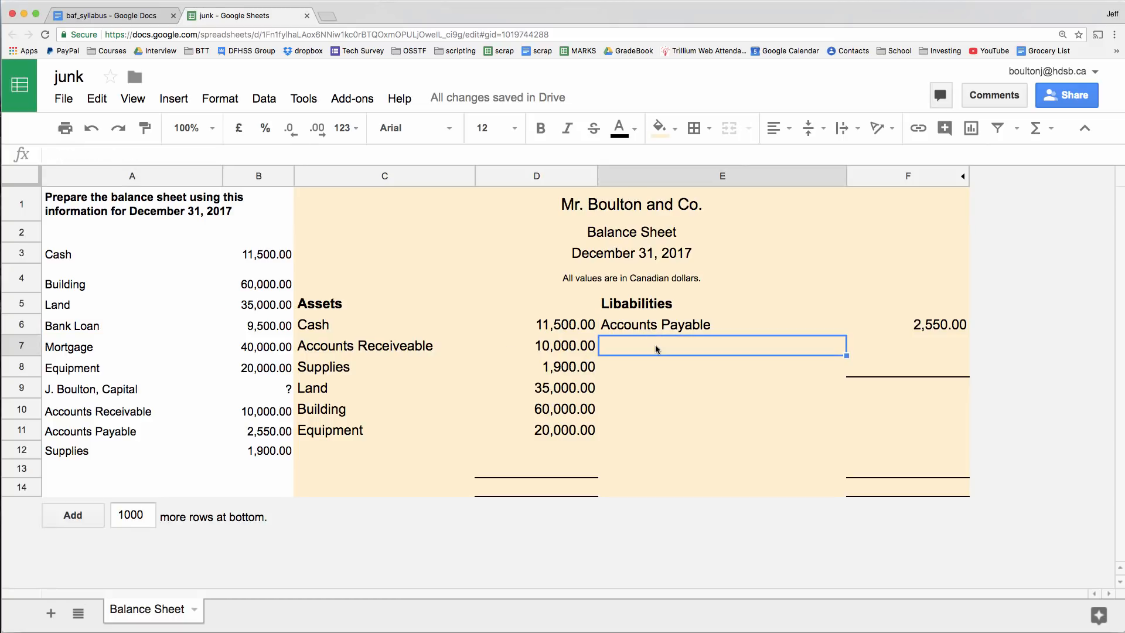
- Enter Bank Loan 9,500.00 and Mortgage 40,000.00 as the next liability lines
text(Bank)
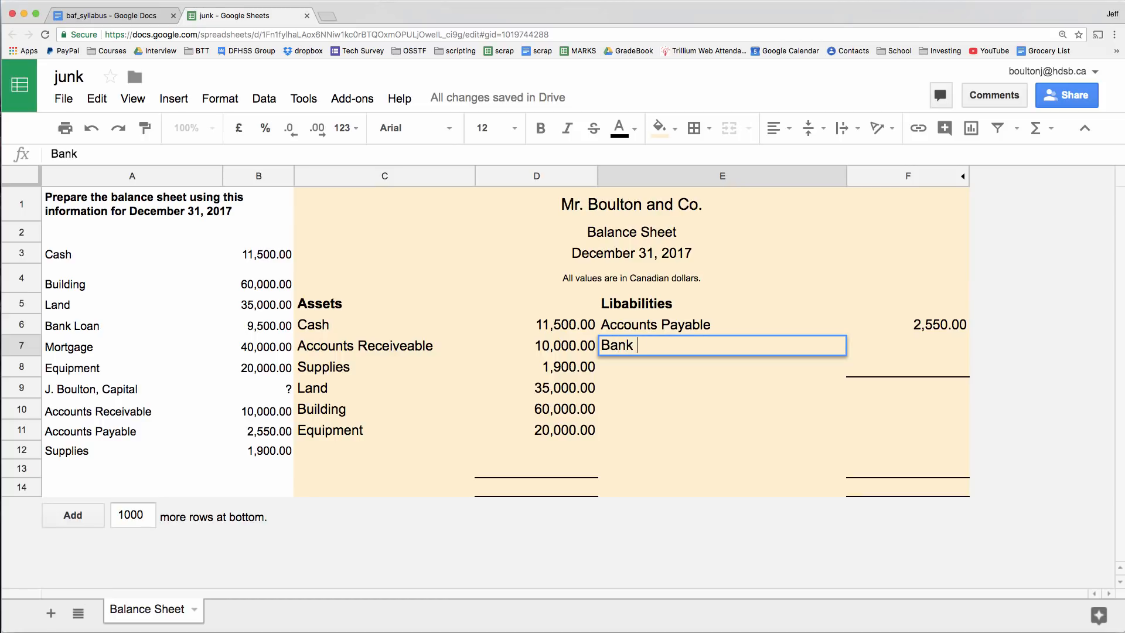
text(Loan)
click(908, 346)
text(9,500)
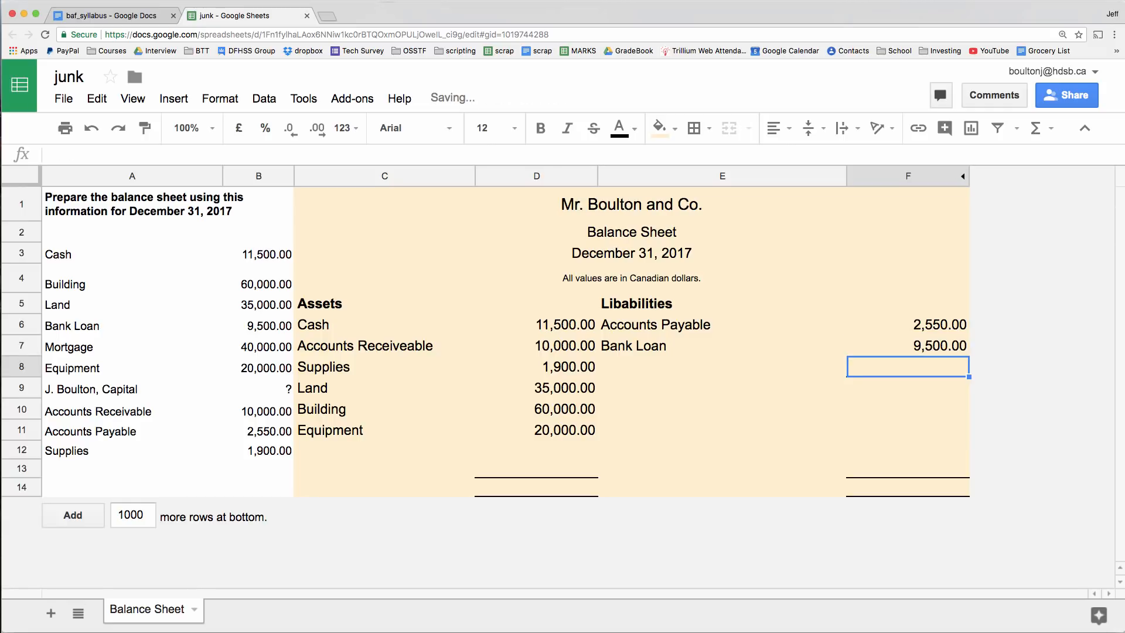
text(Mortgage)
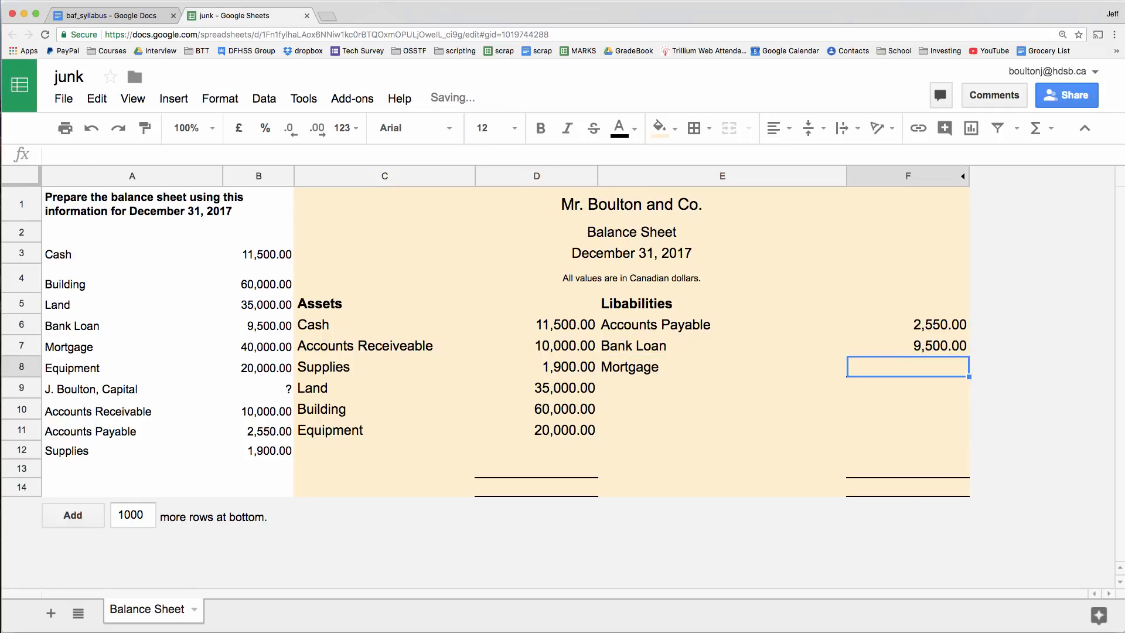
text(40,000.00)
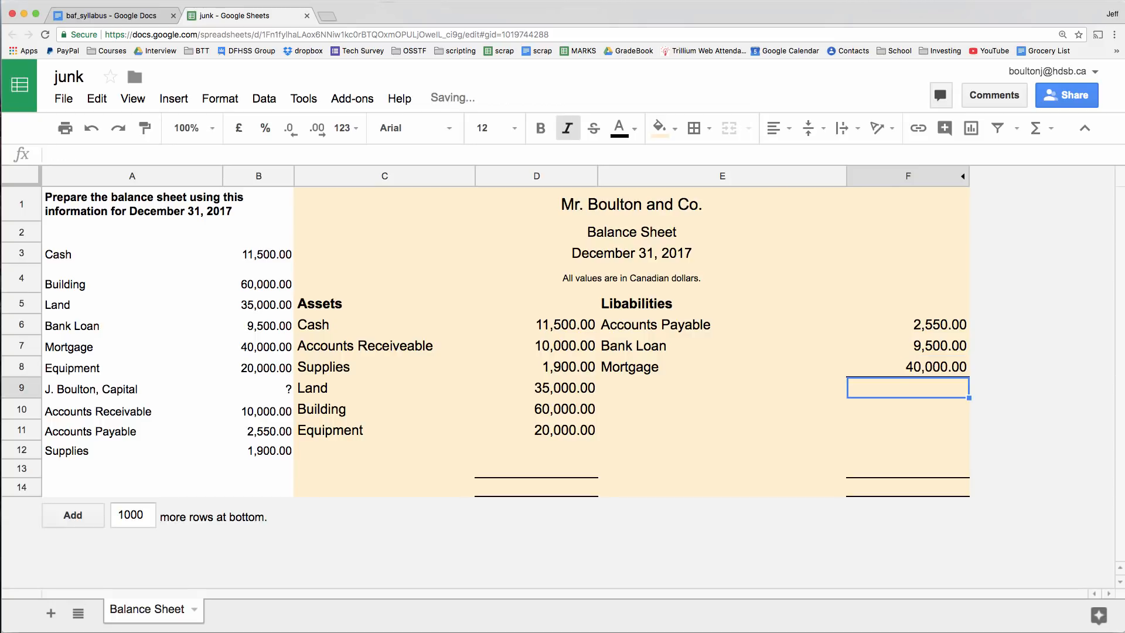
click(721, 388)
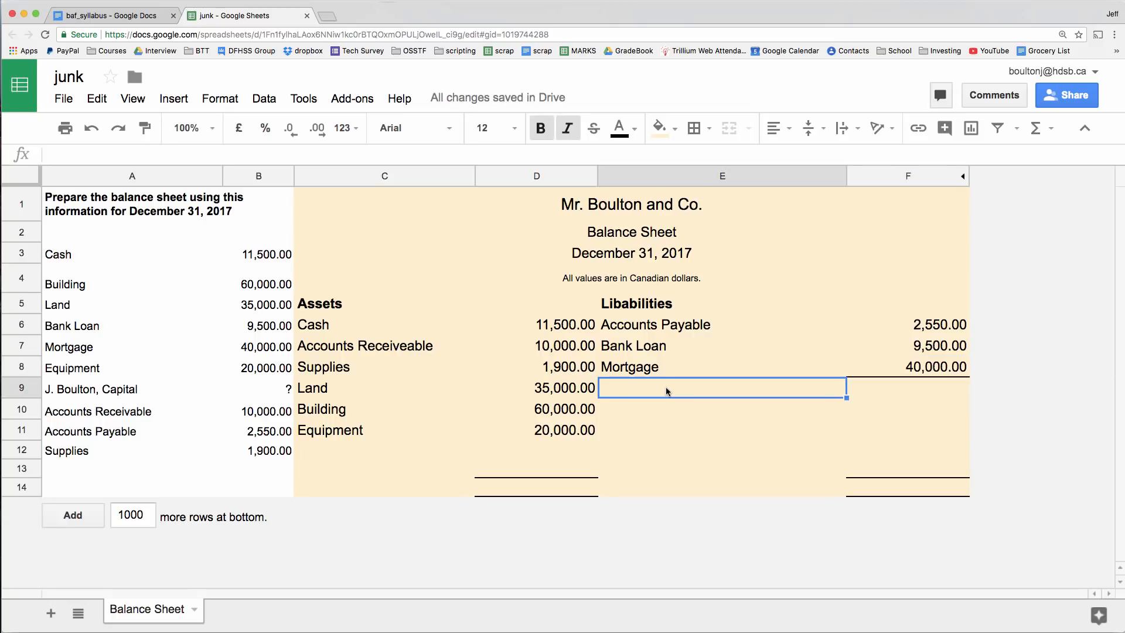
mouse_move(422, 482)
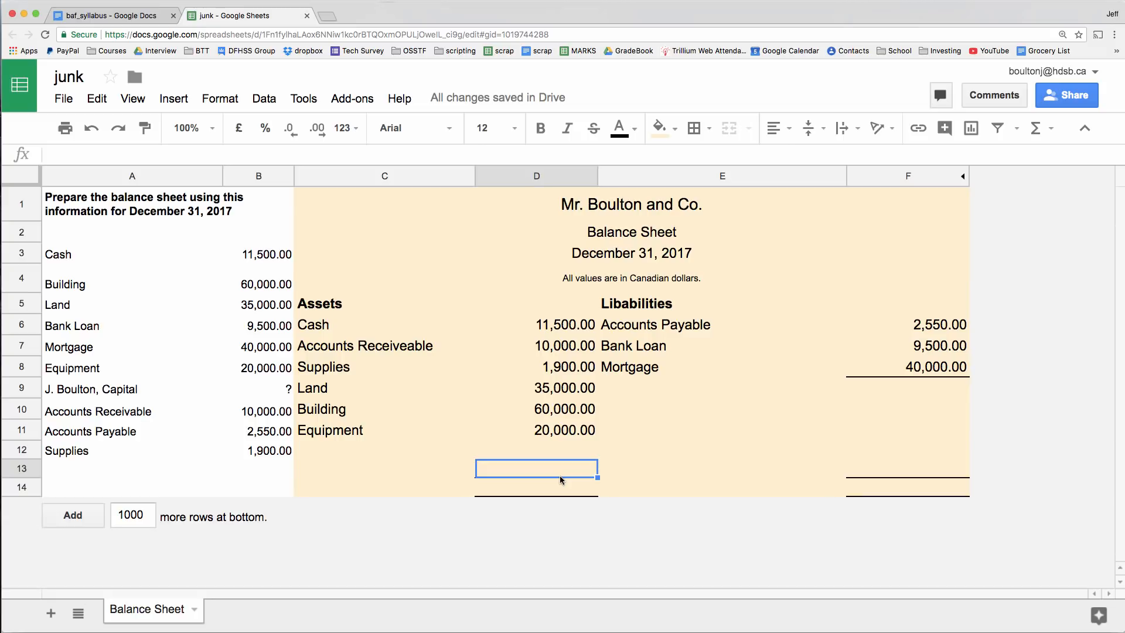
click(536, 487)
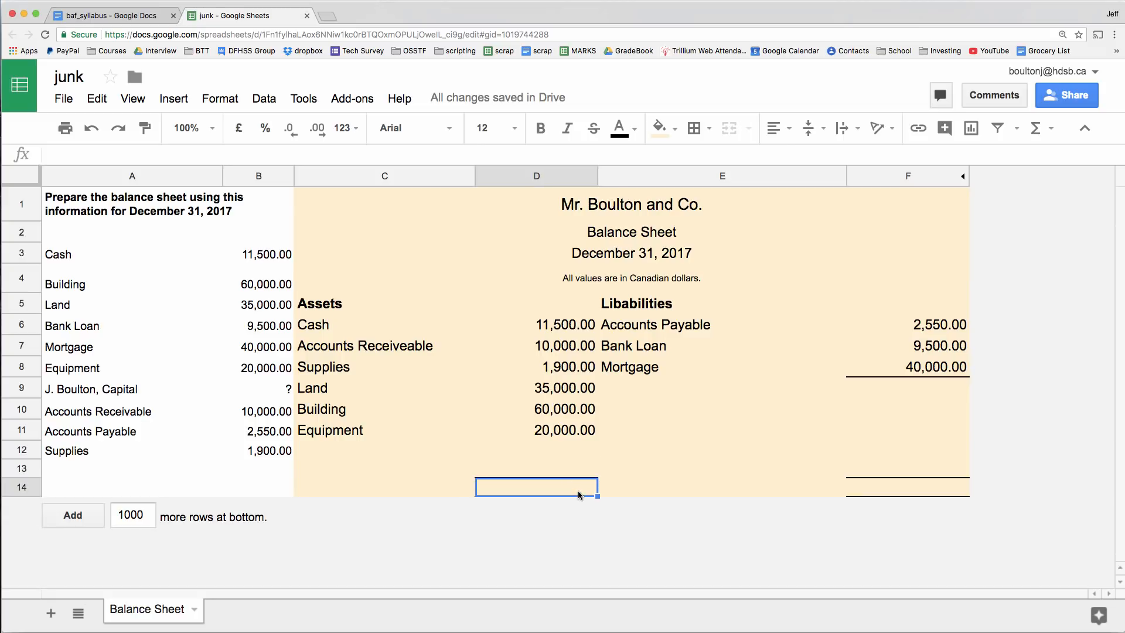
click(536, 450)
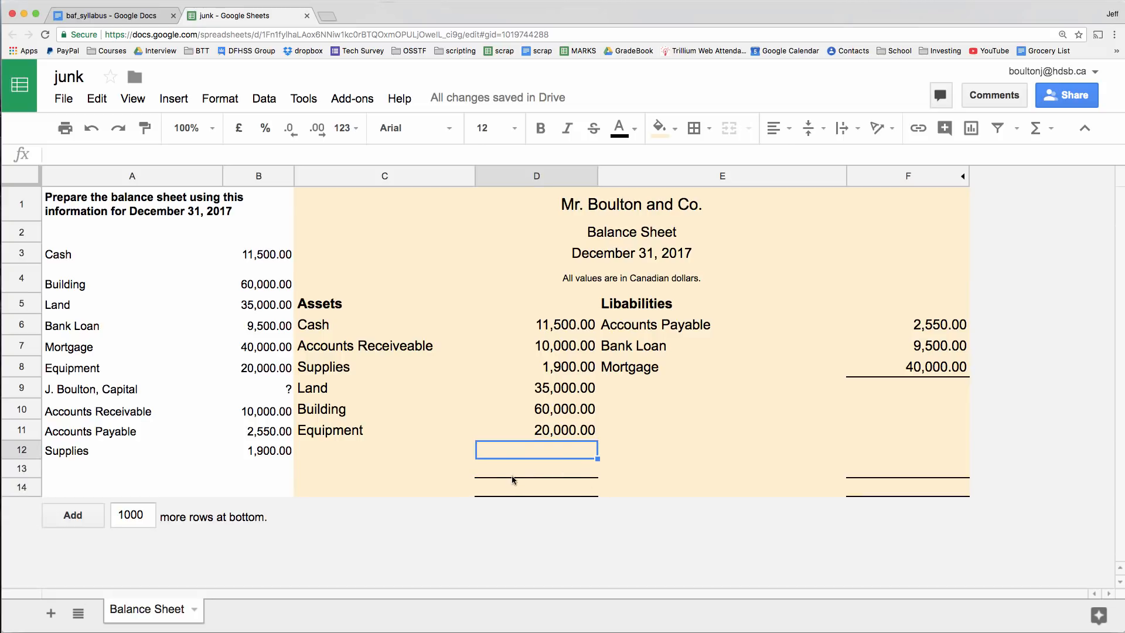
click(536, 488)
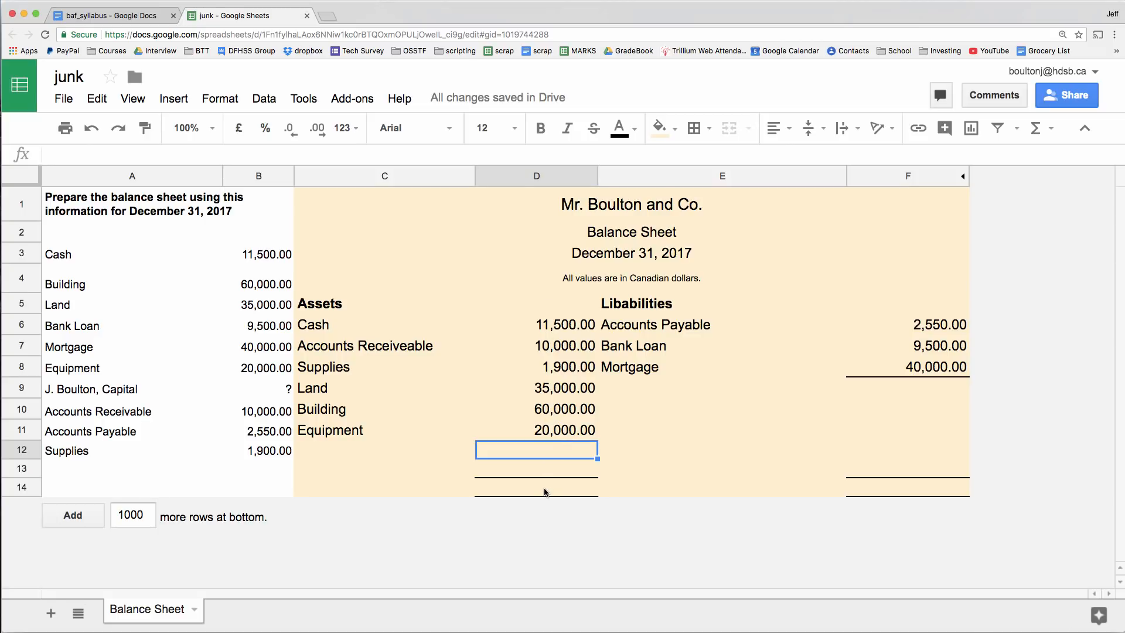
click(536, 487)
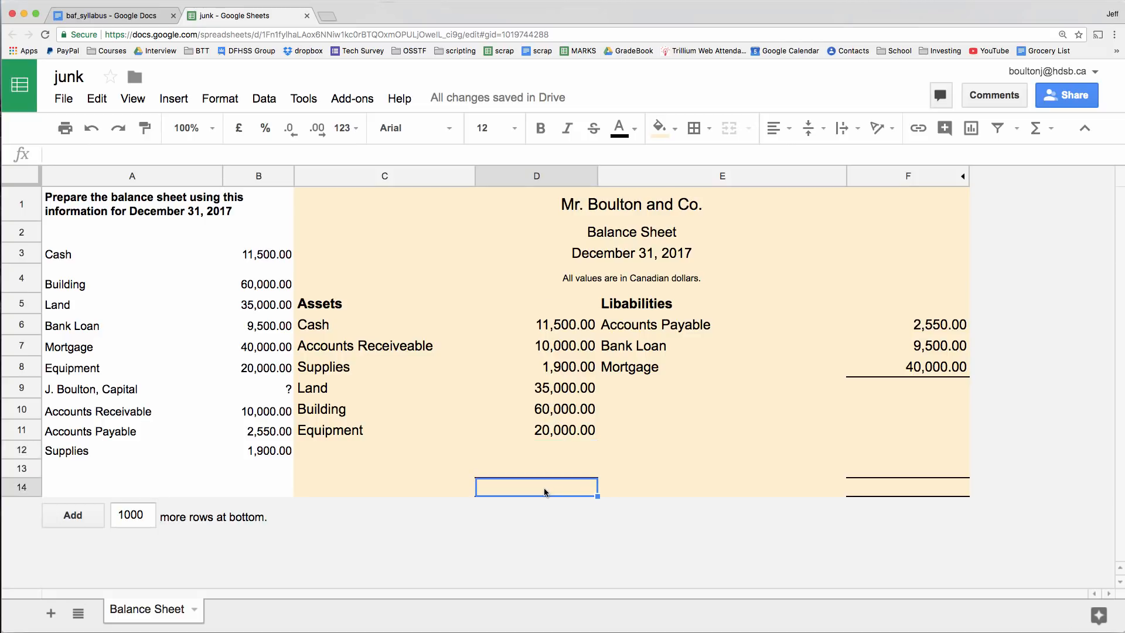
- Start a =SUM( formula in D14 and begin selecting the asset amounts D6:D13
text(=)
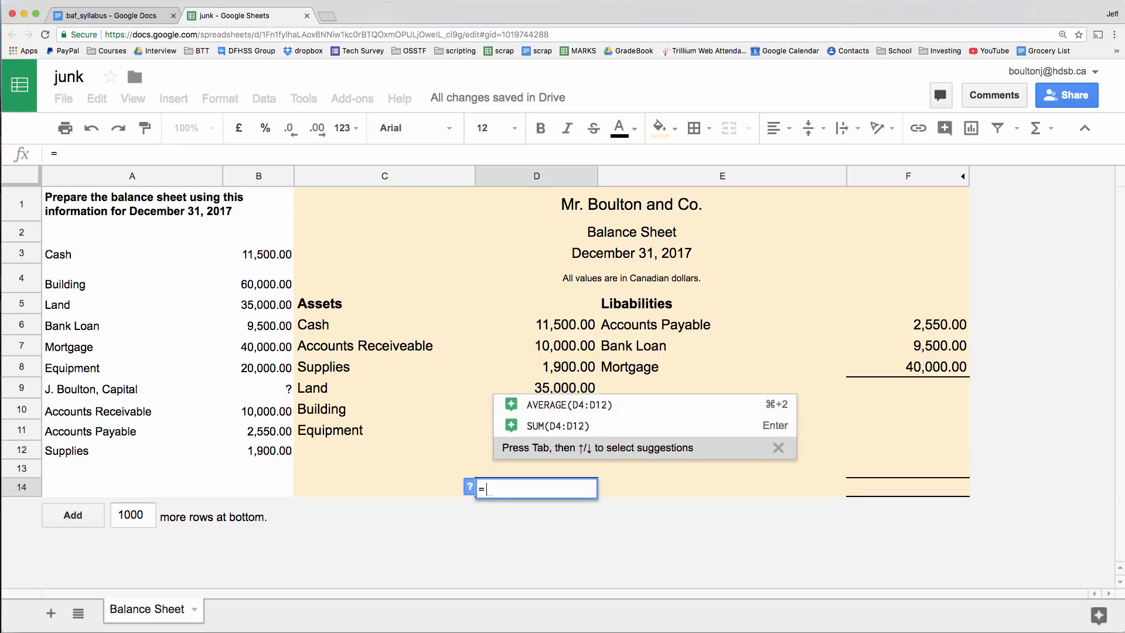
text(sum()
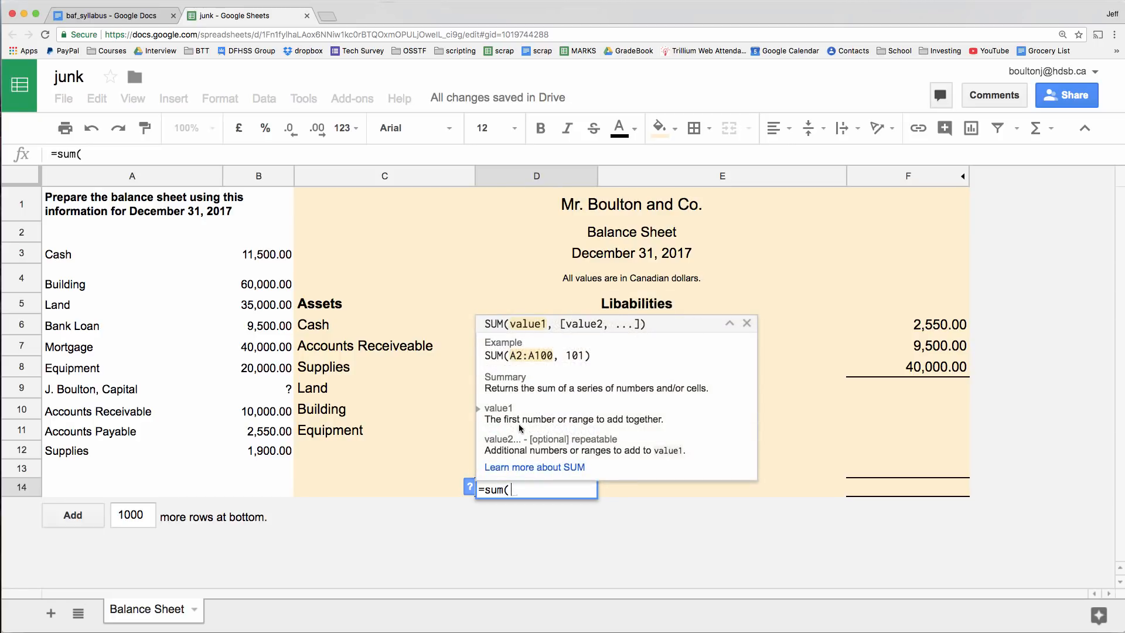
click(536, 345)
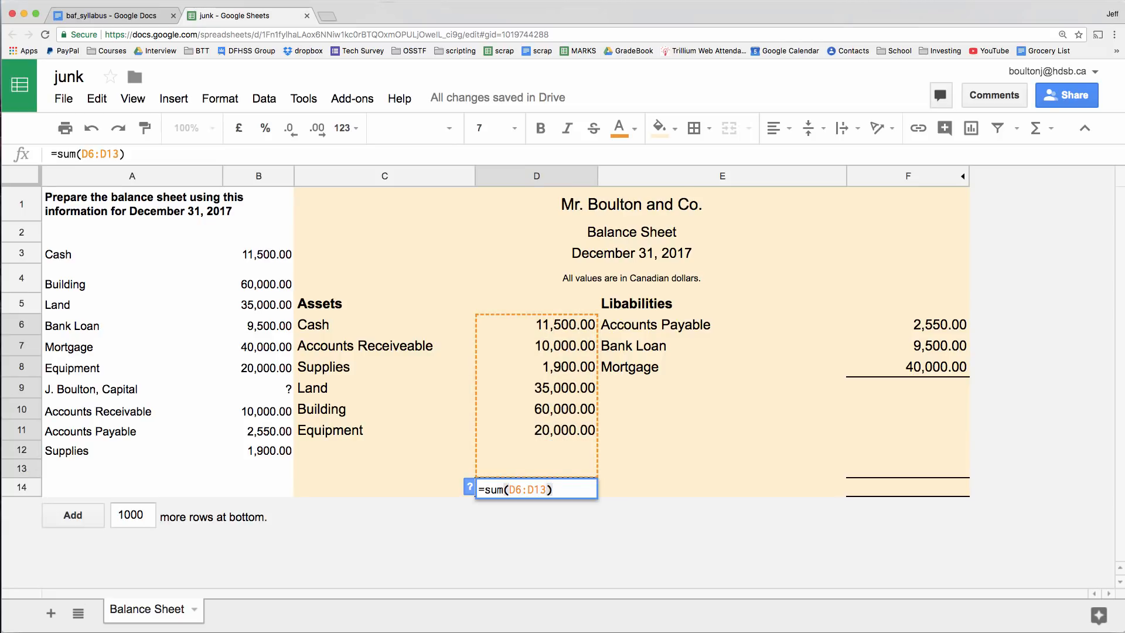
- Commit the 138,400.00 assets total and label C14 'Total Assets' in bold italic
key(enter)
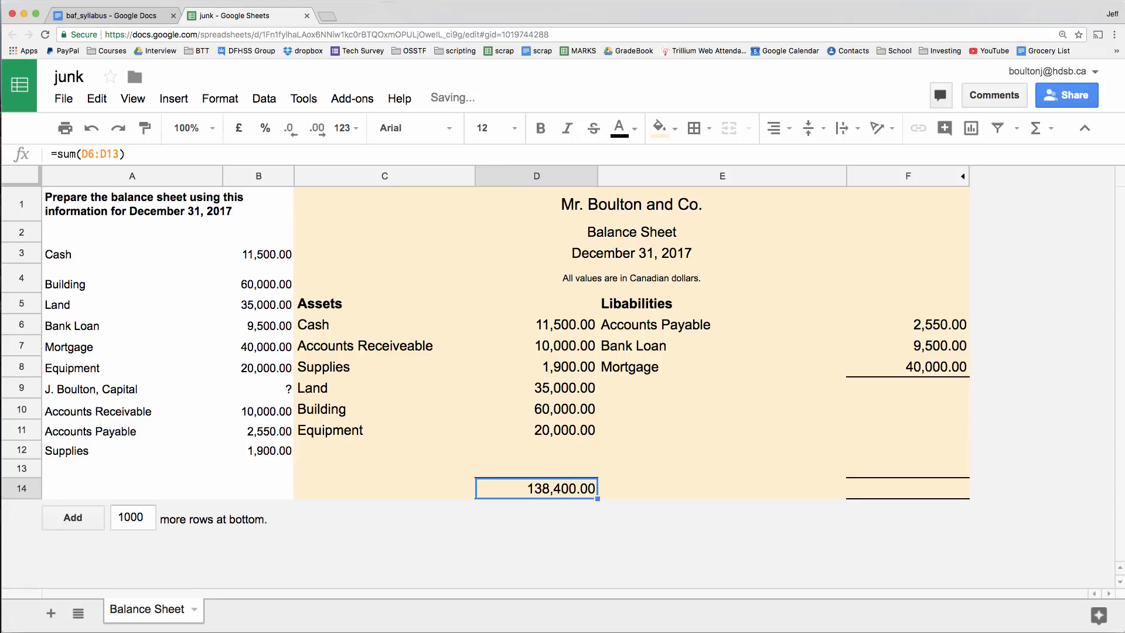
click(384, 489)
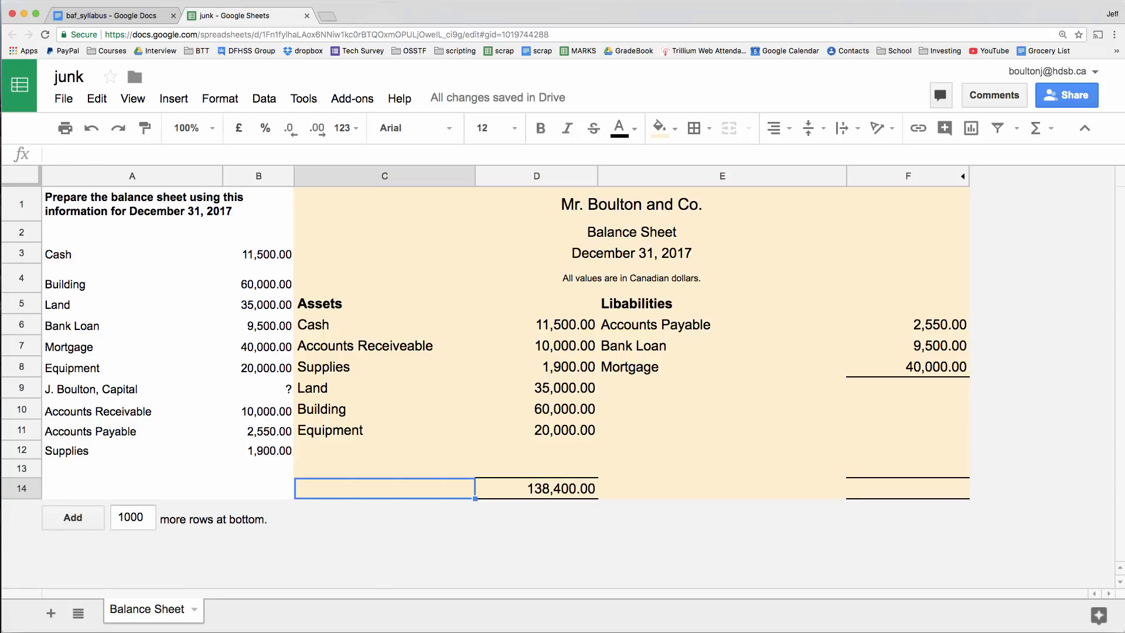
text(Total Assets)
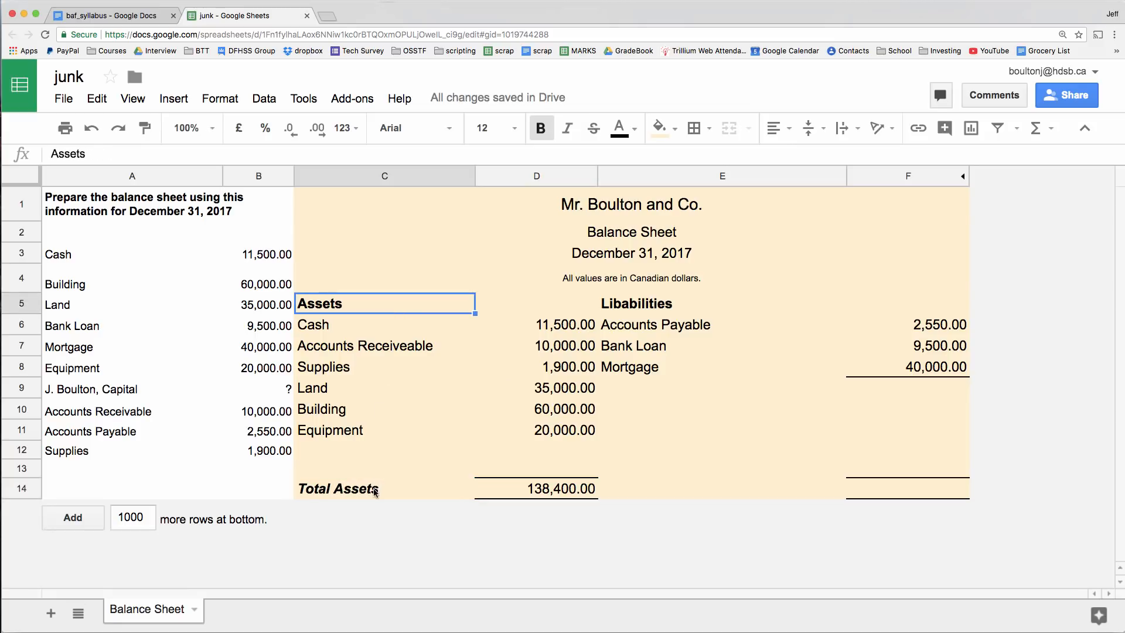
click(384, 324)
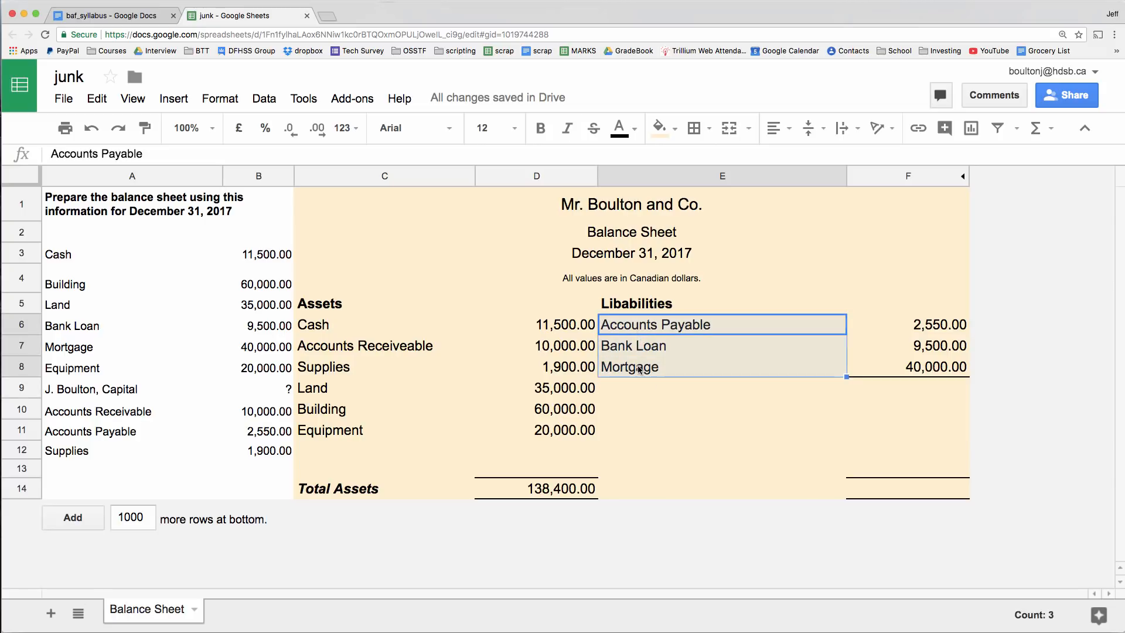
click(319, 302)
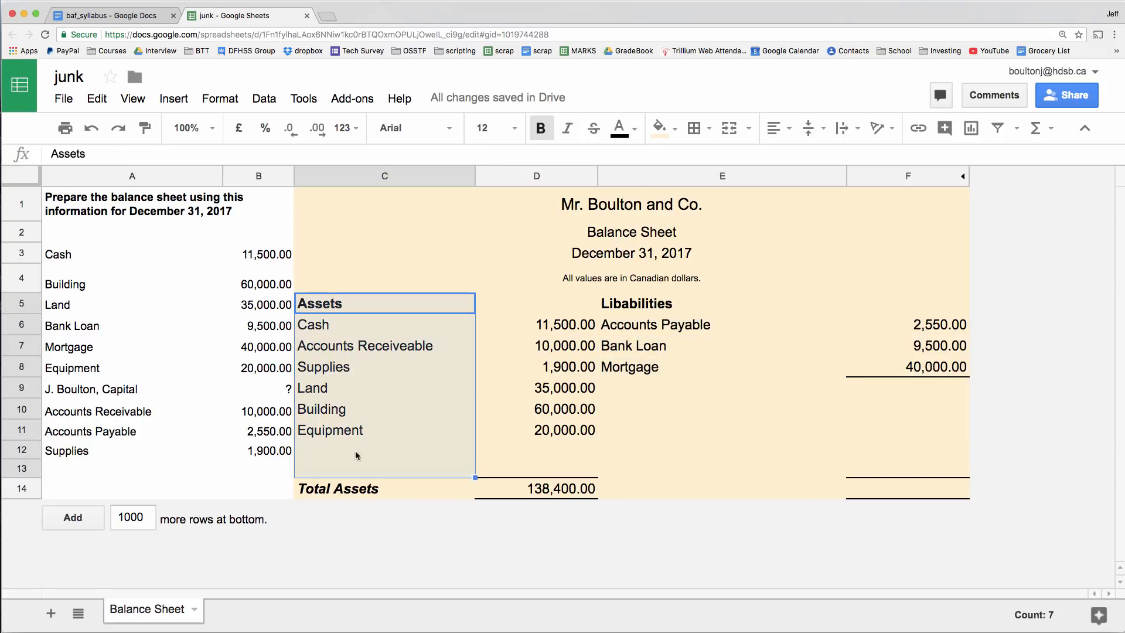
mouse_move(635, 337)
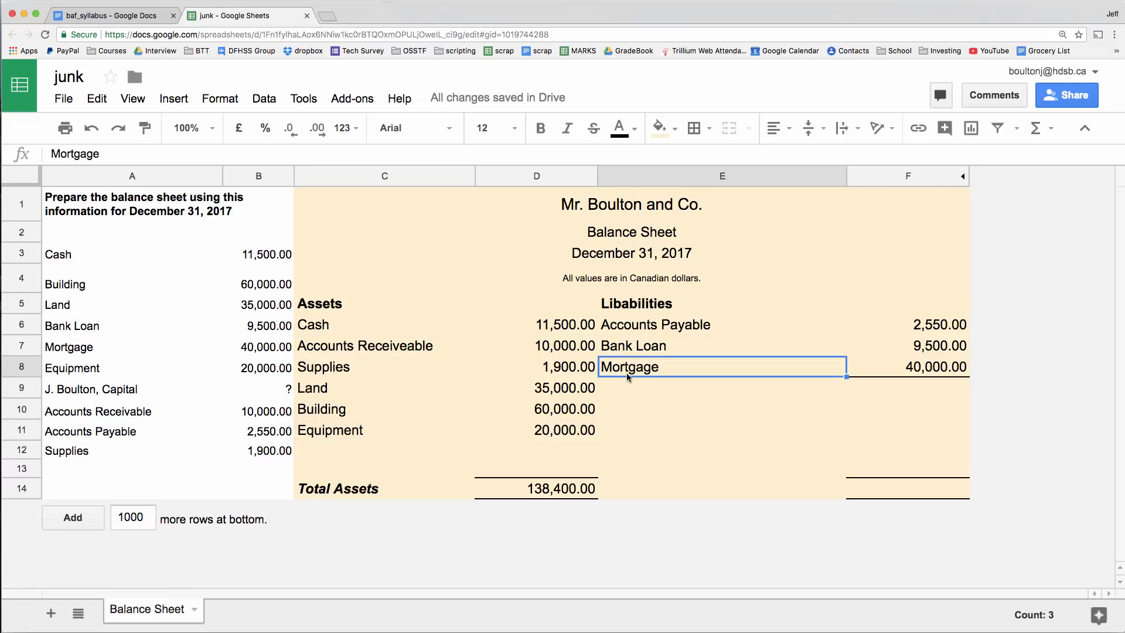
- Add a 'Total Liabilities' row with a SUM formula giving 52,050.00 in F9
text(Total)
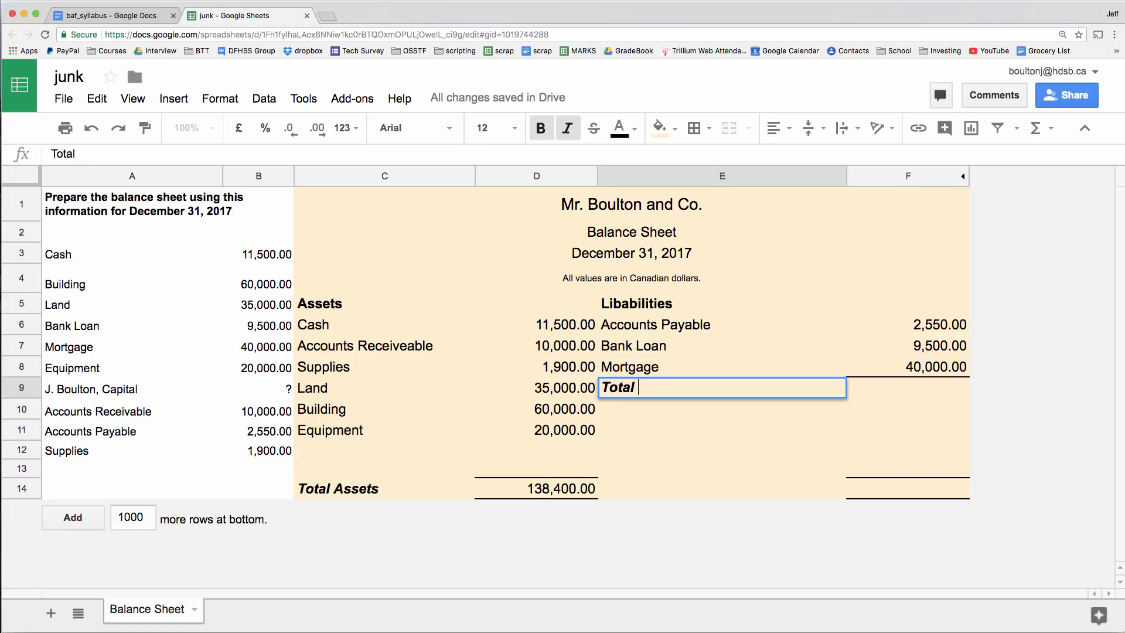
text(Liabilities)
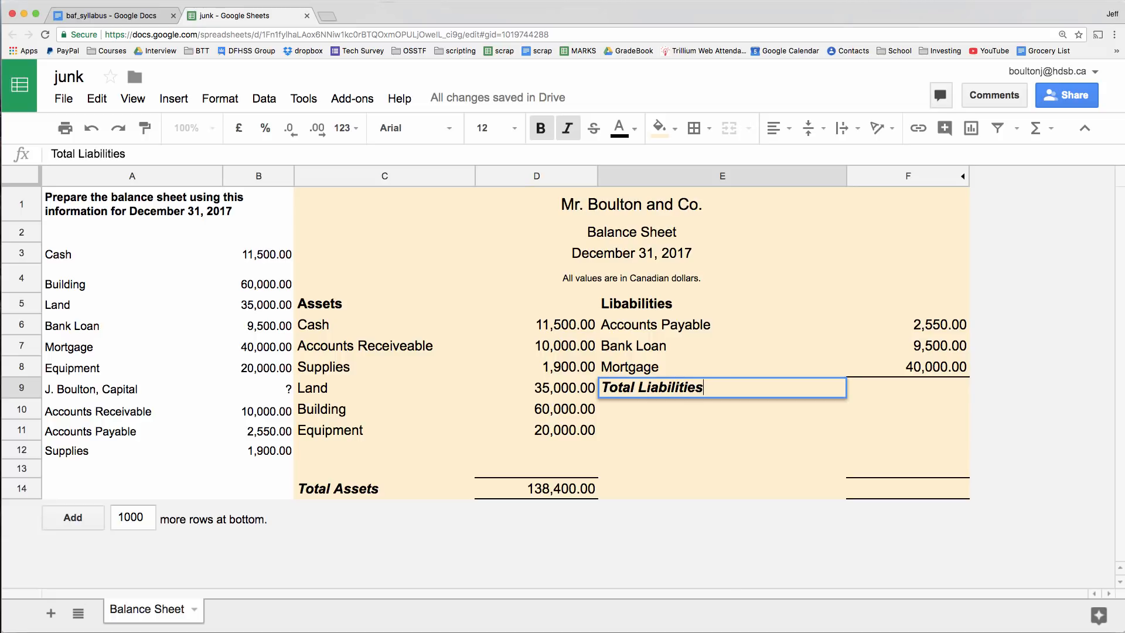
key(tab)
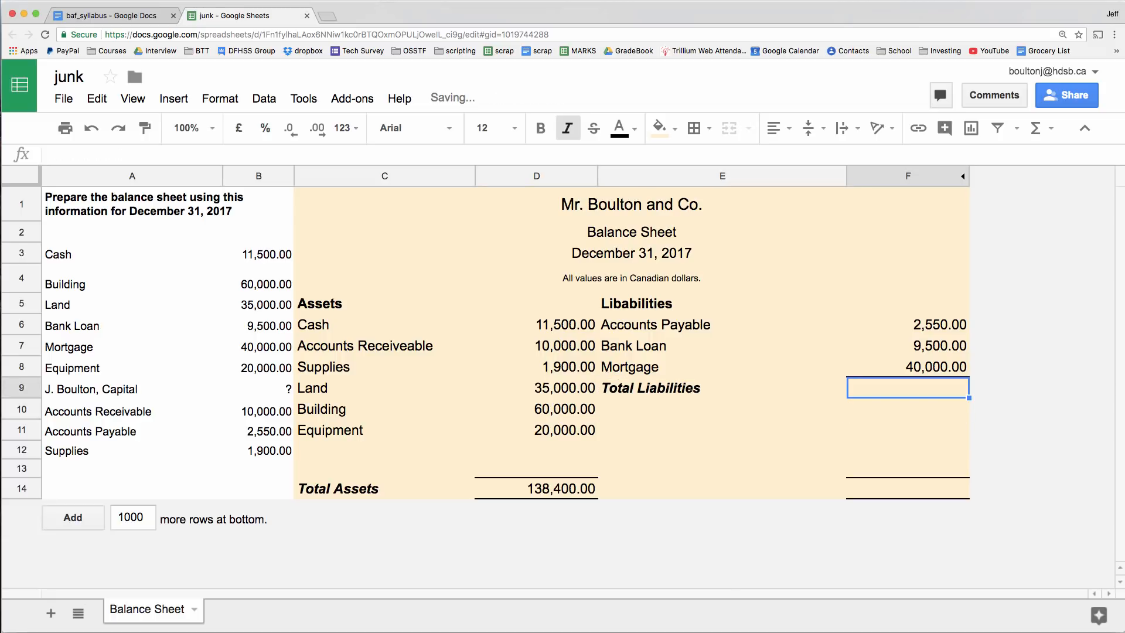
text(=sum()
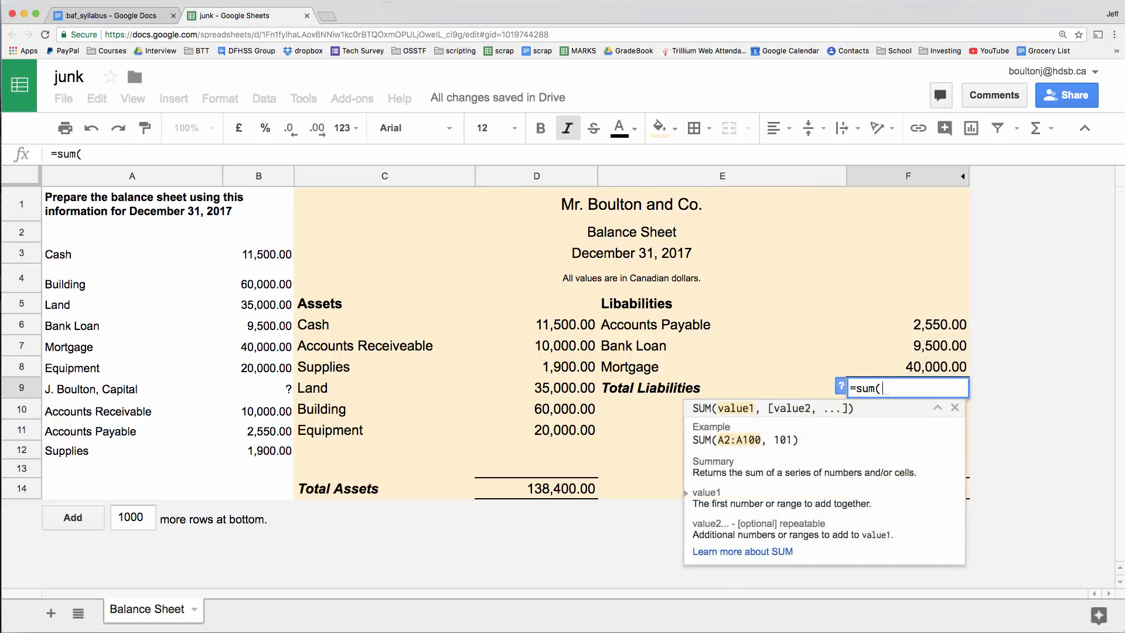
key(enter)
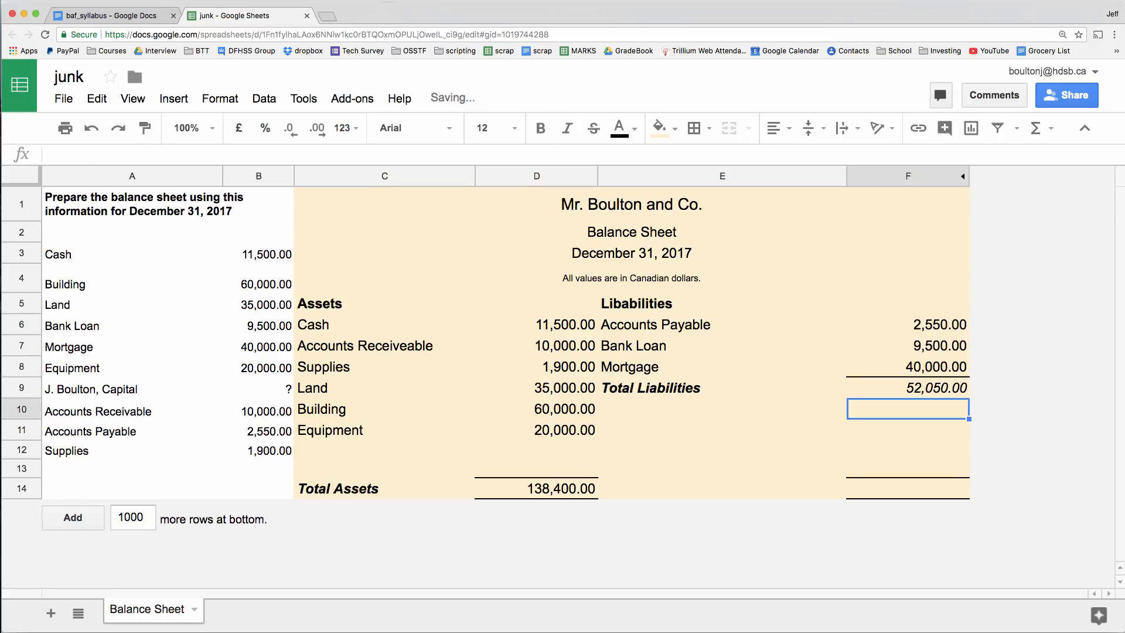
click(721, 430)
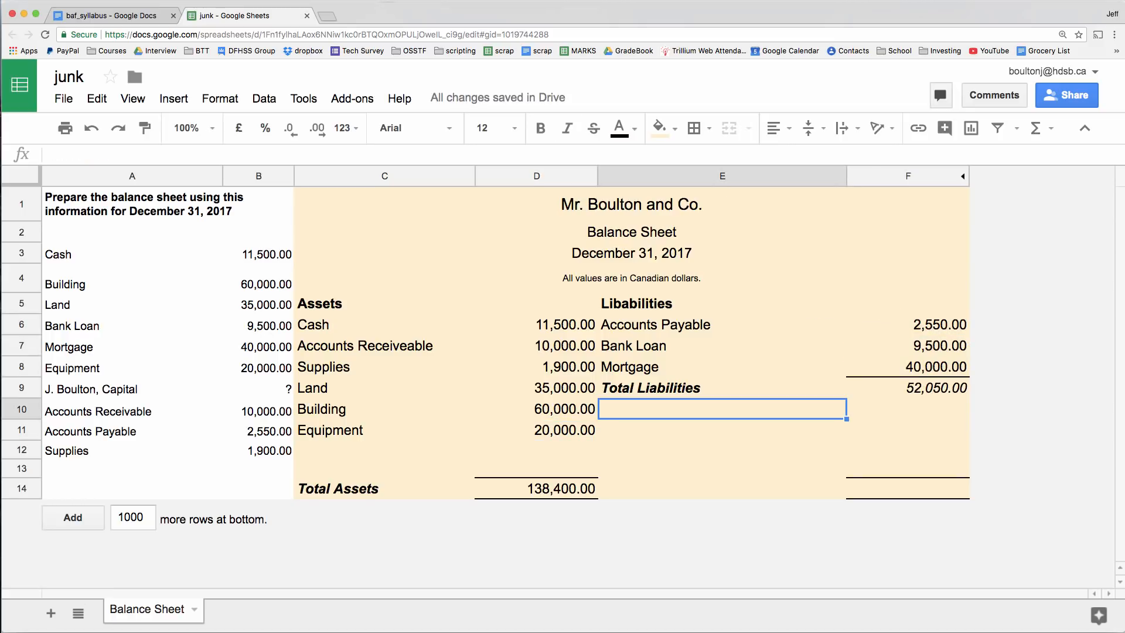
- Add a bold 'Equity' heading in E11
text(u)
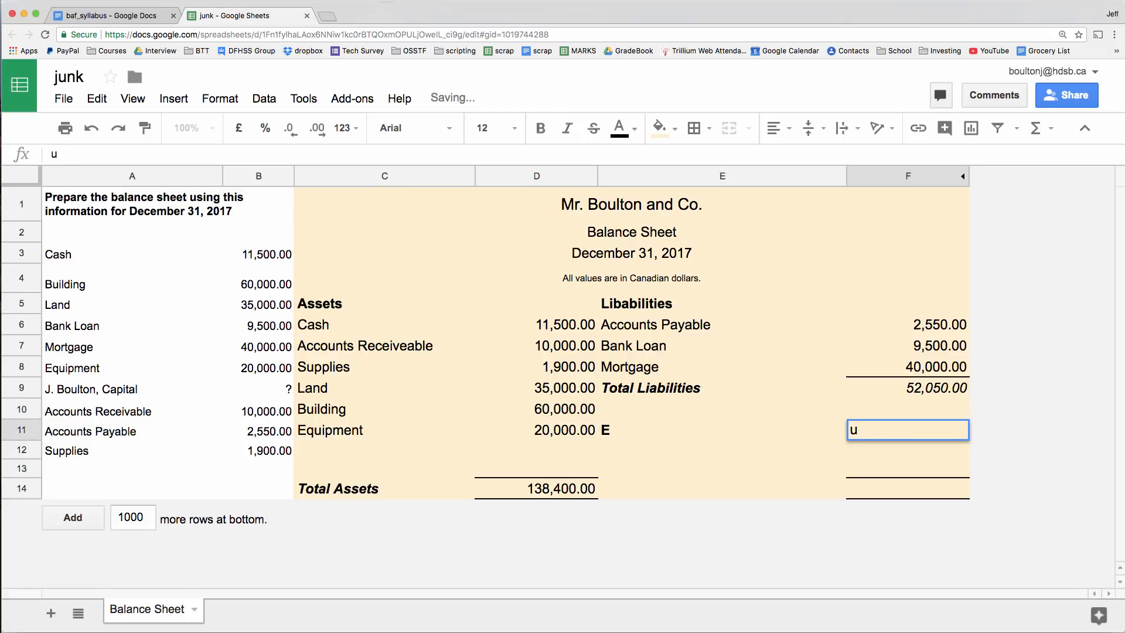
click(723, 430)
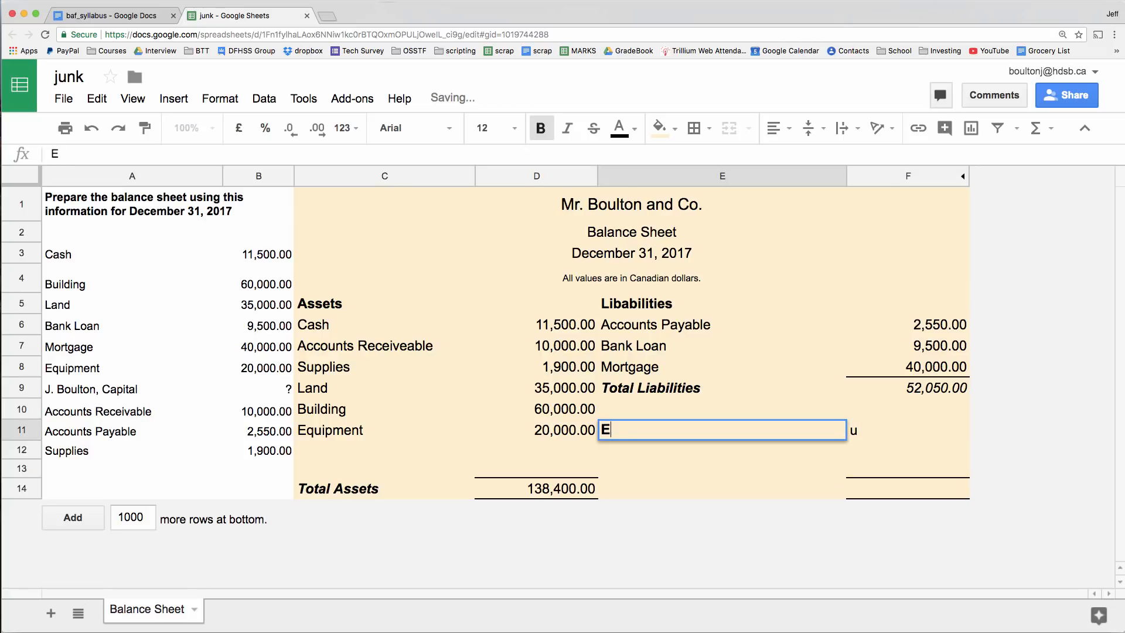
text(quity)
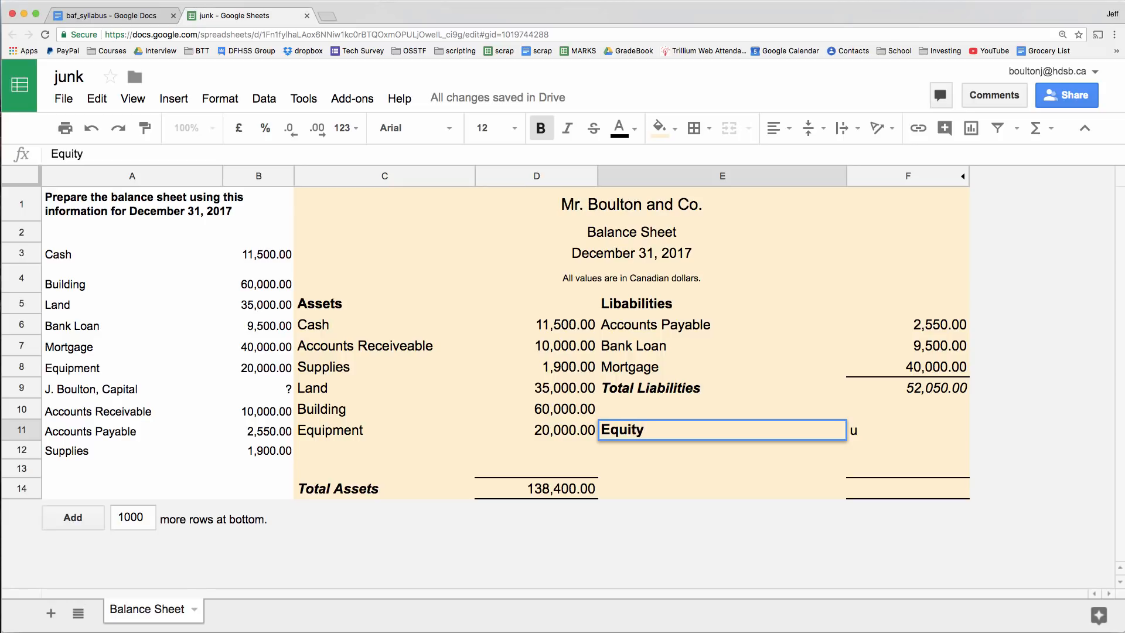
key(enter)
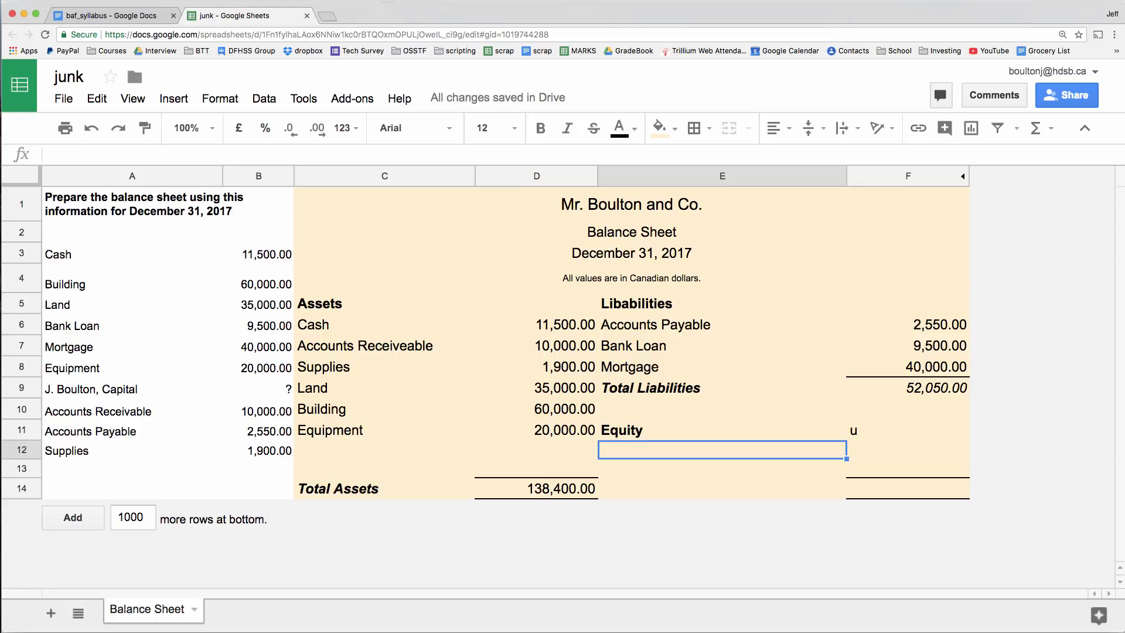
text(J. B oulton, Capital)
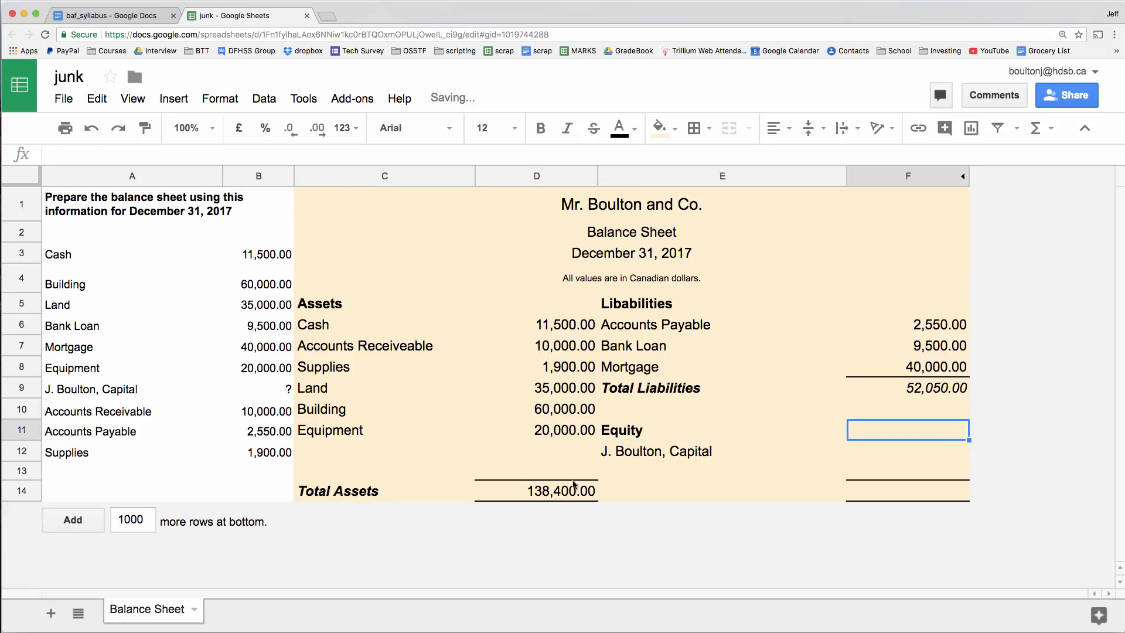
click(536, 491)
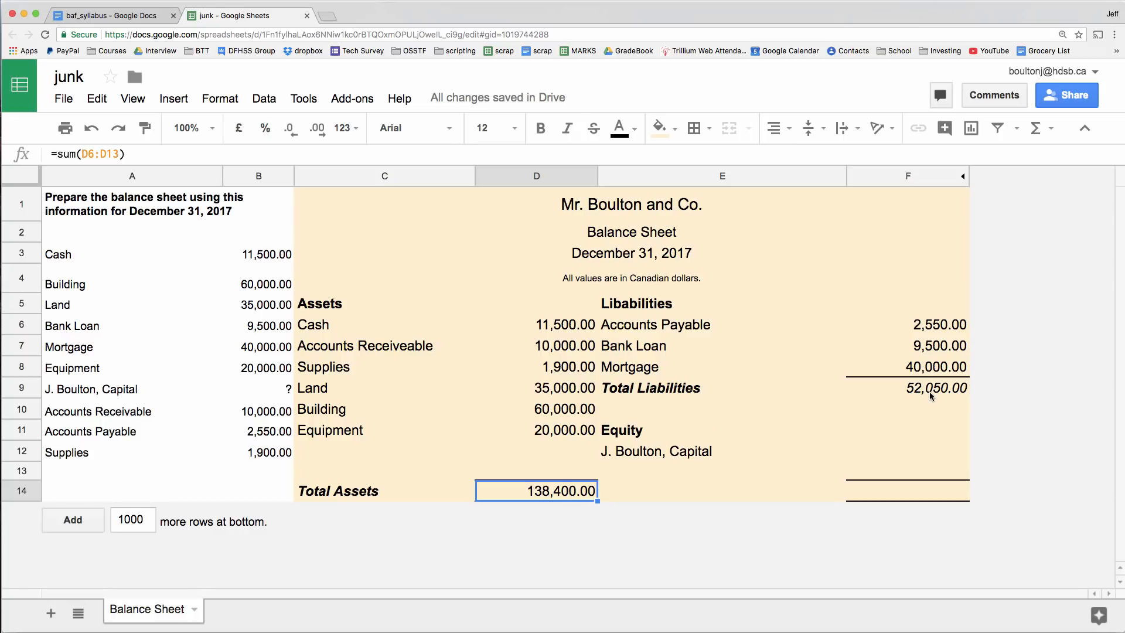
click(908, 450)
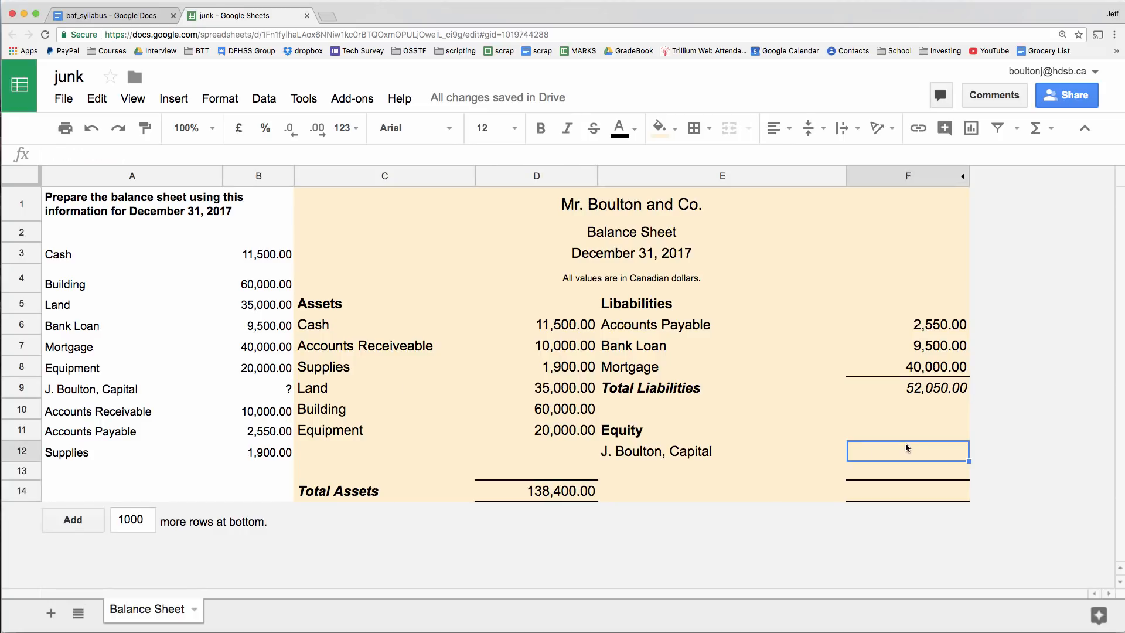
- Compute capital in F12 as Total Assets minus Total Liabilities, giving 86,350.00
click(535, 491)
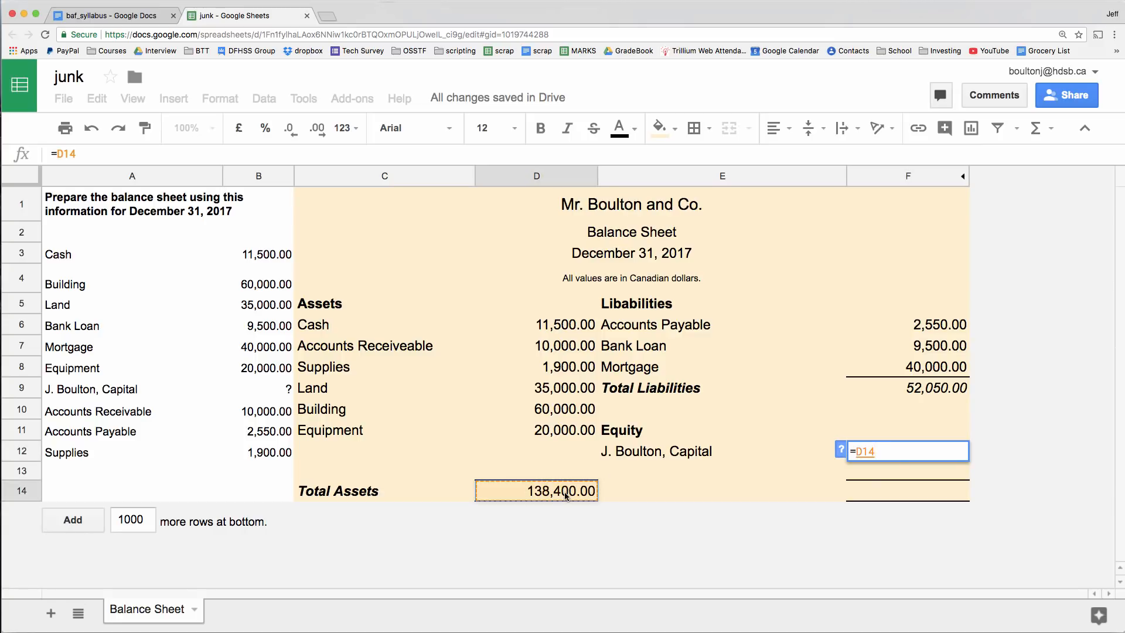
click(907, 388)
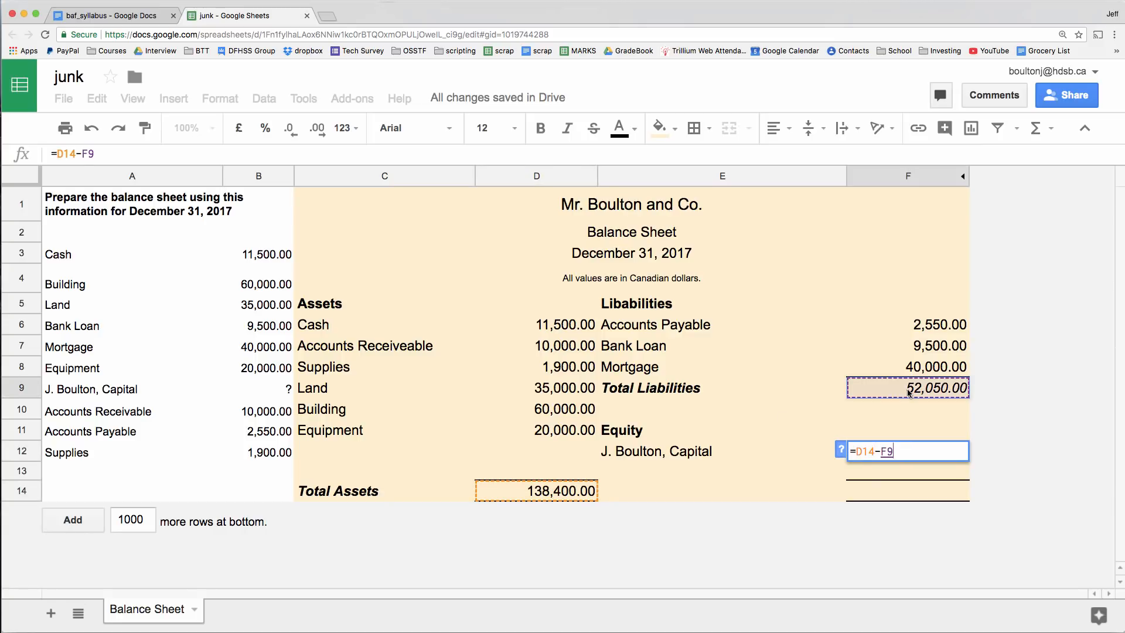
key(Enter)
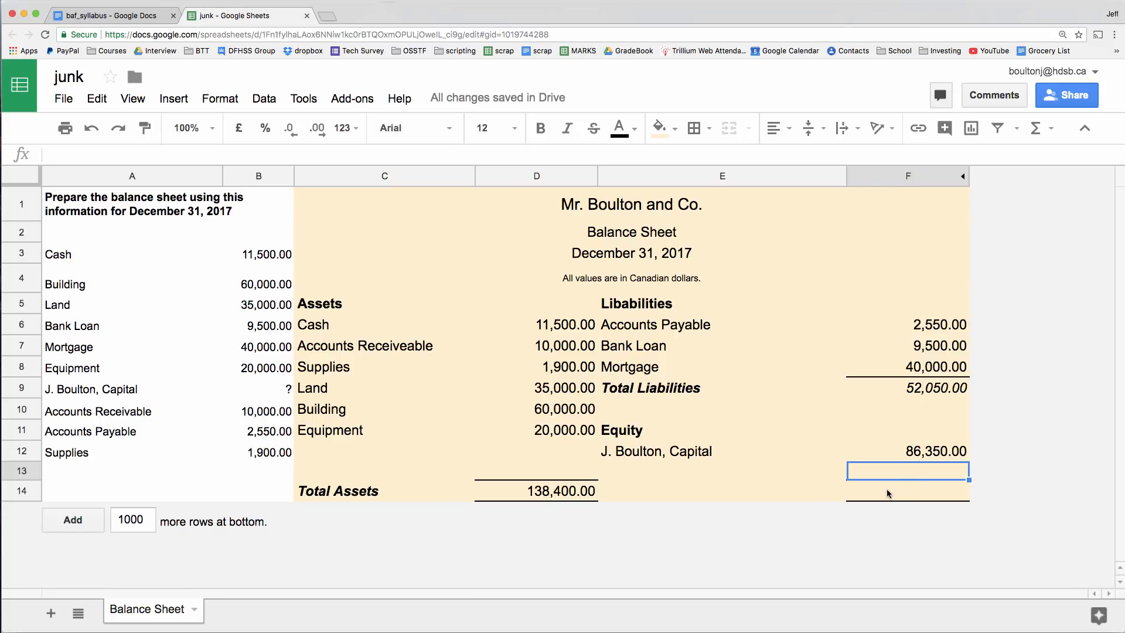
click(721, 450)
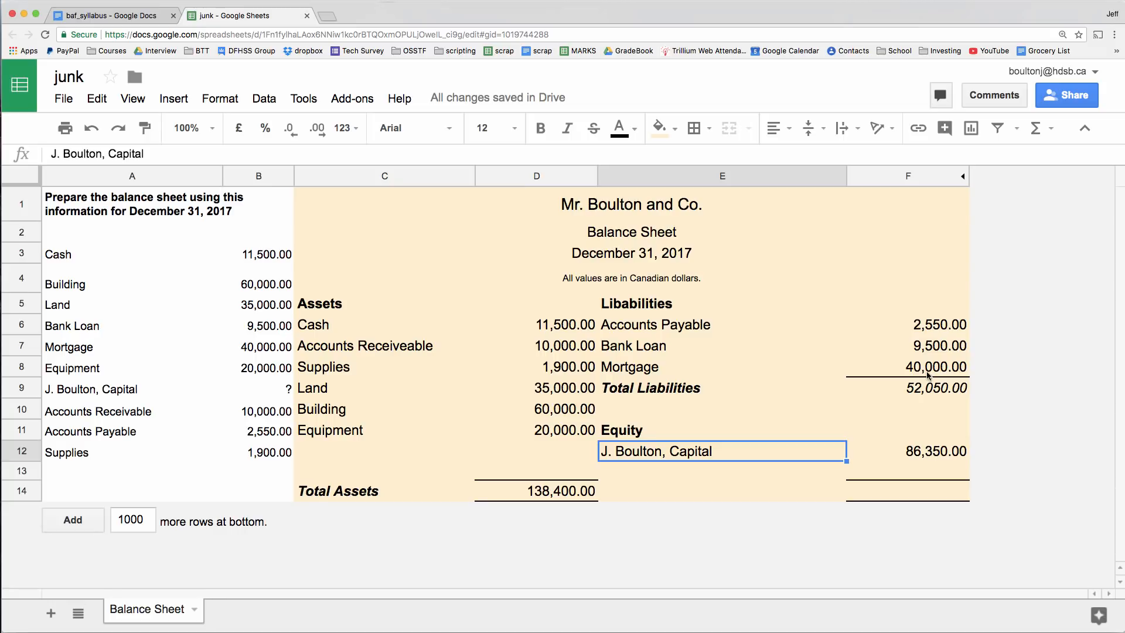
click(908, 388)
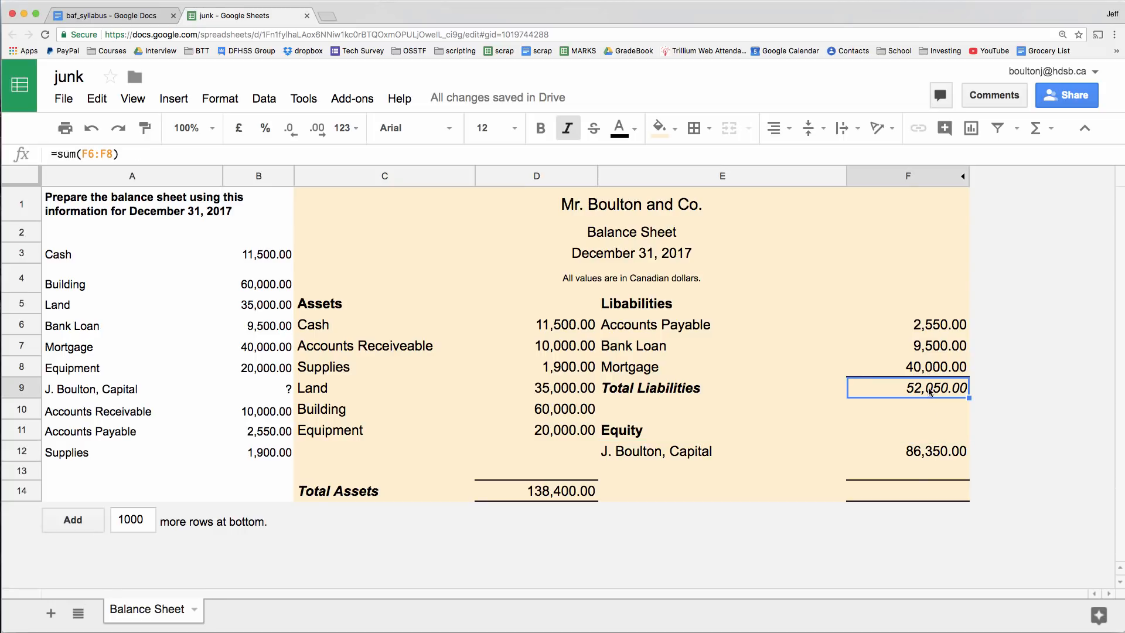
click(721, 491)
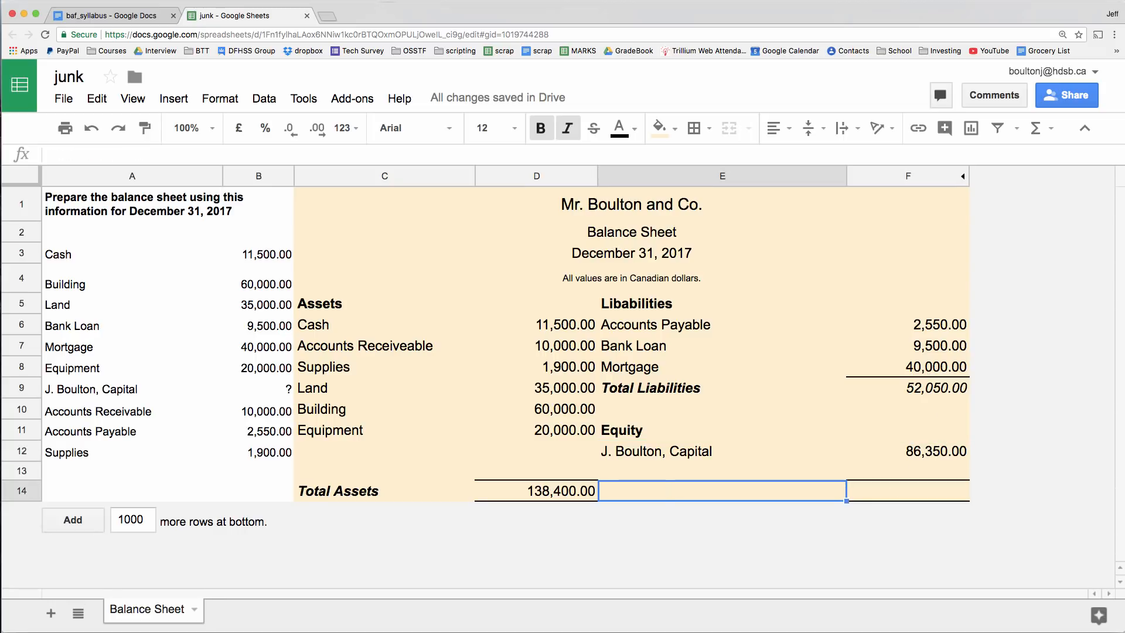
- Label E14 'Total Liabilities and Equity' and begin its =F9+F12 total formula
text(Total)
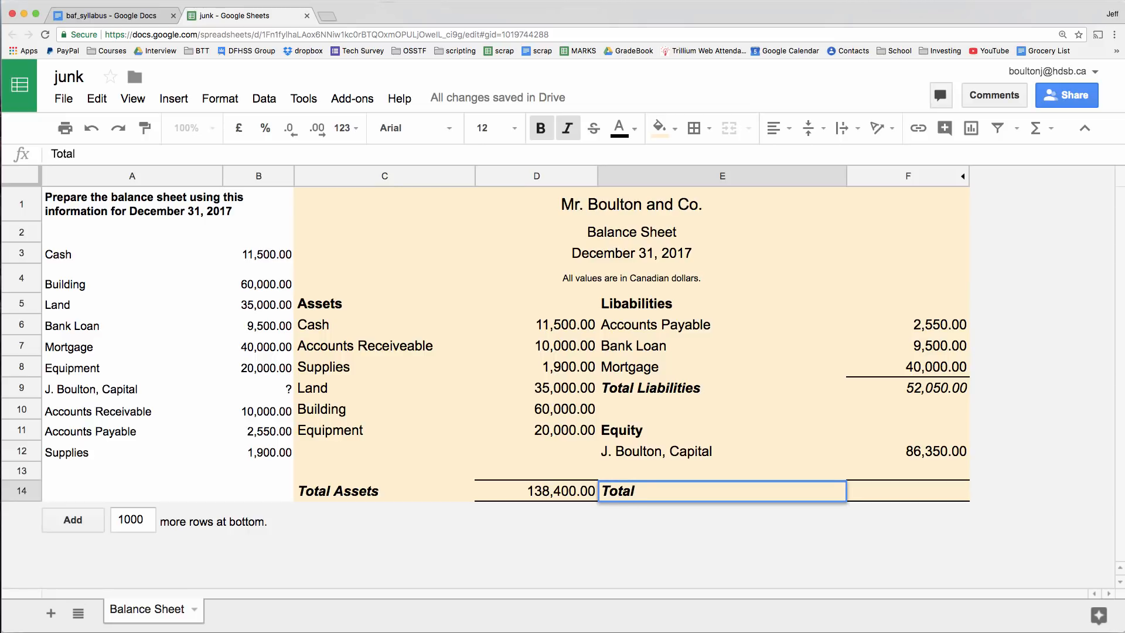
text(Liabil)
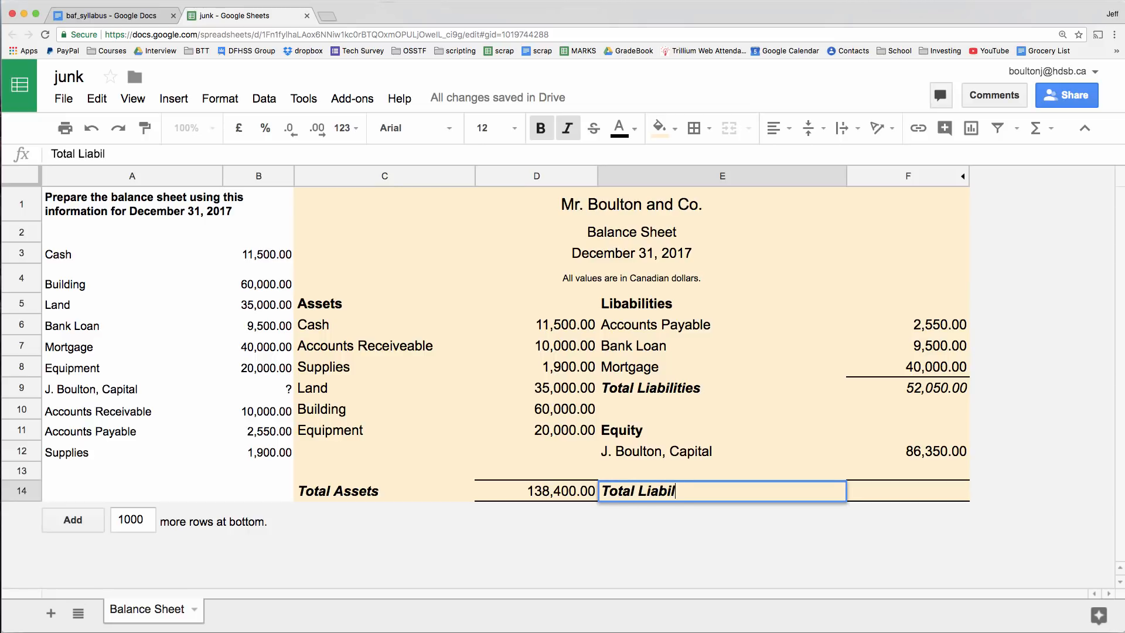
text(itie)
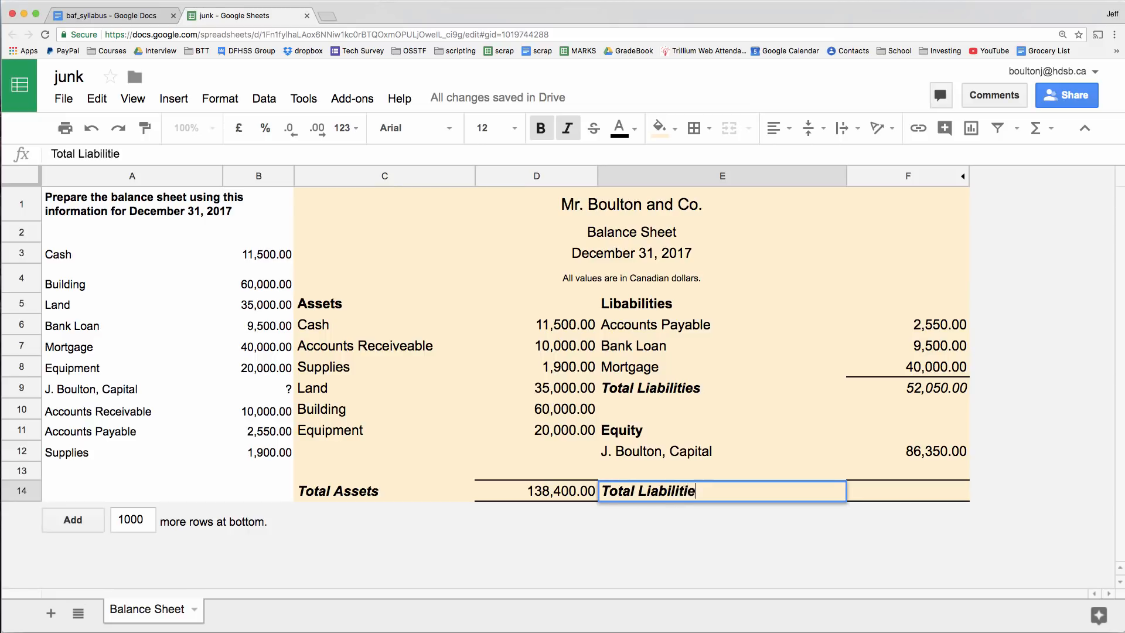
text(s)
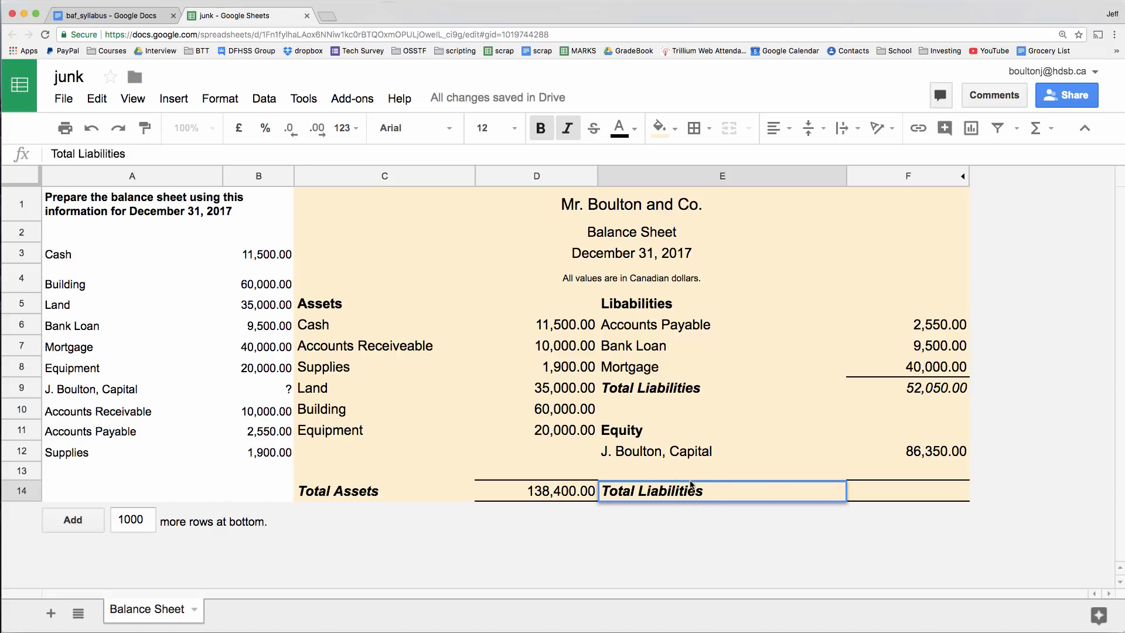
text(and Equity)
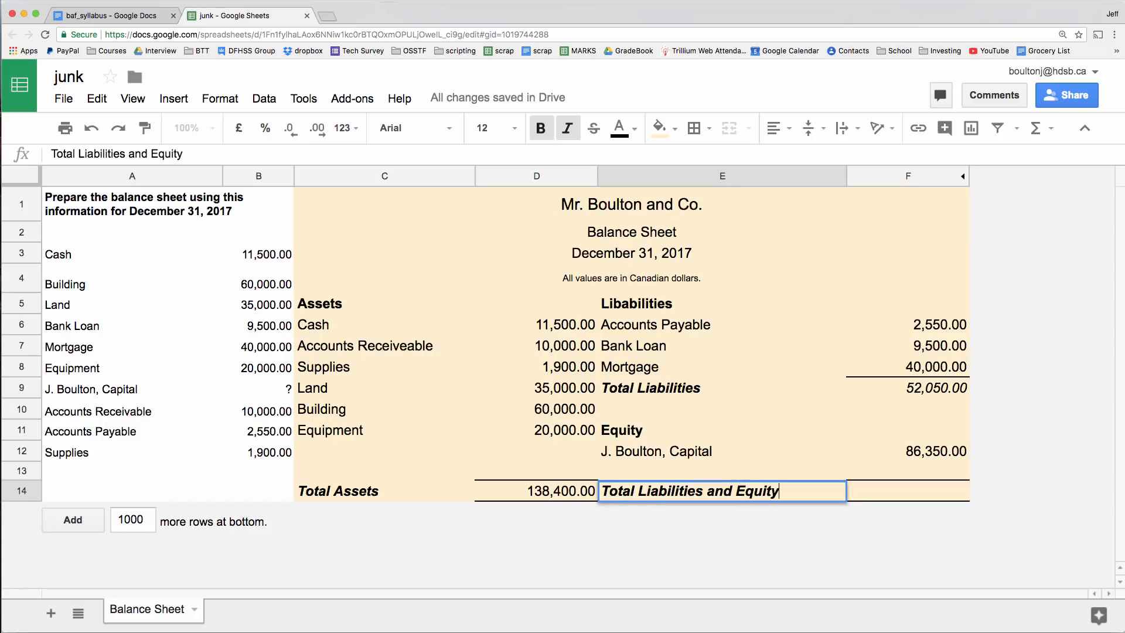
text(=)
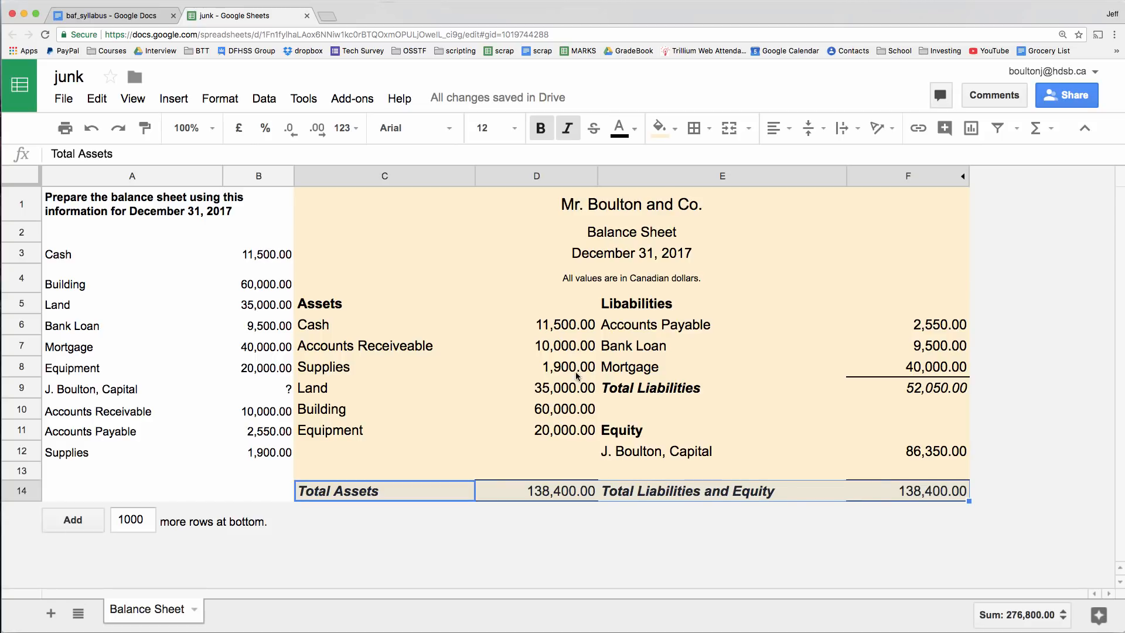
mouse_move(562, 376)
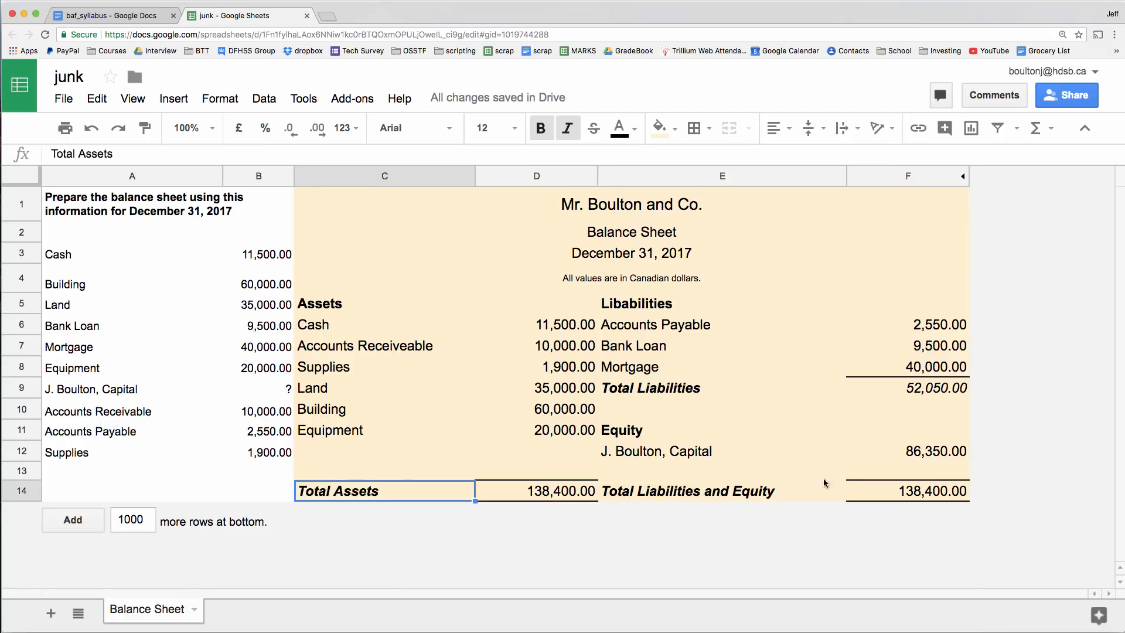
click(908, 491)
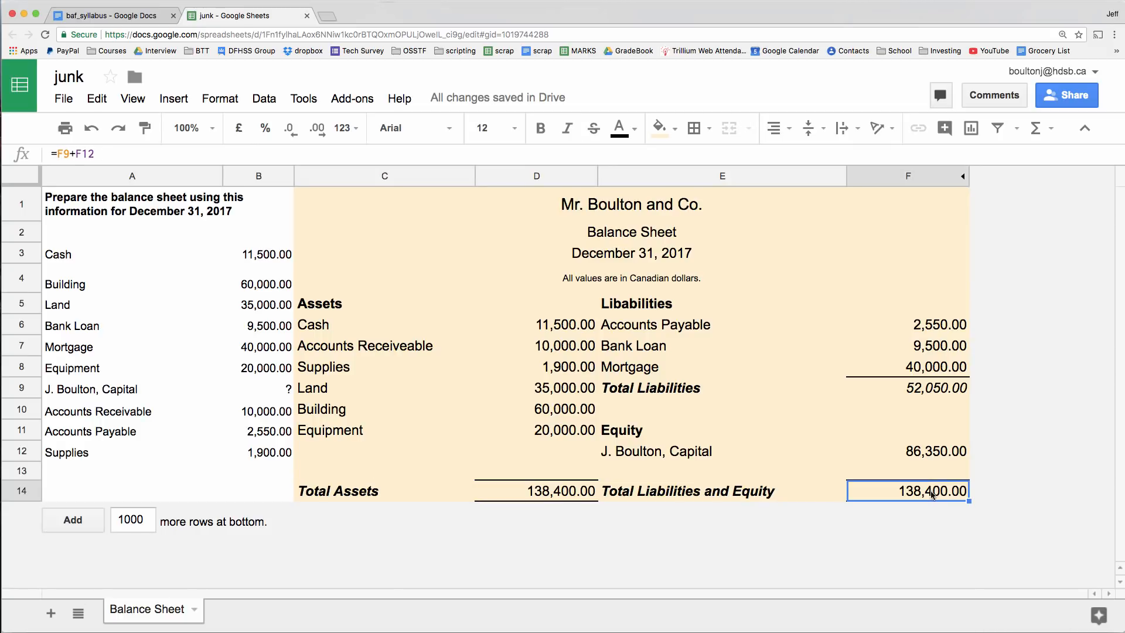
mouse_move(926, 498)
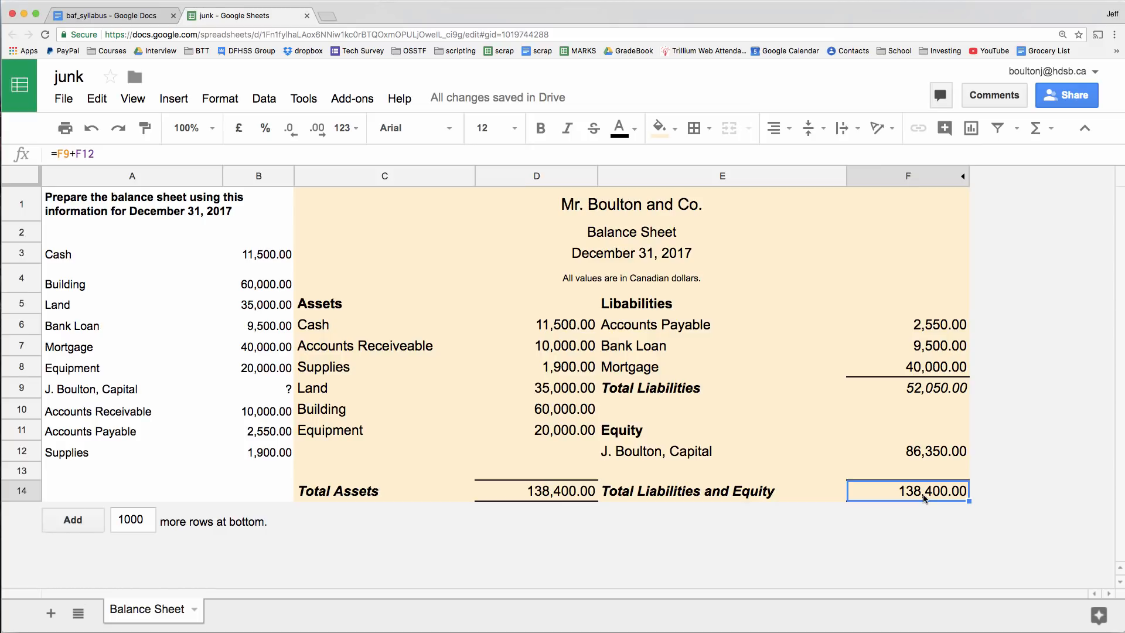
mouse_move(580, 469)
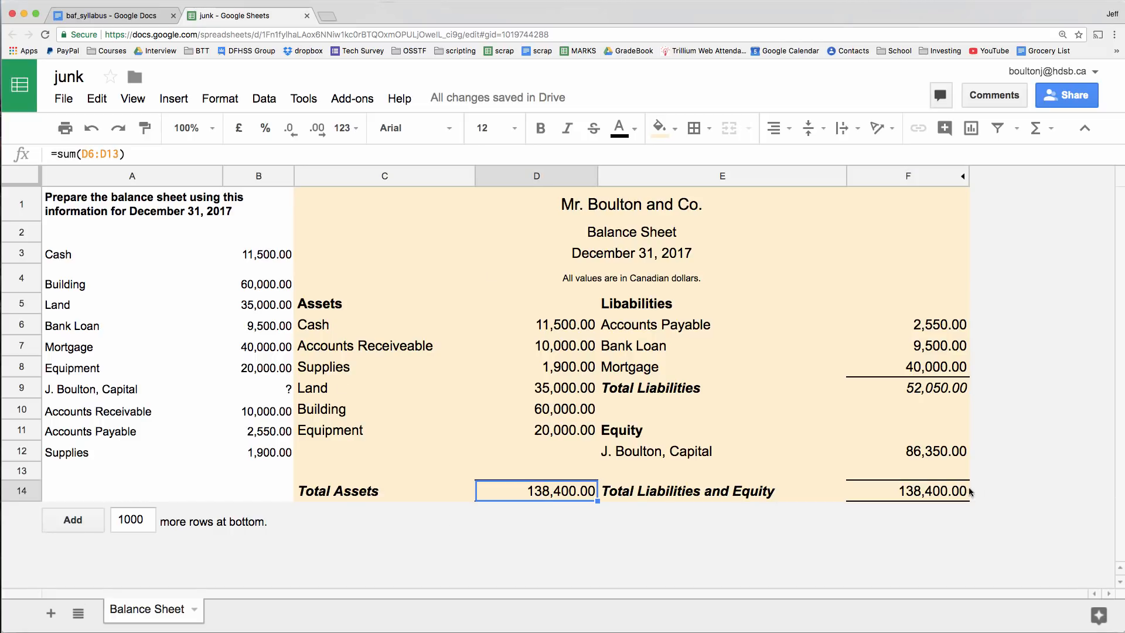
click(907, 491)
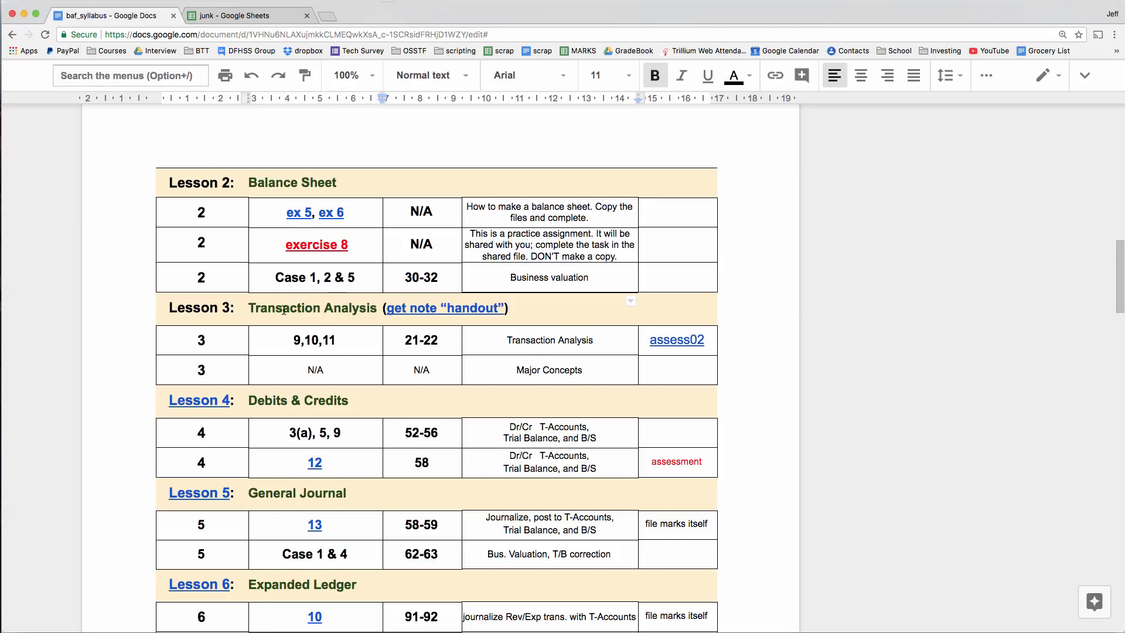
click(248, 15)
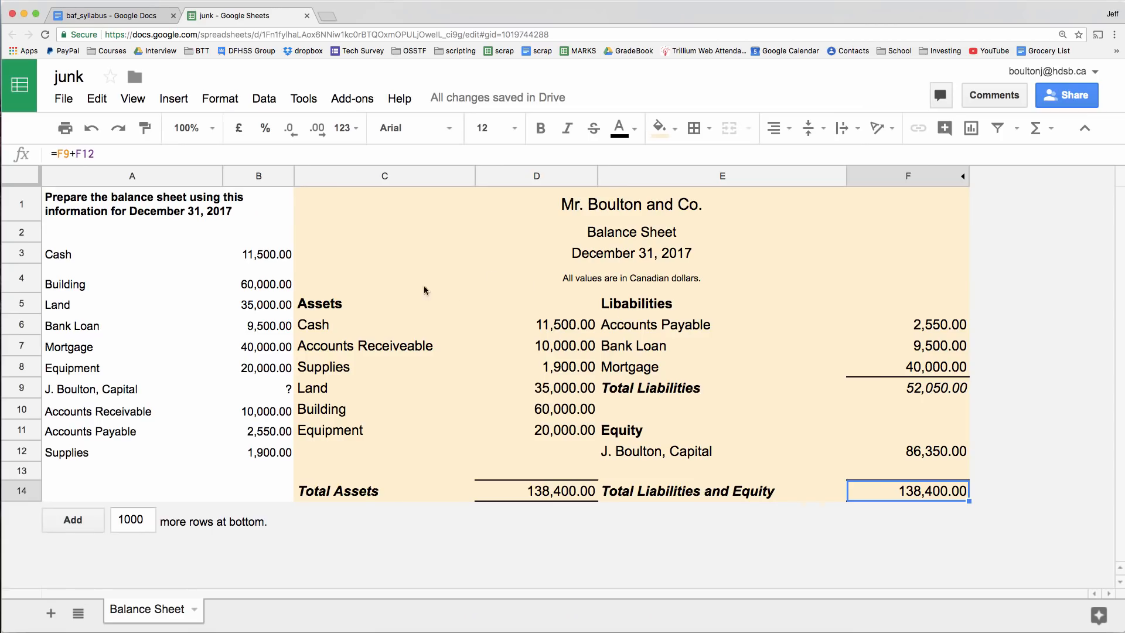
mouse_move(459, 375)
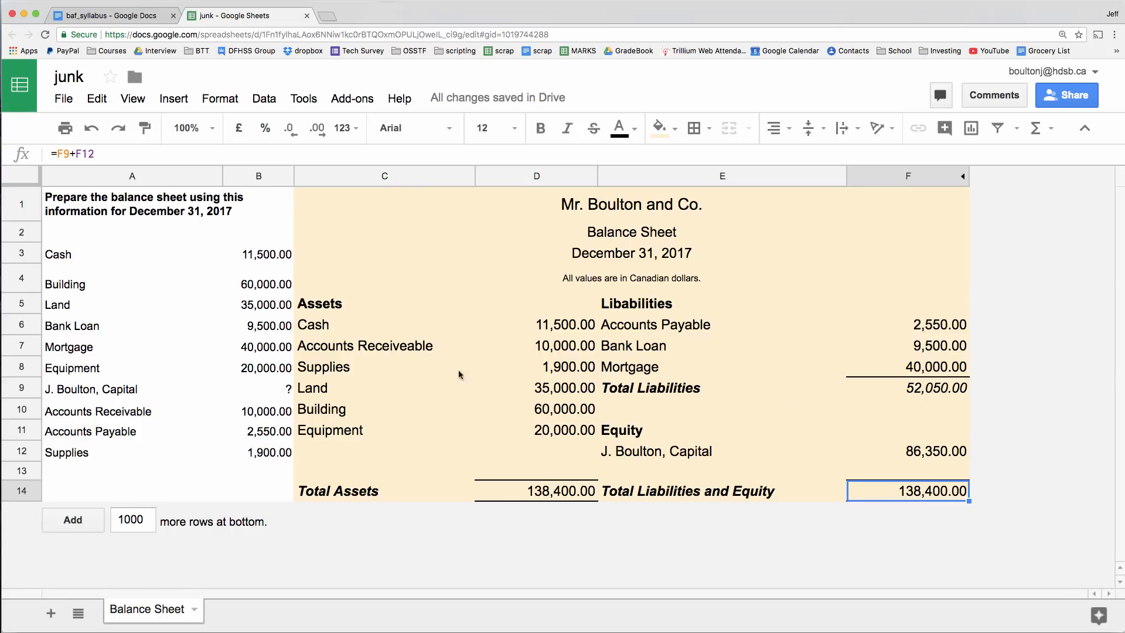